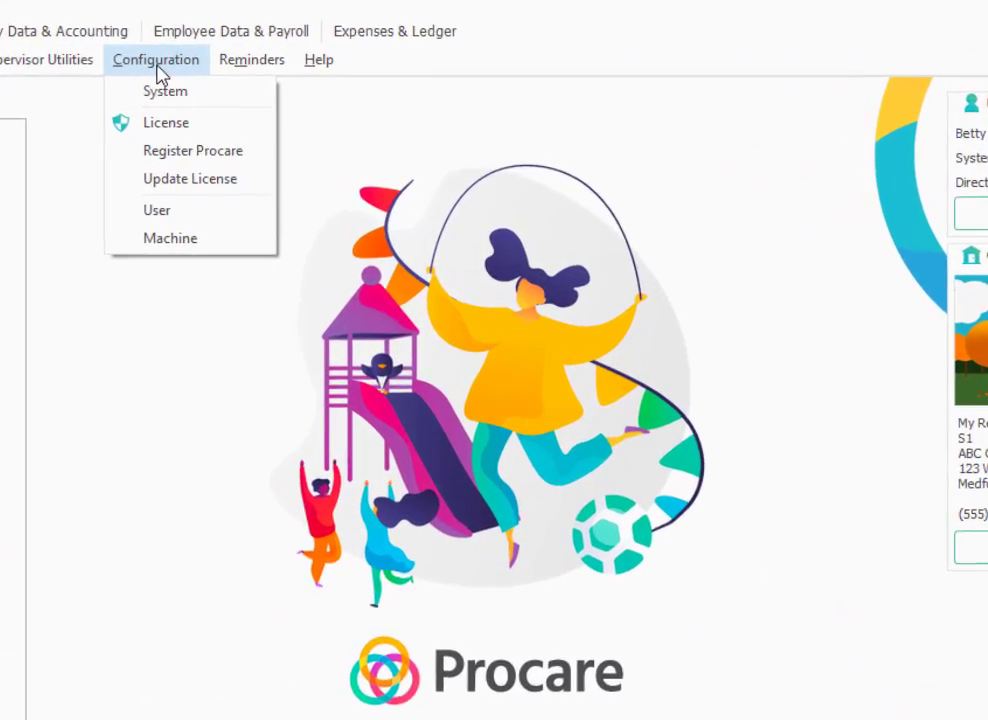
Open Configuration > System to show the System Configuration settings tree.
left_click(165, 90)
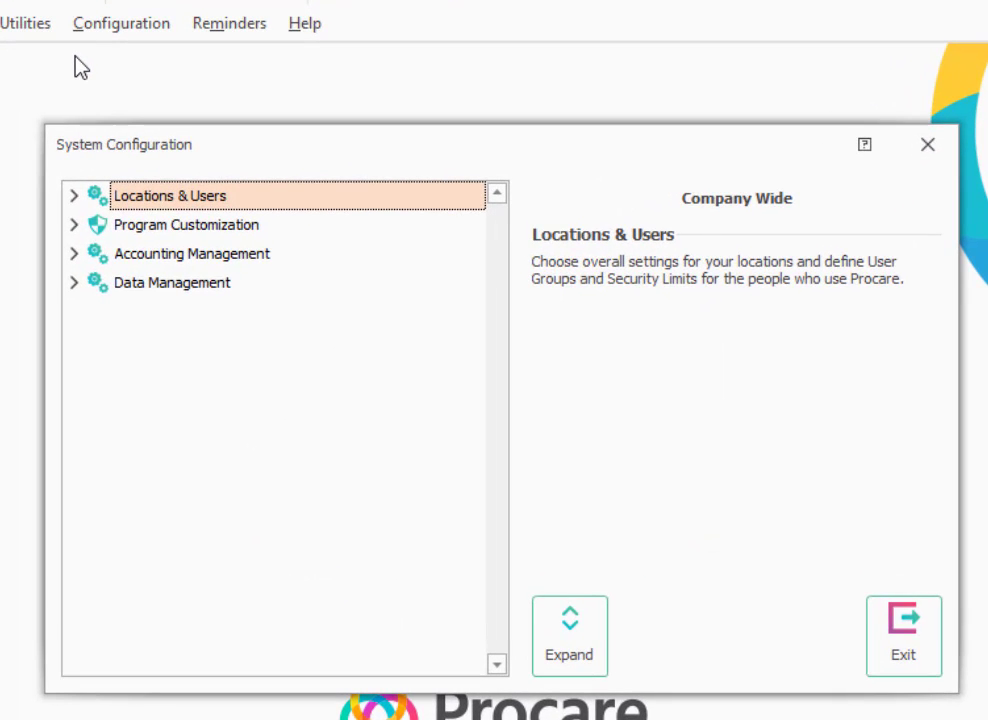
mouse_move(63, 258)
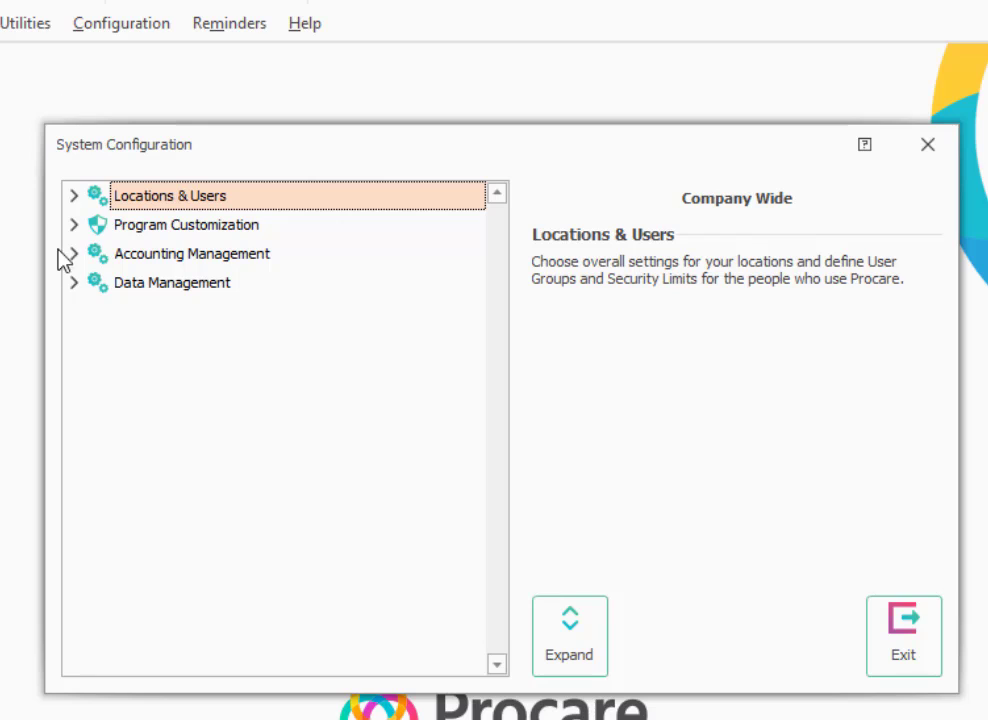
mouse_move(232, 207)
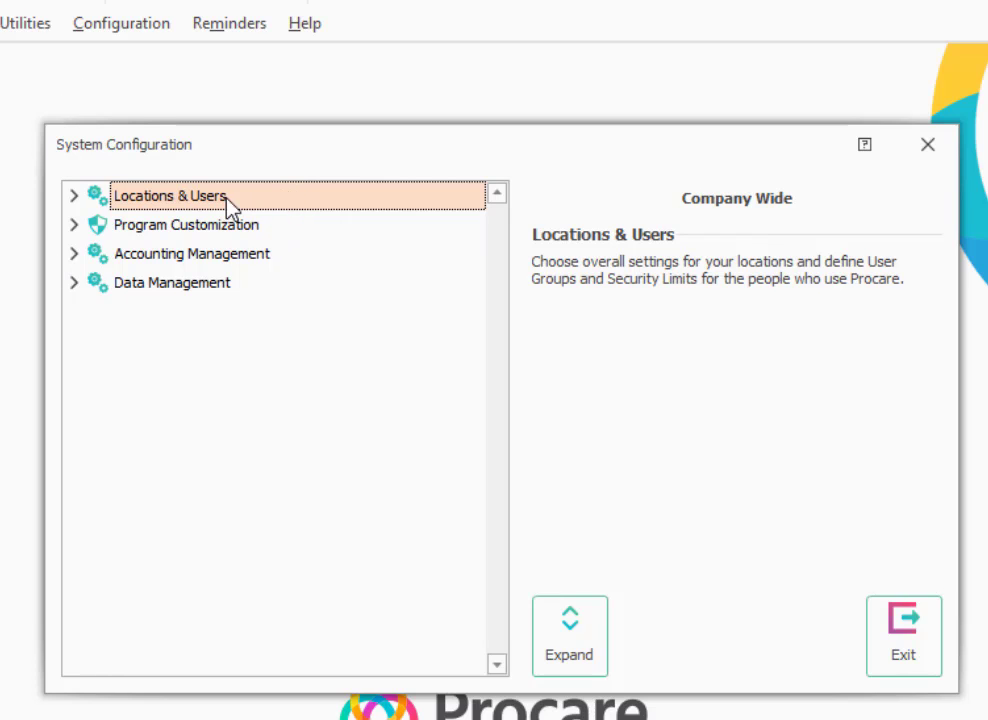
mouse_move(75, 195)
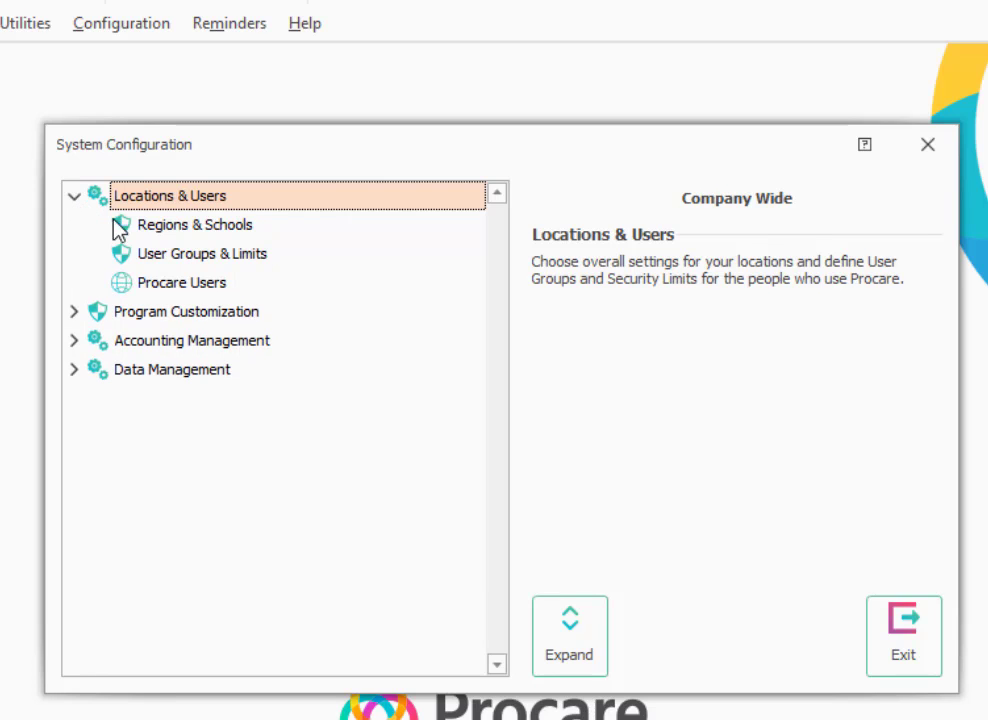
mouse_move(183, 234)
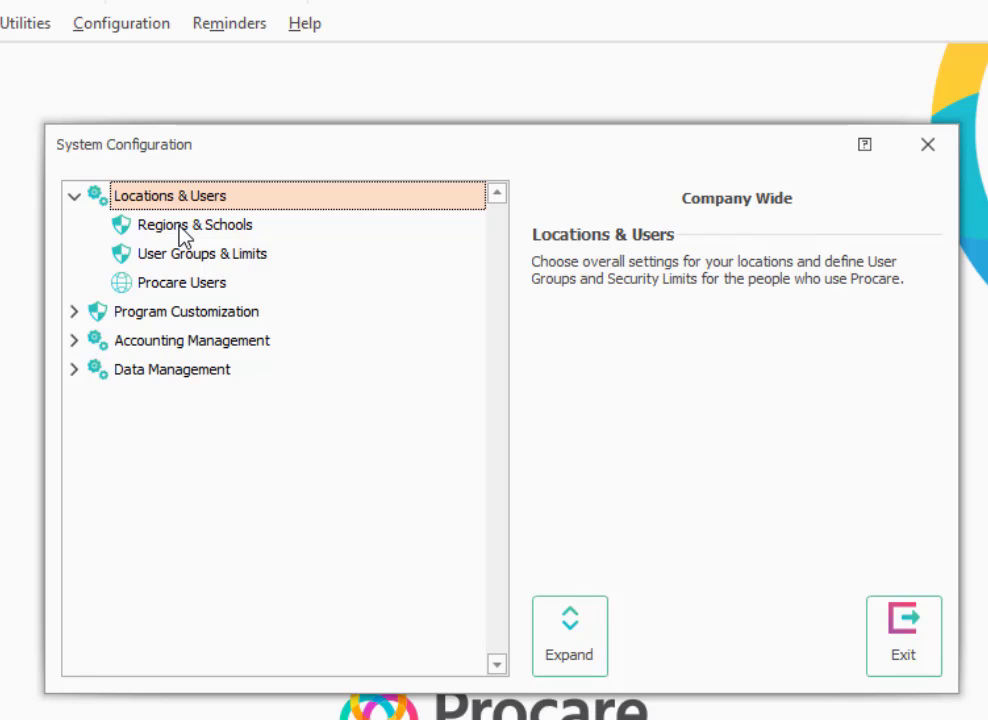
mouse_move(151, 253)
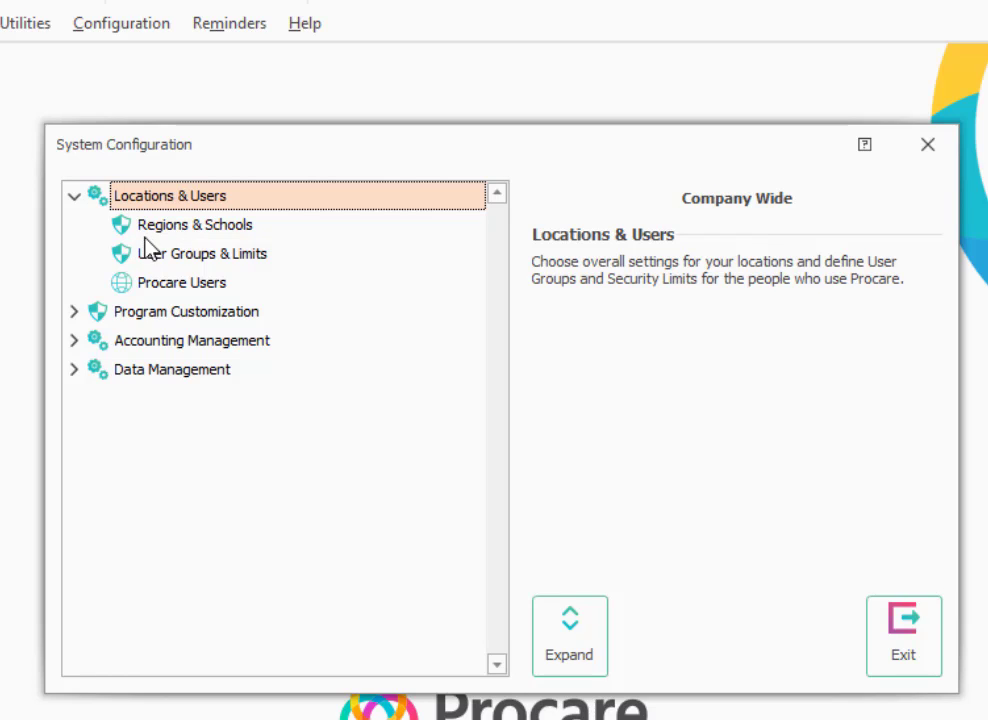
mouse_move(263, 235)
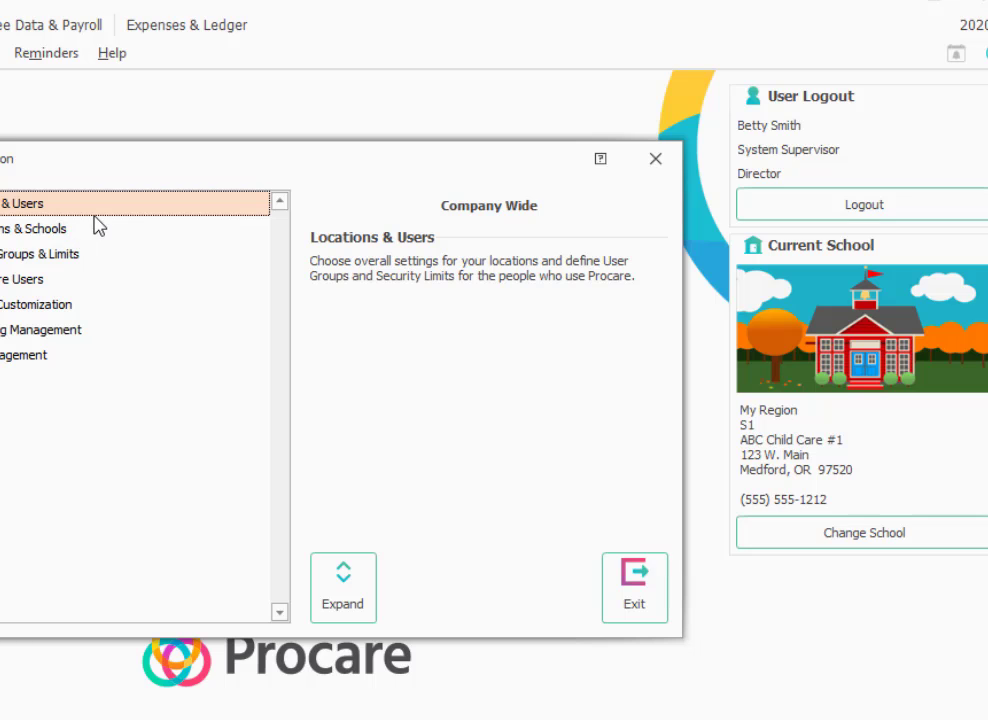
mouse_move(793, 174)
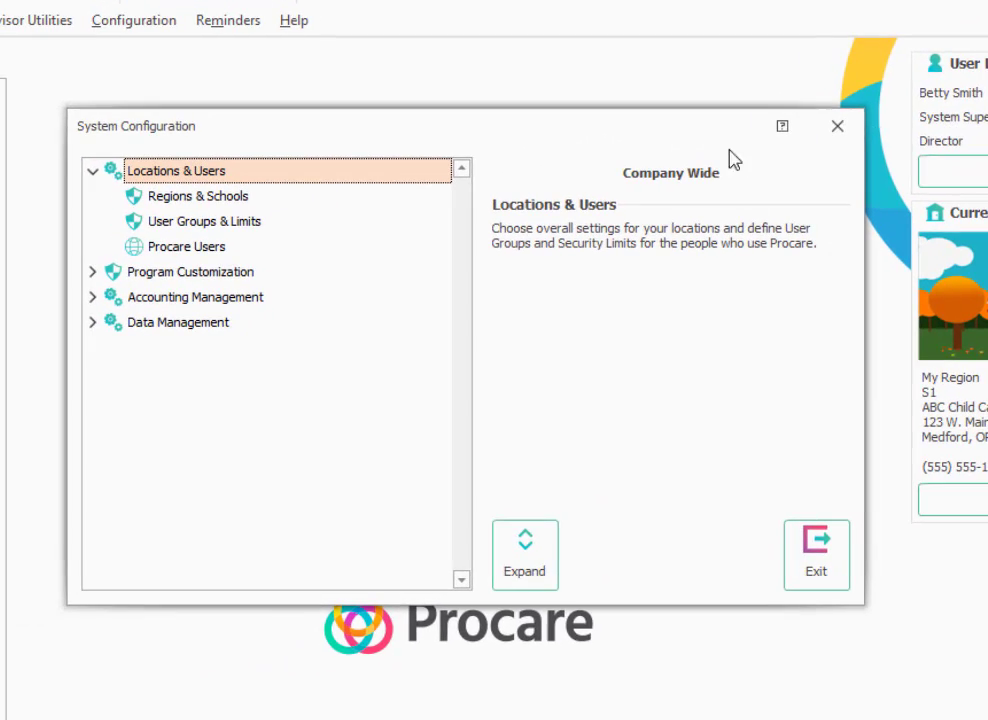
mouse_move(285, 216)
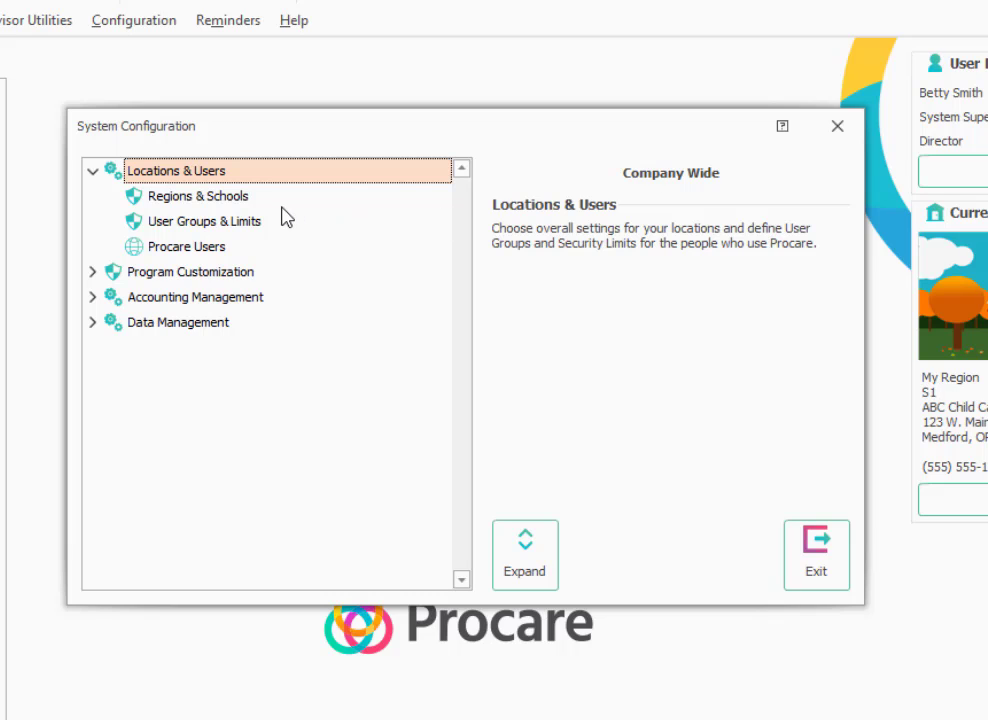
Open Regions & Schools and select region R1, which holds ABC Child Care #1 and #2.
left_click(198, 196)
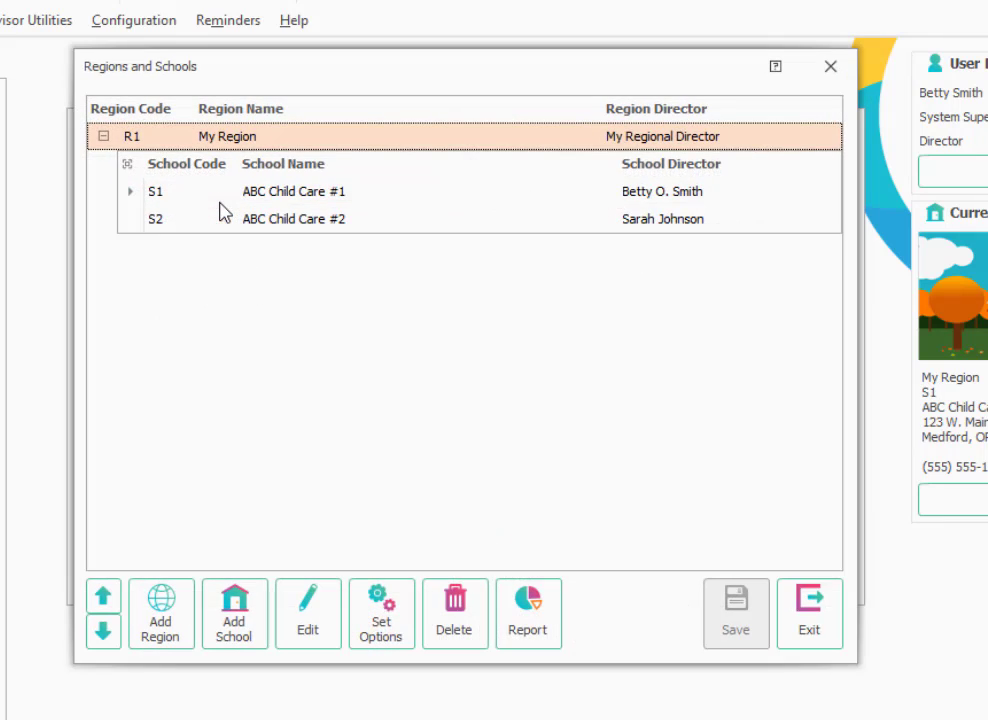
mouse_move(155, 167)
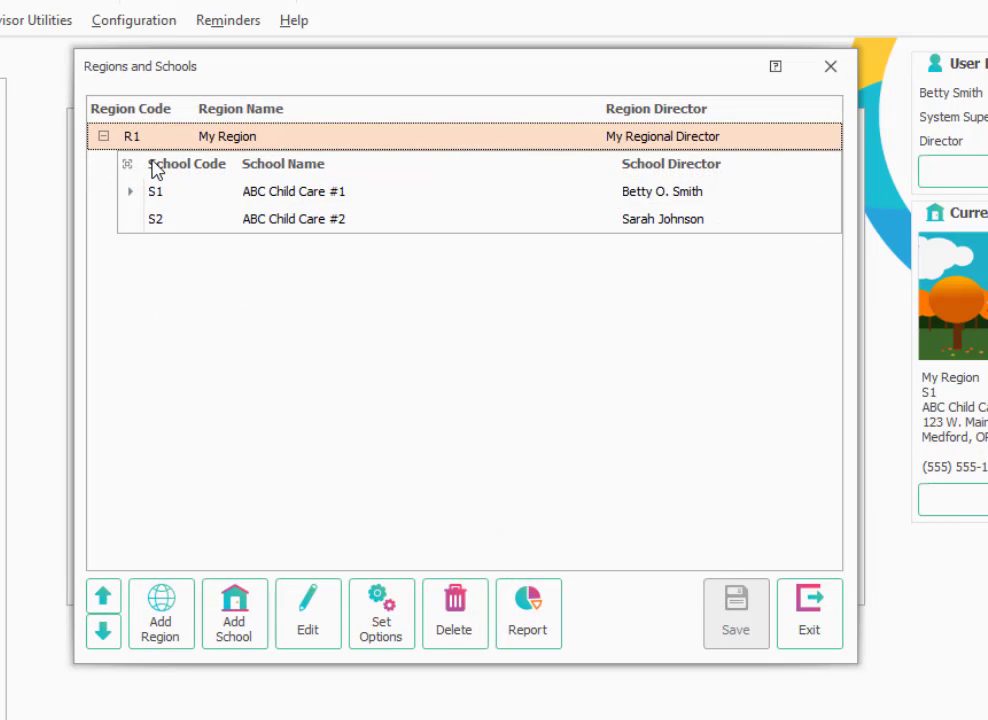
left_click(155, 191)
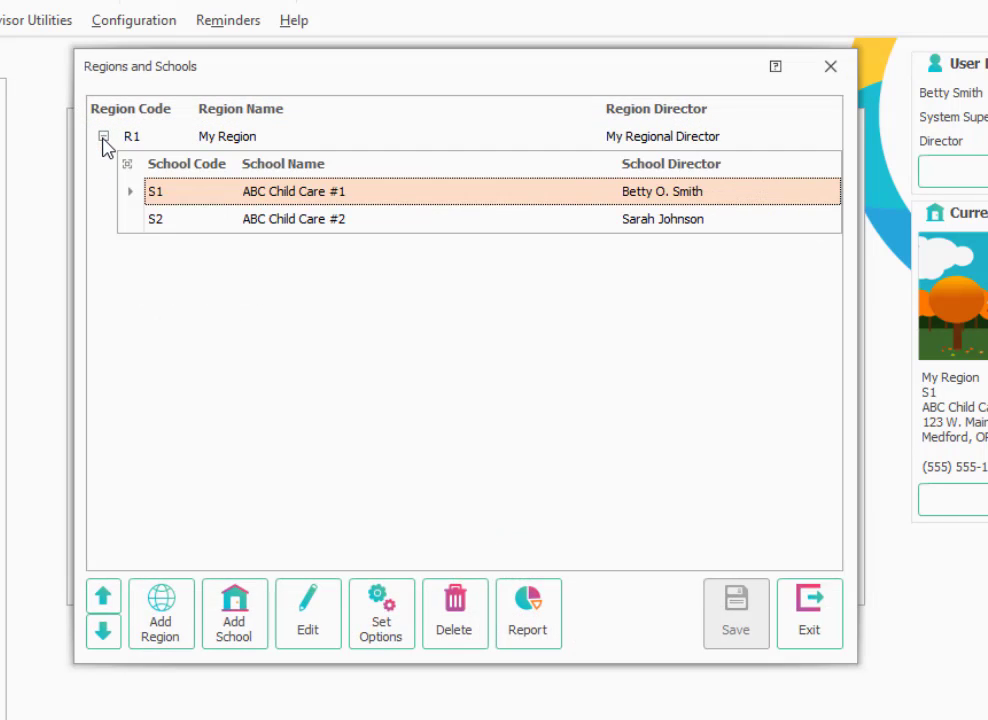
left_click(102, 136)
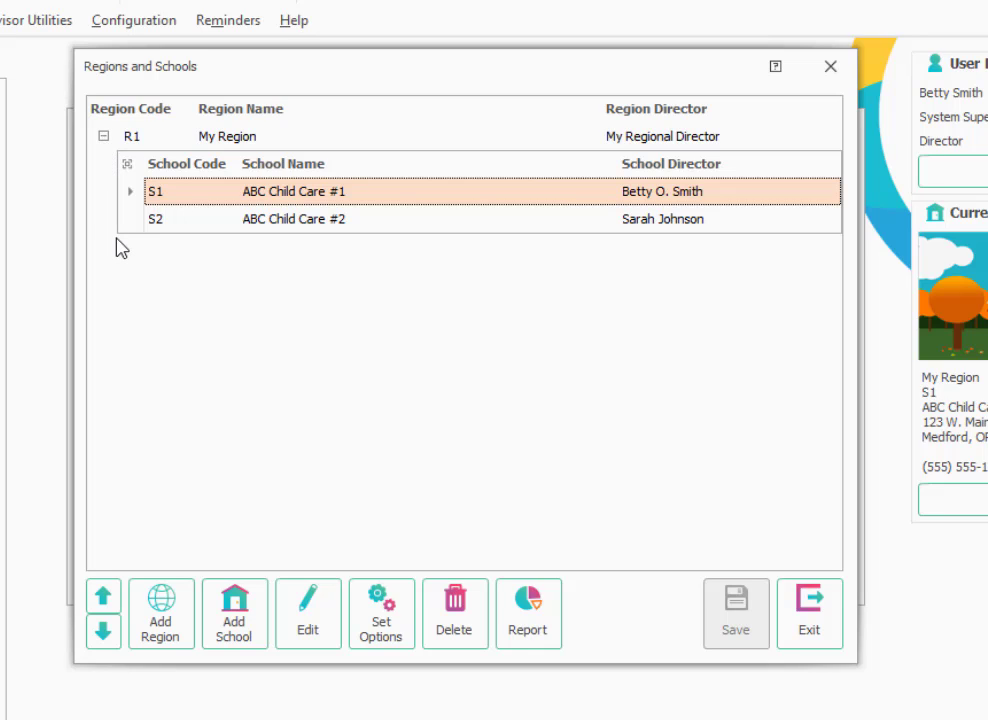
mouse_move(148, 210)
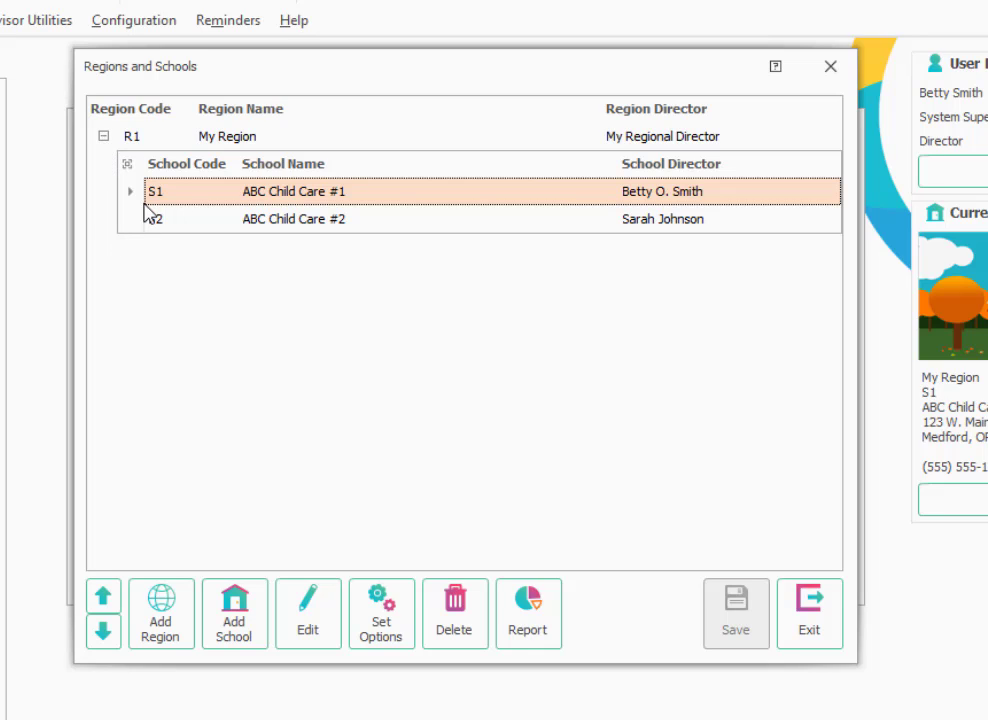
mouse_move(293, 141)
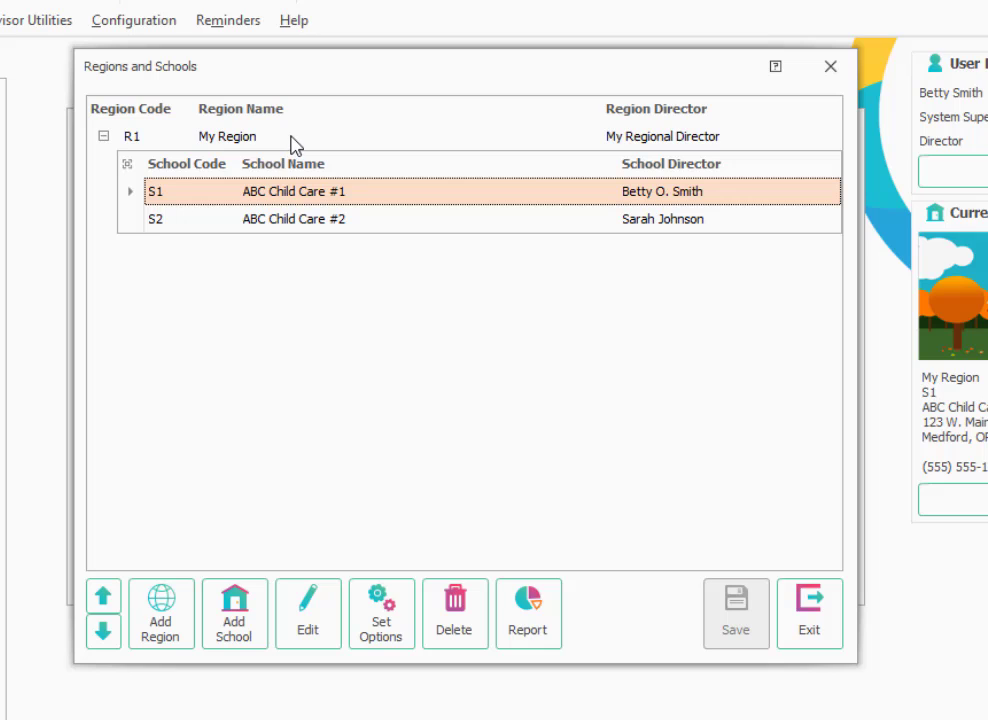
left_click(227, 136)
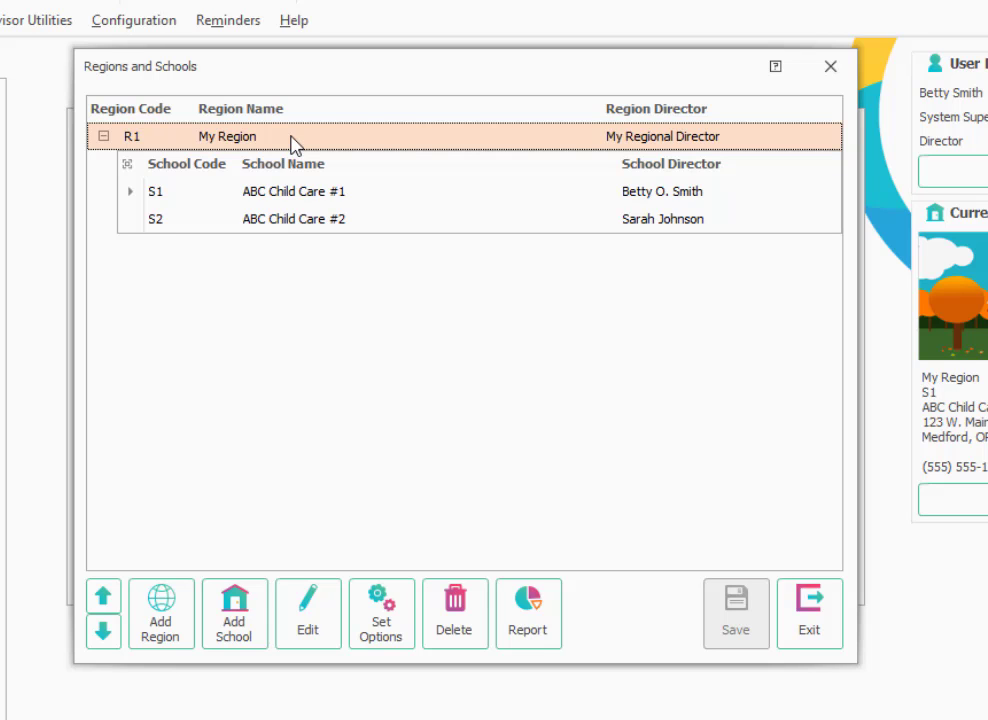
mouse_move(308, 612)
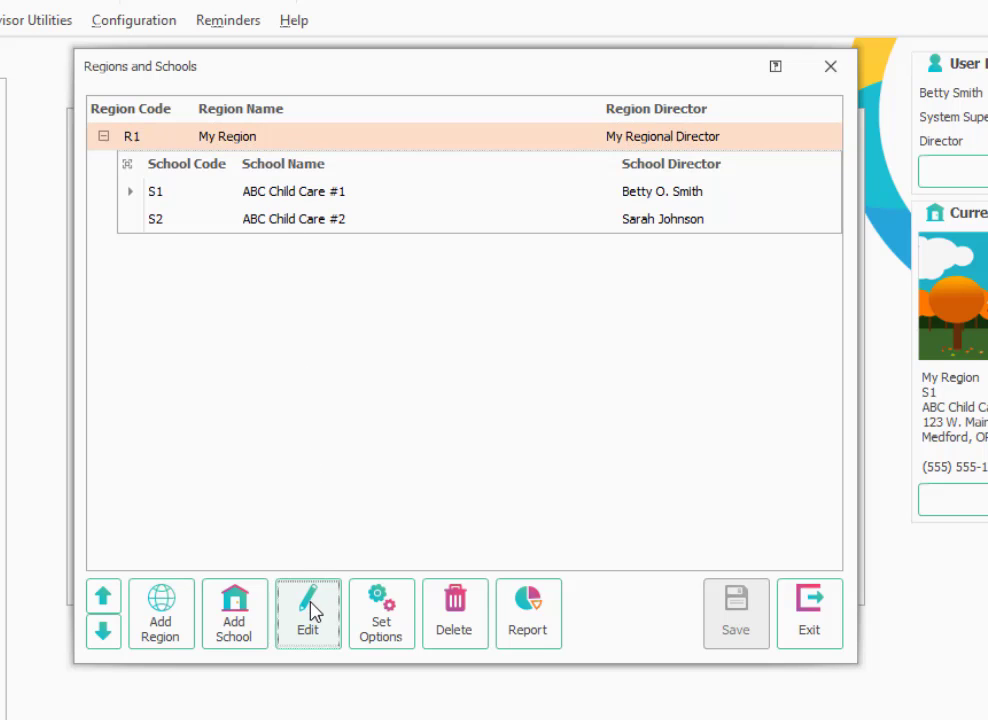
Edit region R1, entering 'Southern Oregon' as its region name.
left_click(307, 610)
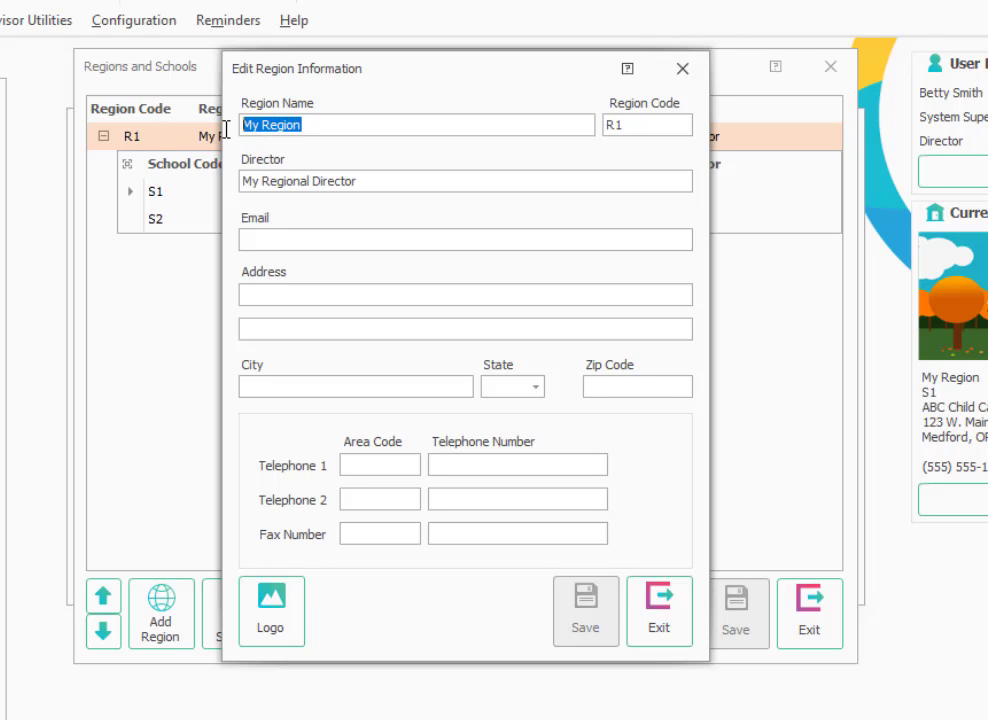
type("S")
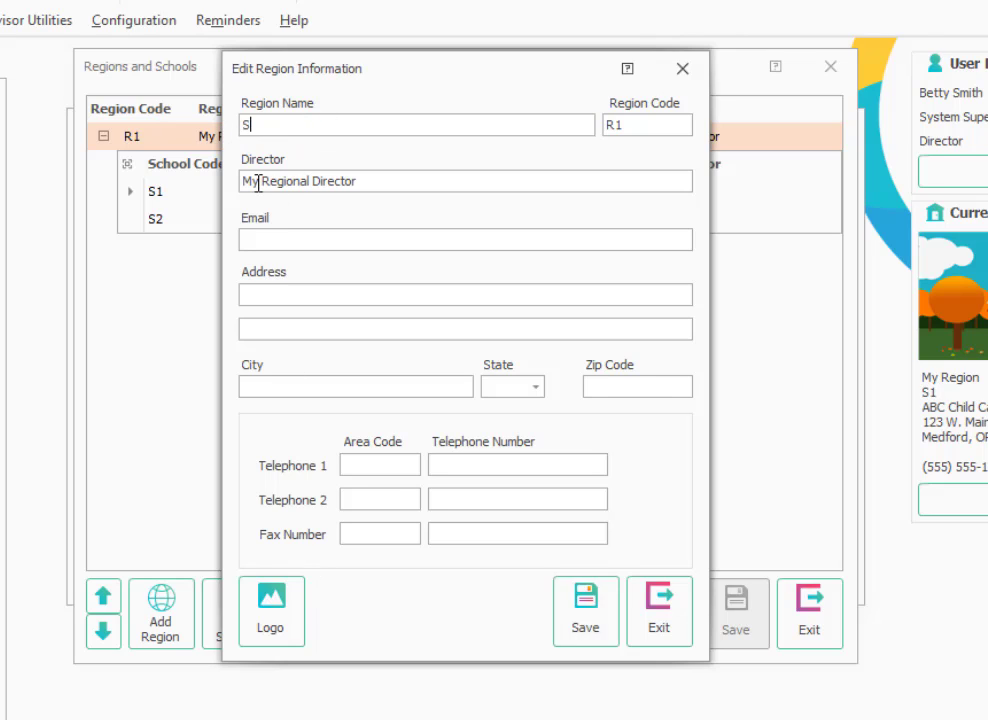
type("outhern")
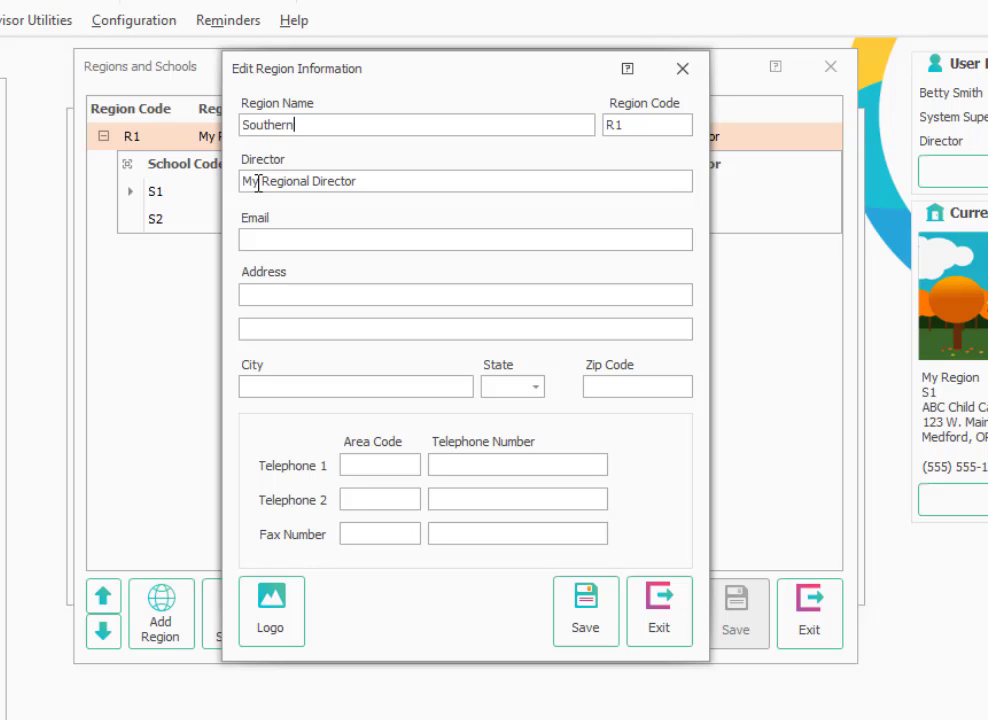
type("Orego")
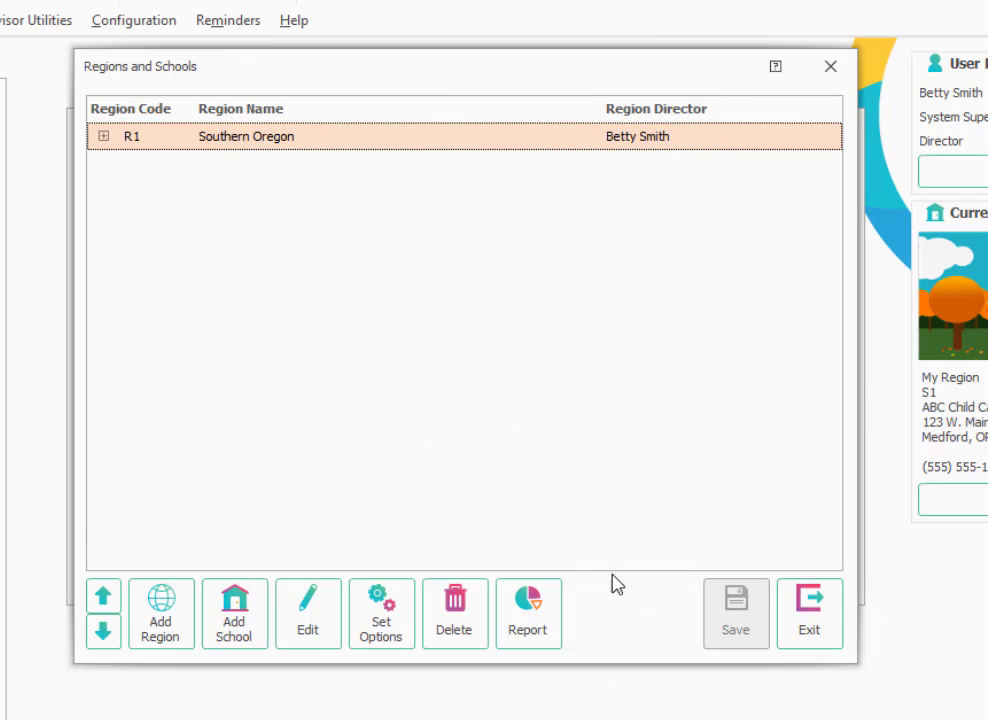
mouse_move(115, 157)
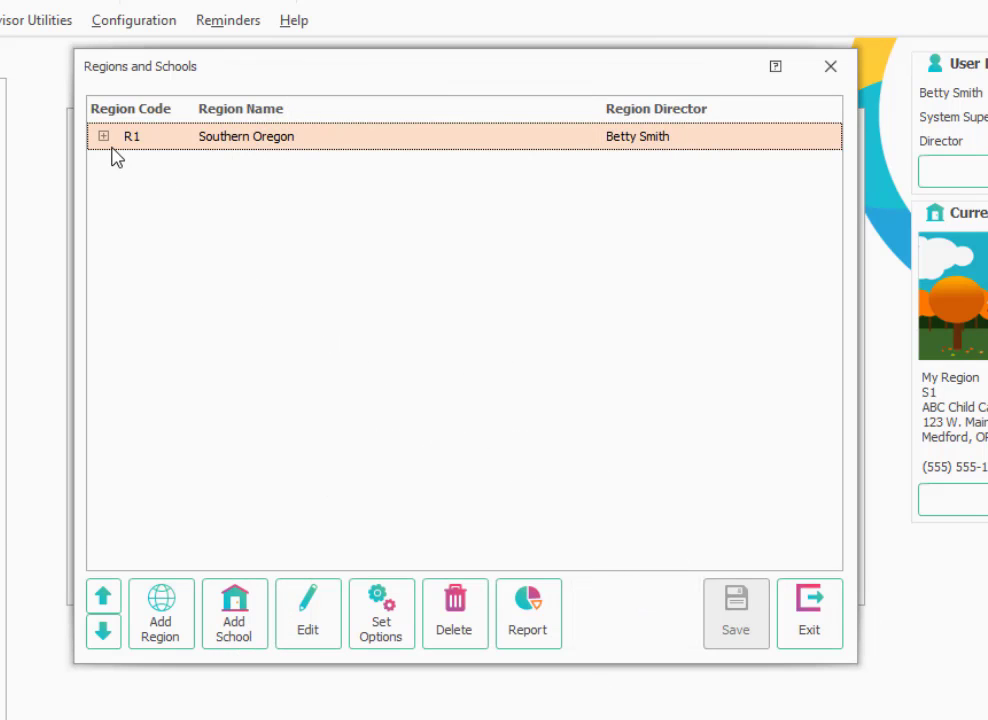
left_click(102, 136)
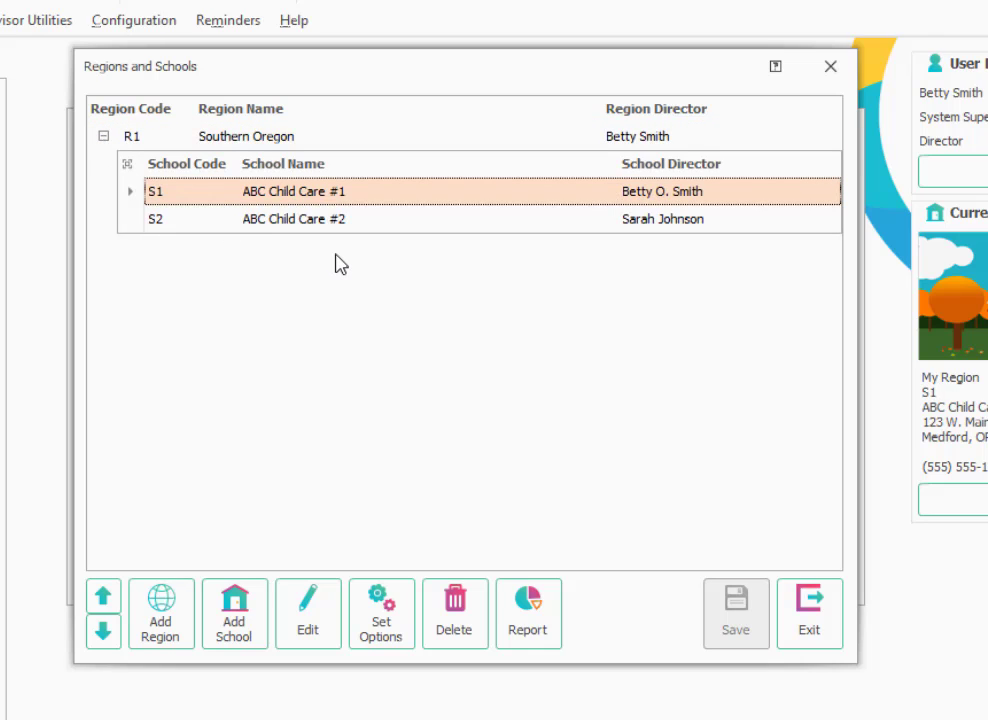
mouse_move(391, 193)
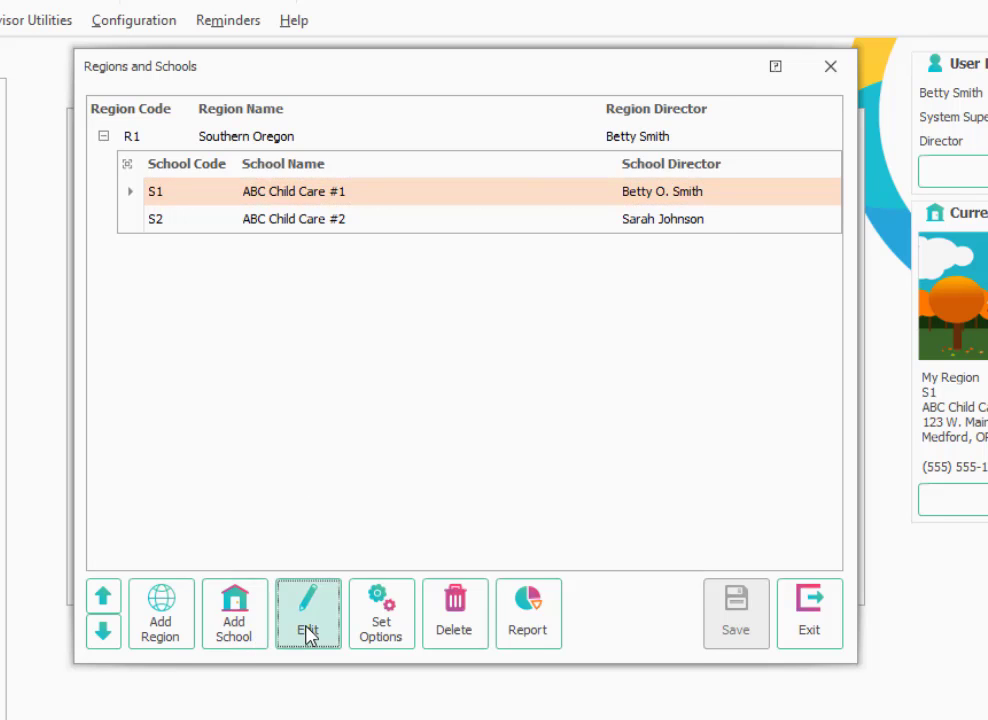
left_click(308, 613)
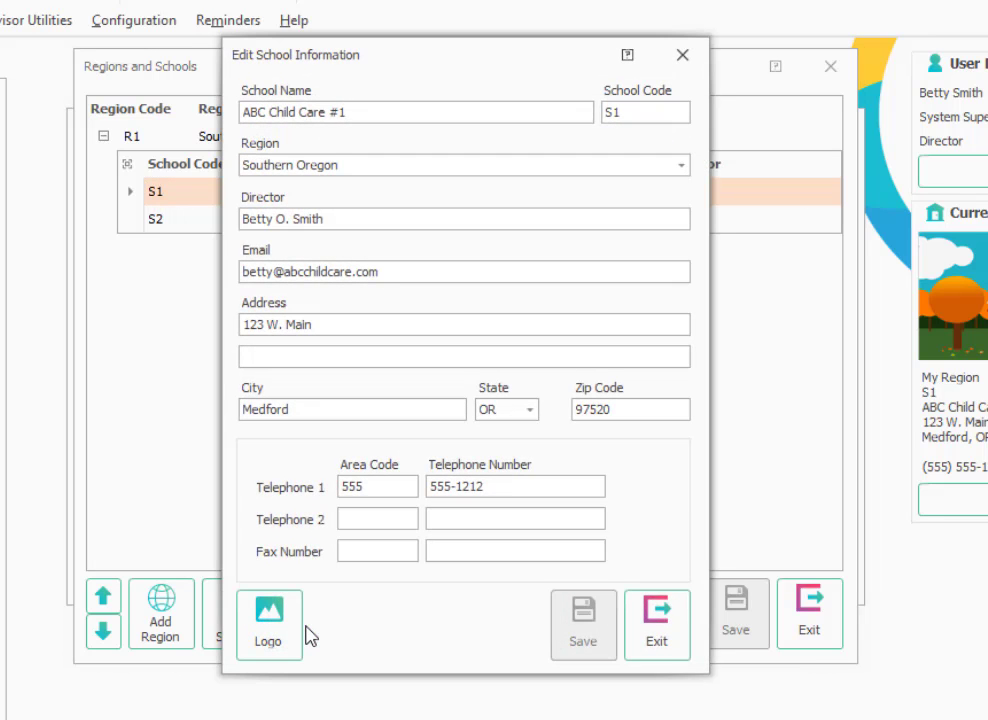
mouse_move(657, 624)
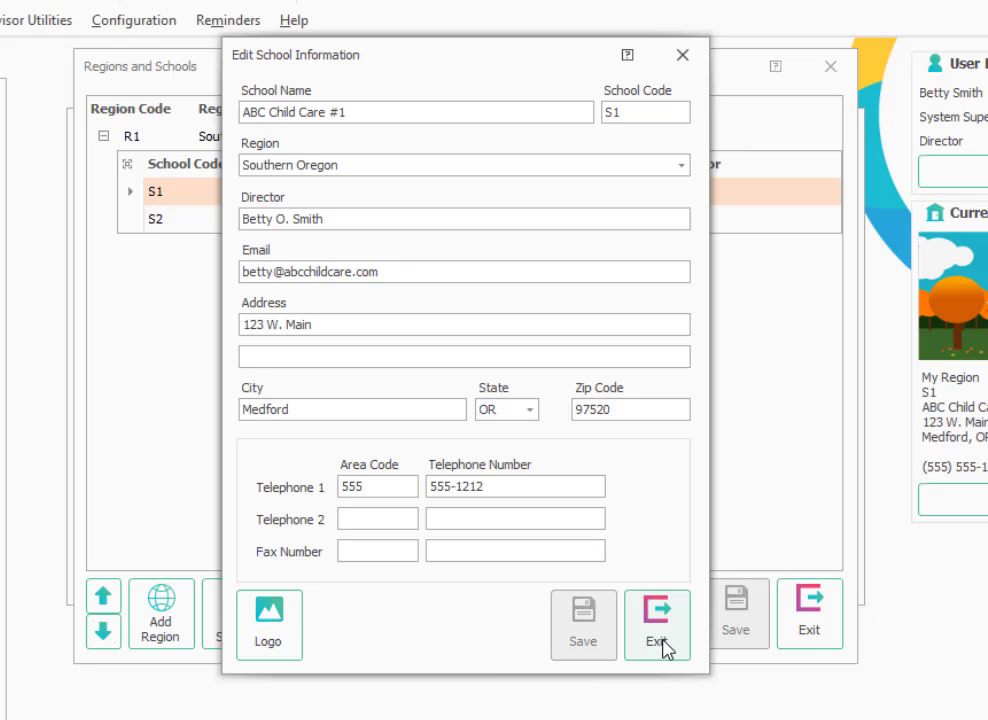
left_click(657, 625)
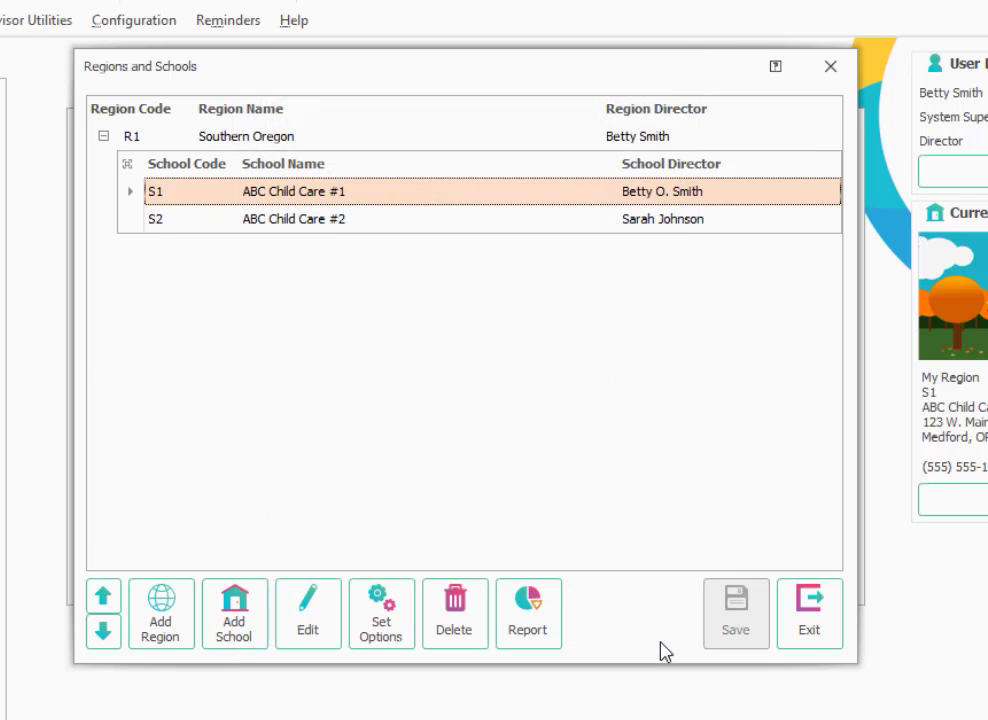
left_click(246, 136)
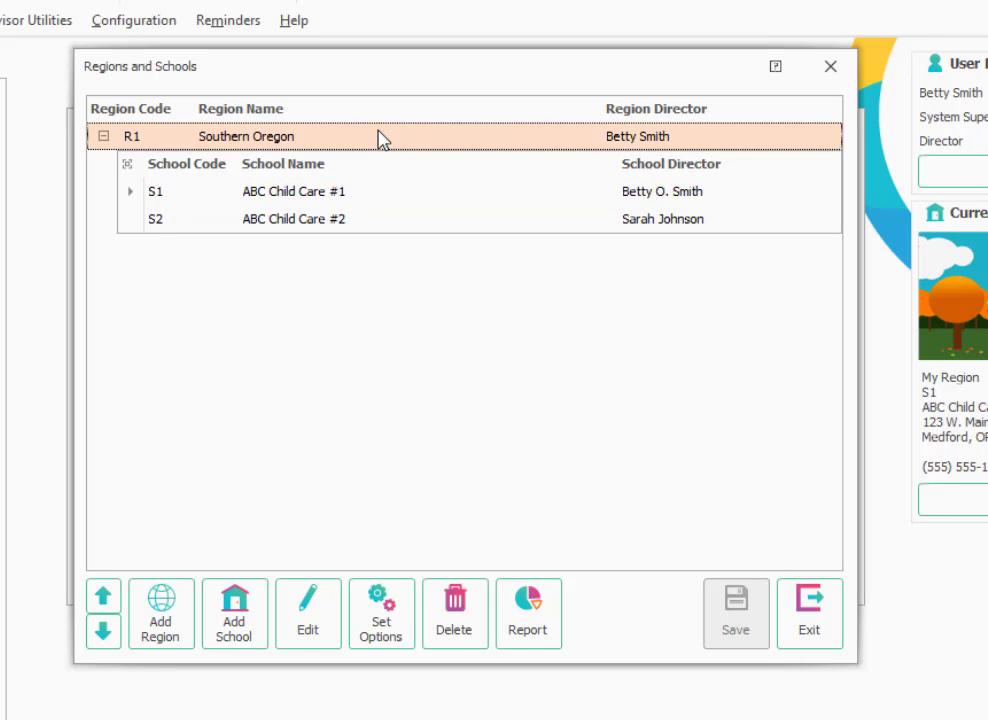
mouse_move(386, 150)
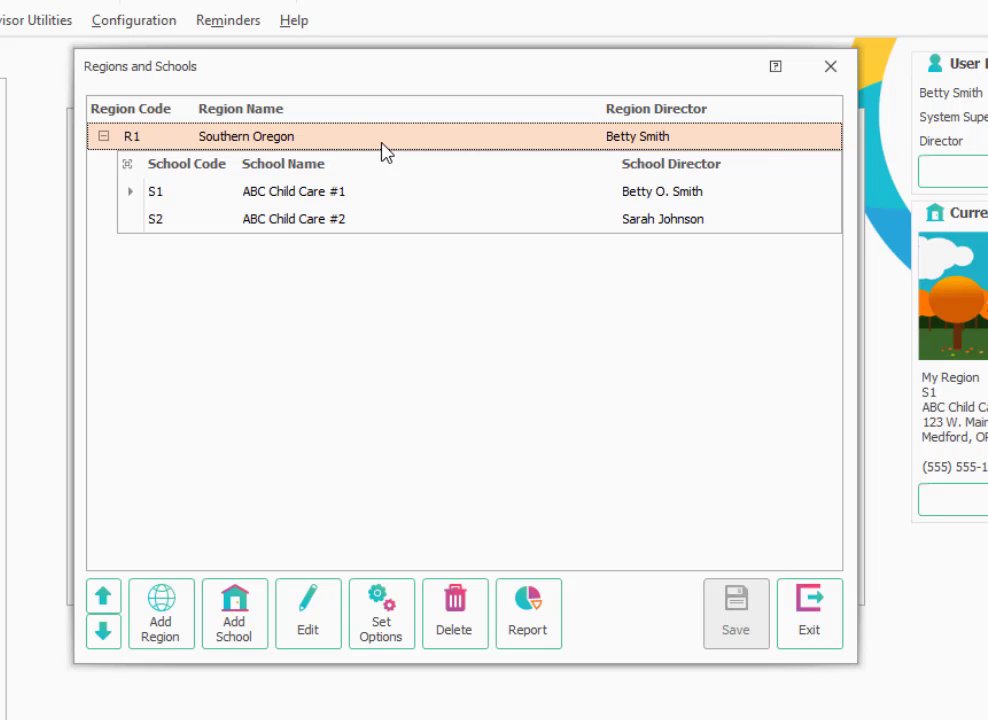
mouse_move(377, 252)
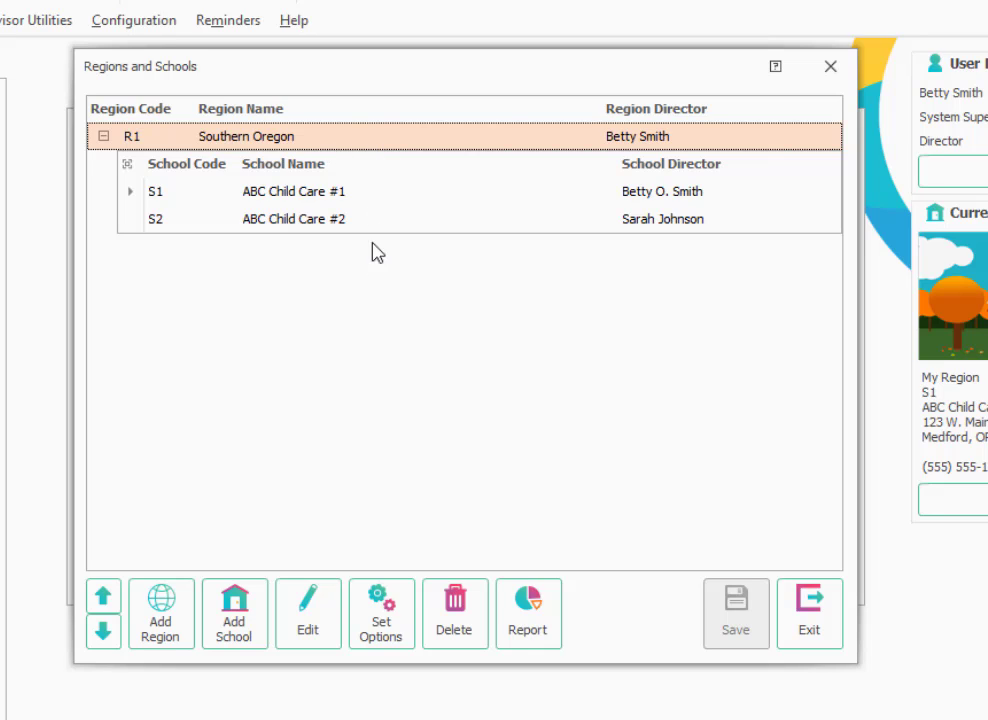
mouse_move(381, 613)
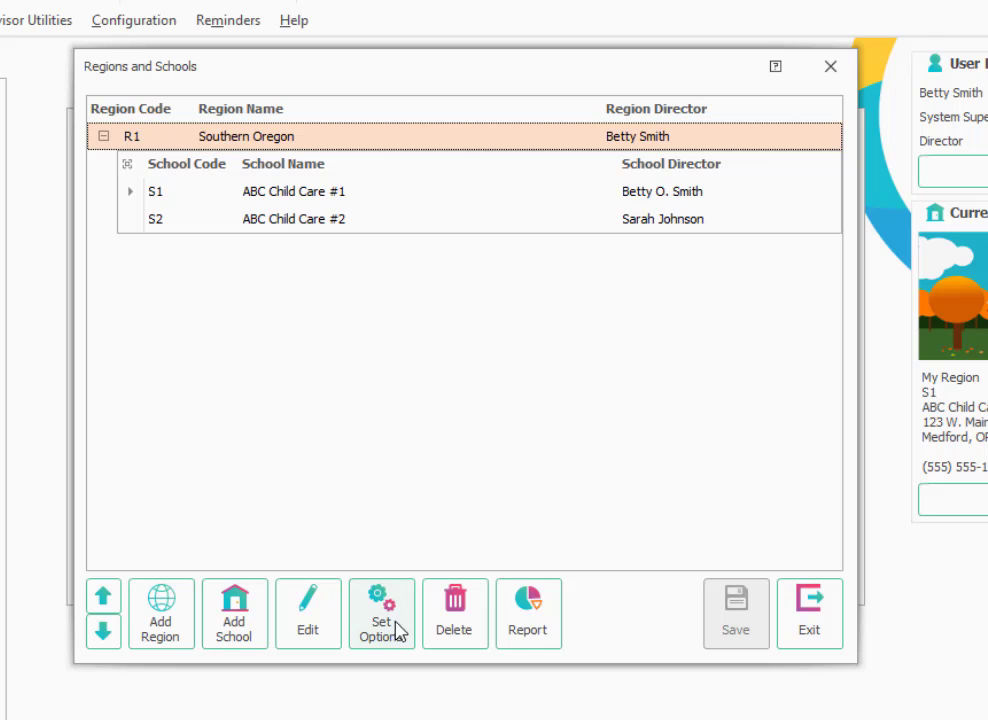
mouse_move(414, 632)
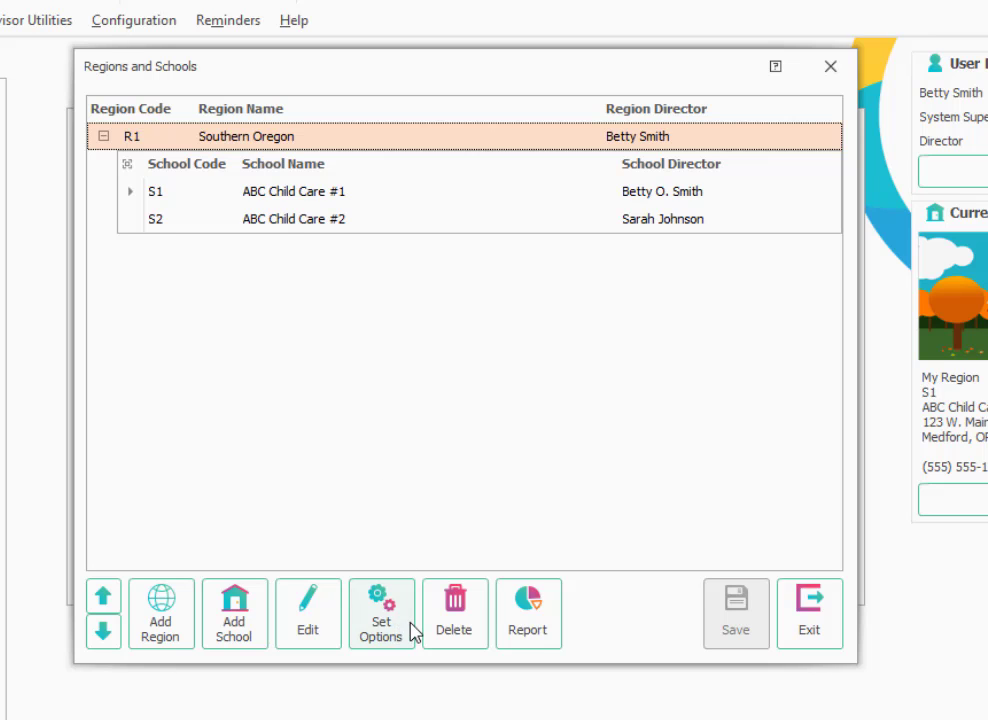
Change Southern Oregon's Monday close time to 5:45 PM and save it.
left_click(380, 613)
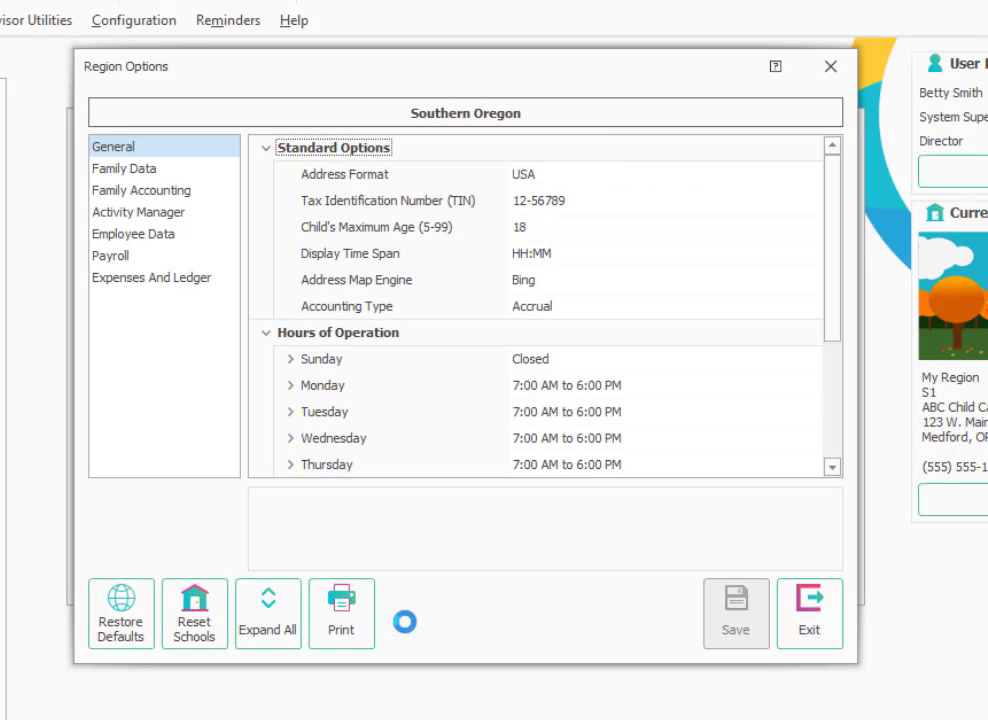
mouse_move(408, 630)
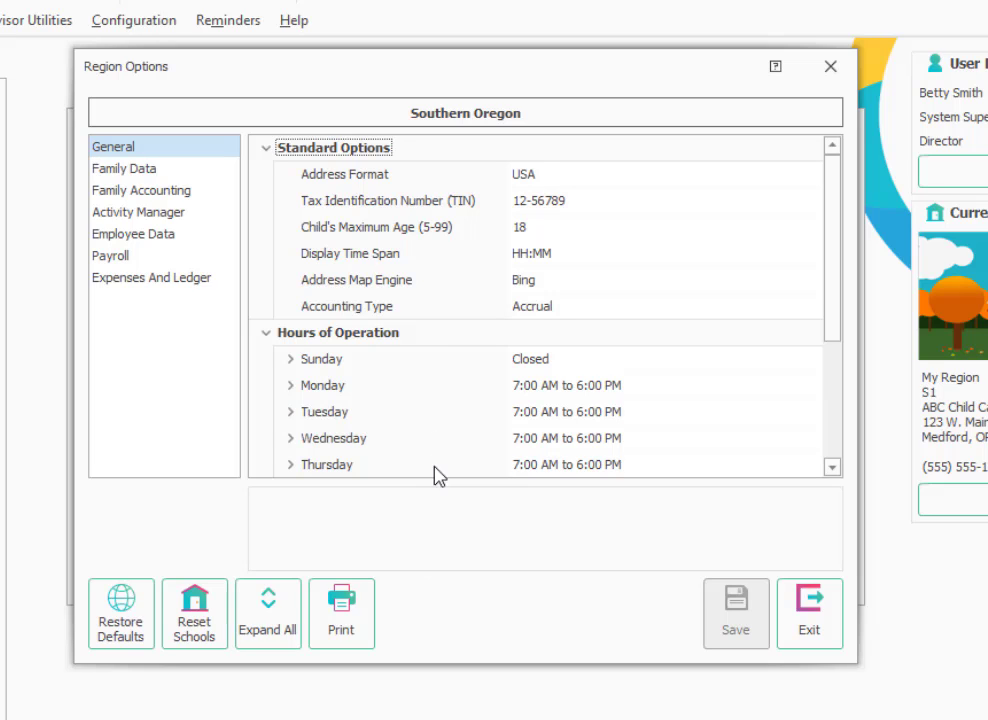
mouse_move(614, 459)
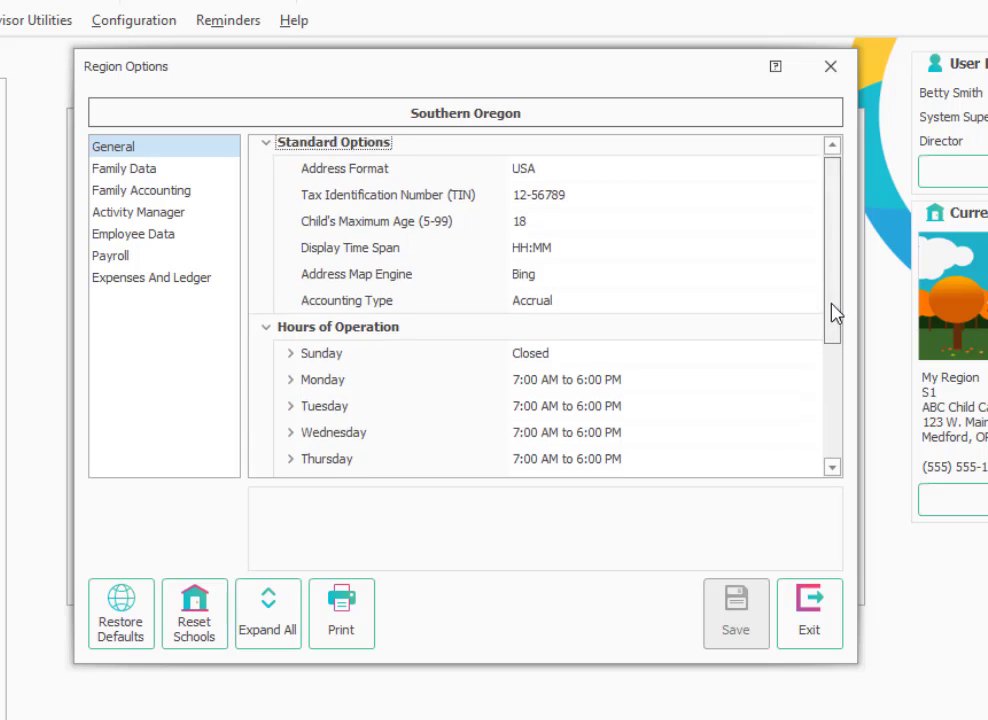
scroll("down", 3)
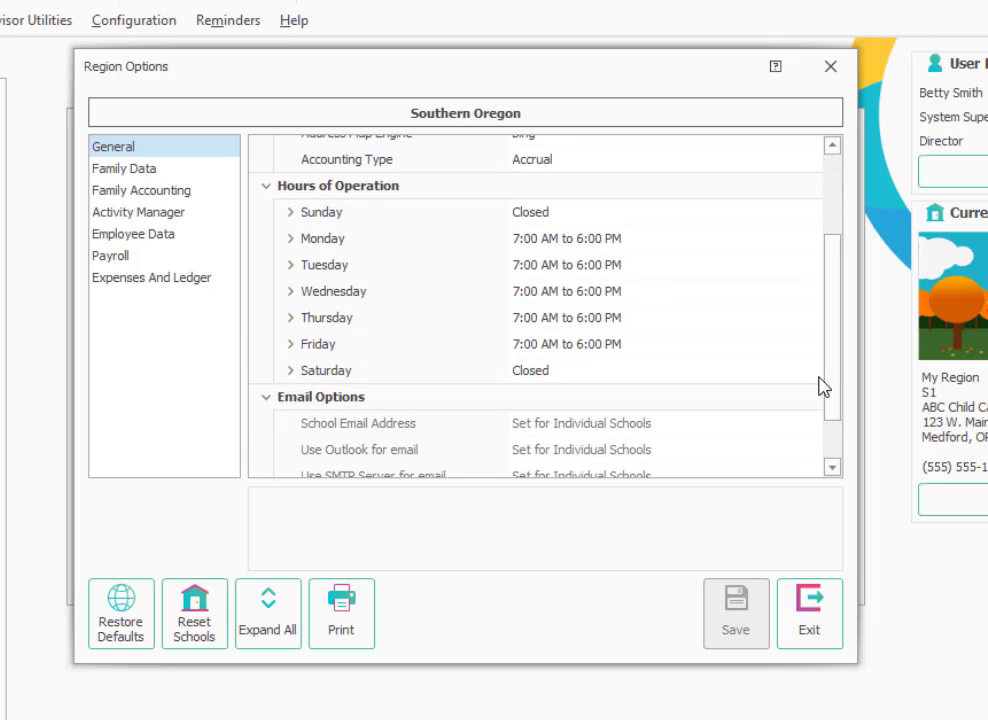
mouse_move(648, 261)
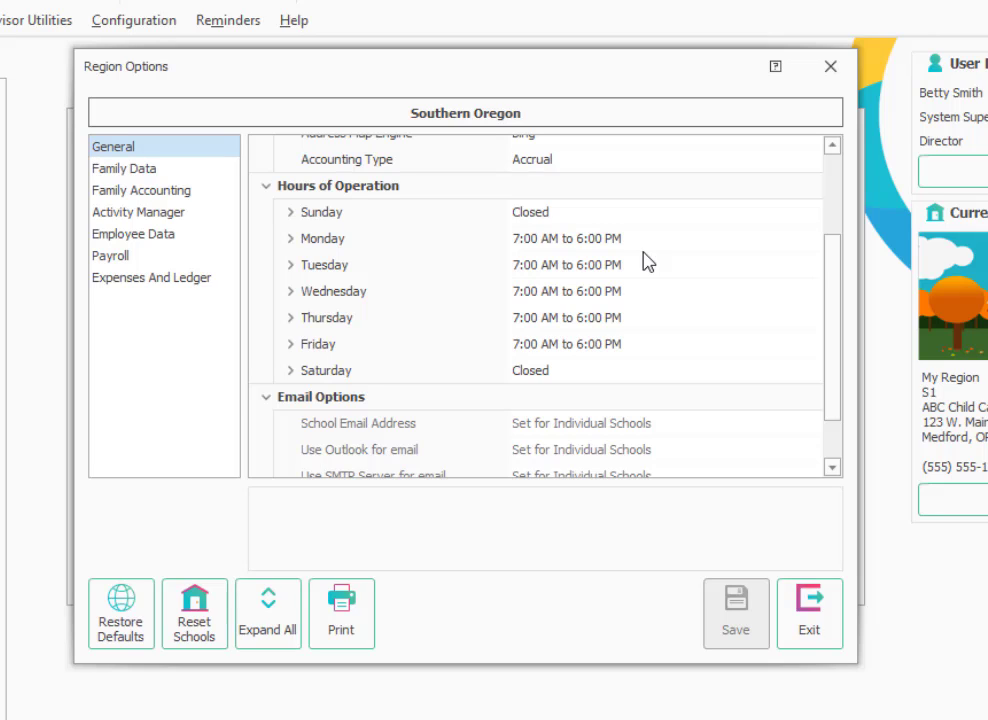
mouse_move(294, 255)
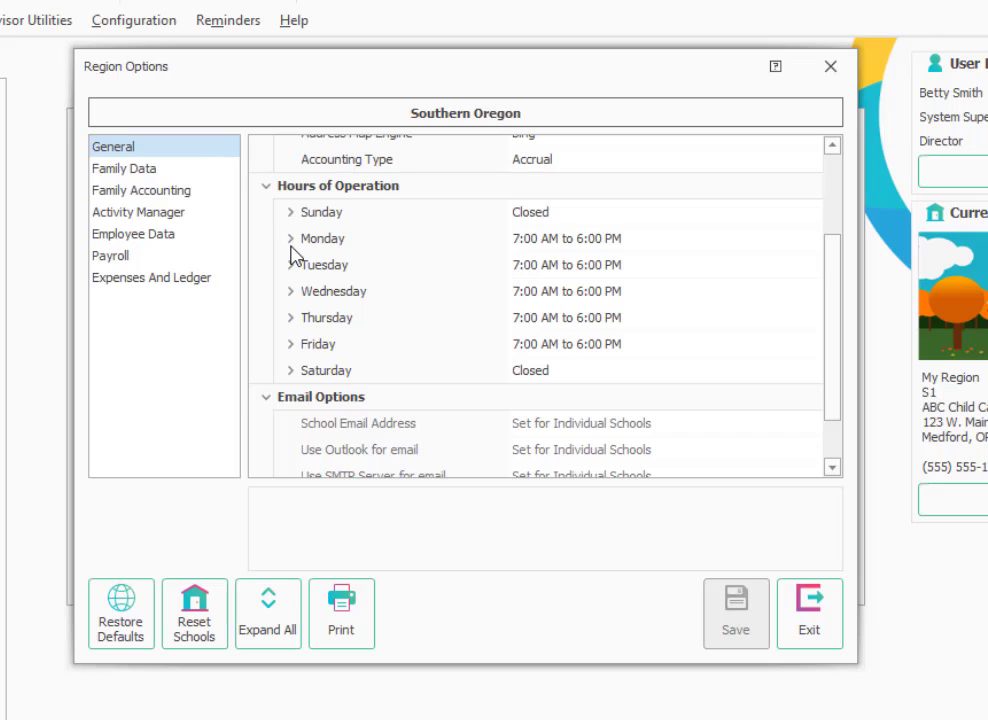
left_click(321, 238)
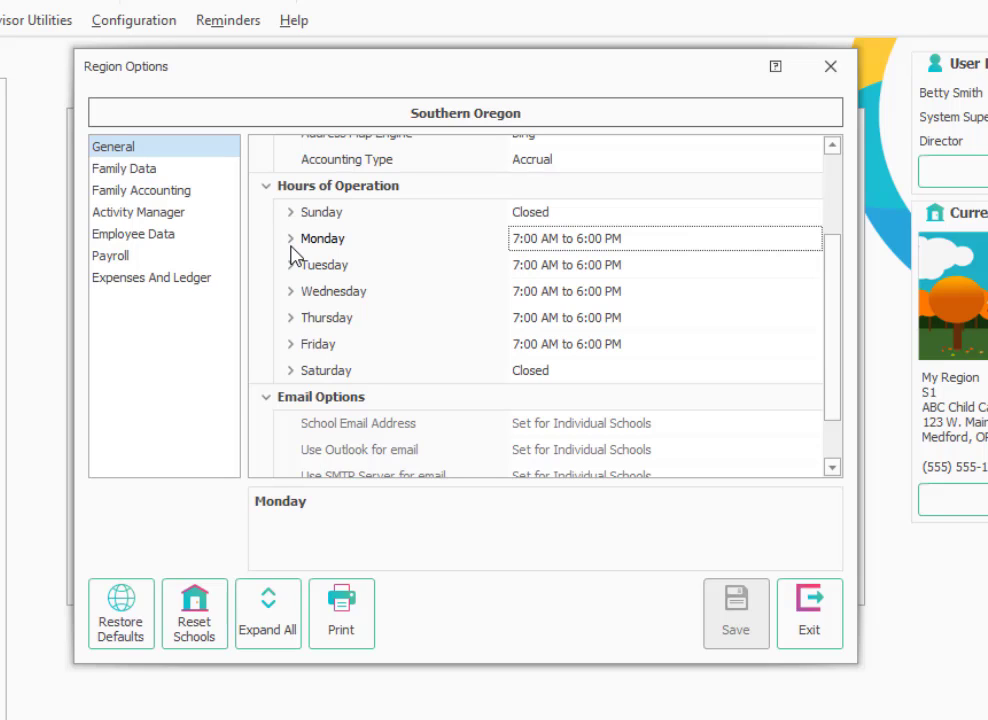
left_click(290, 238)
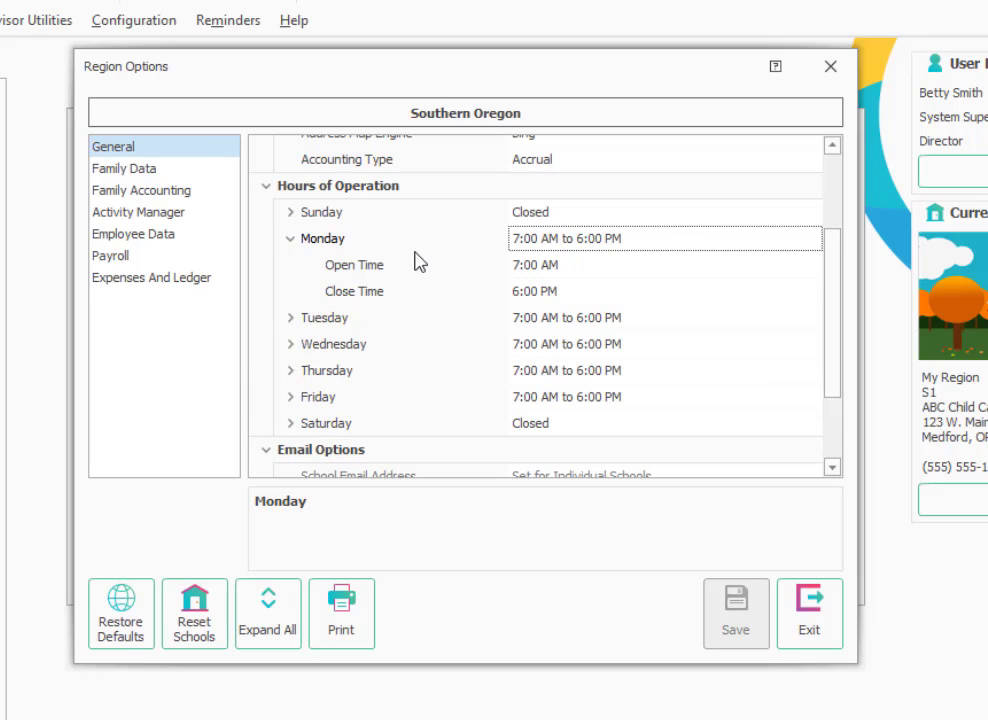
left_click(664, 291)
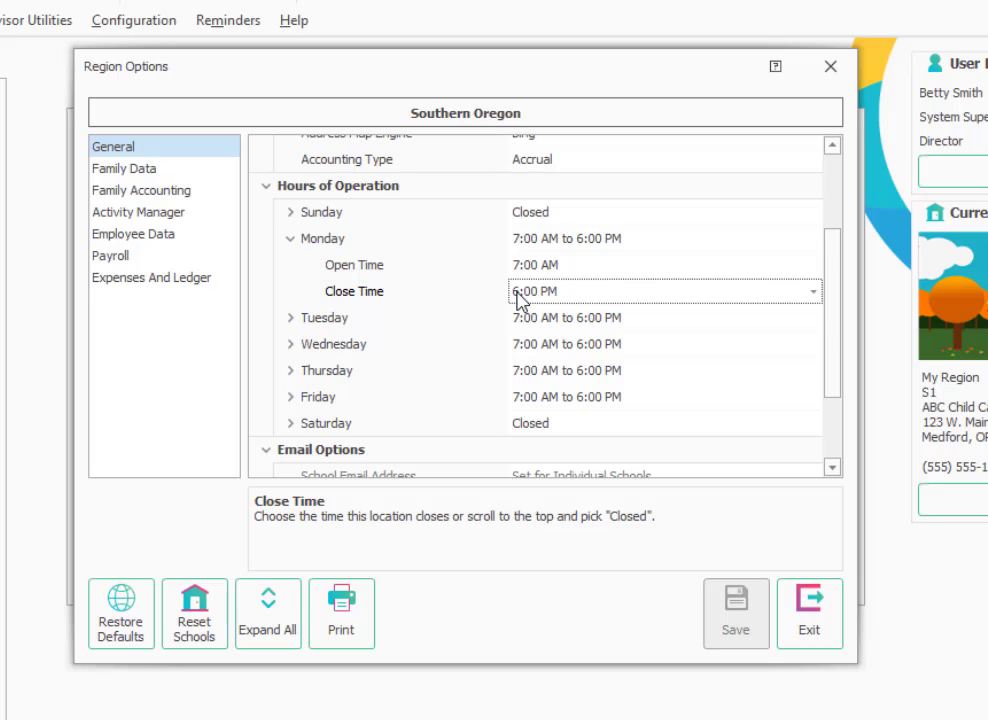
left_click(812, 291)
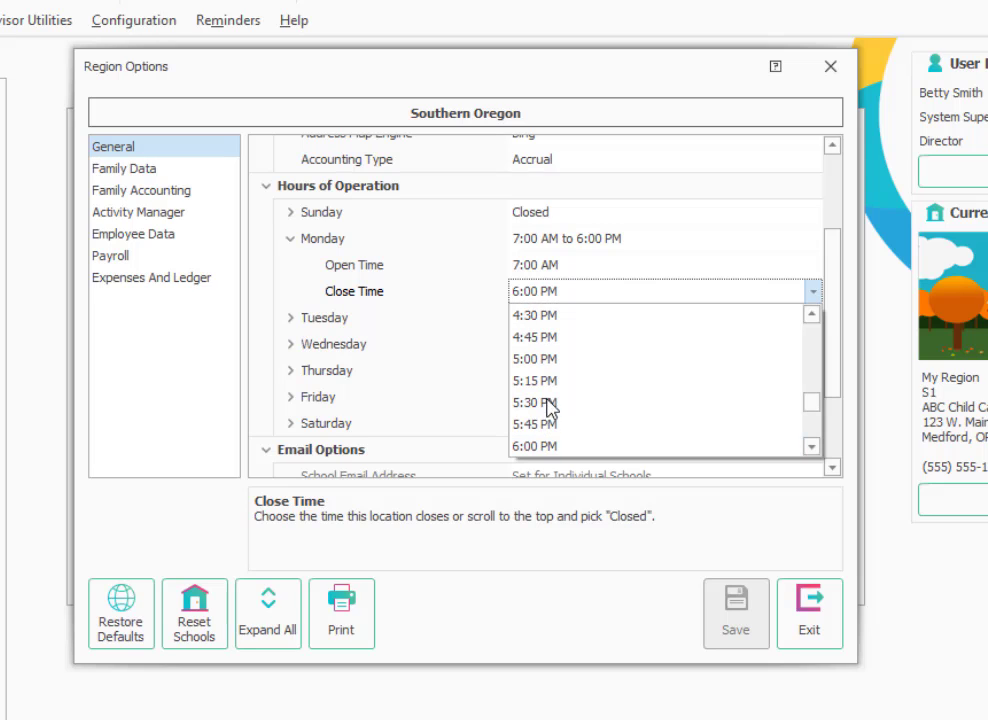
left_click(535, 423)
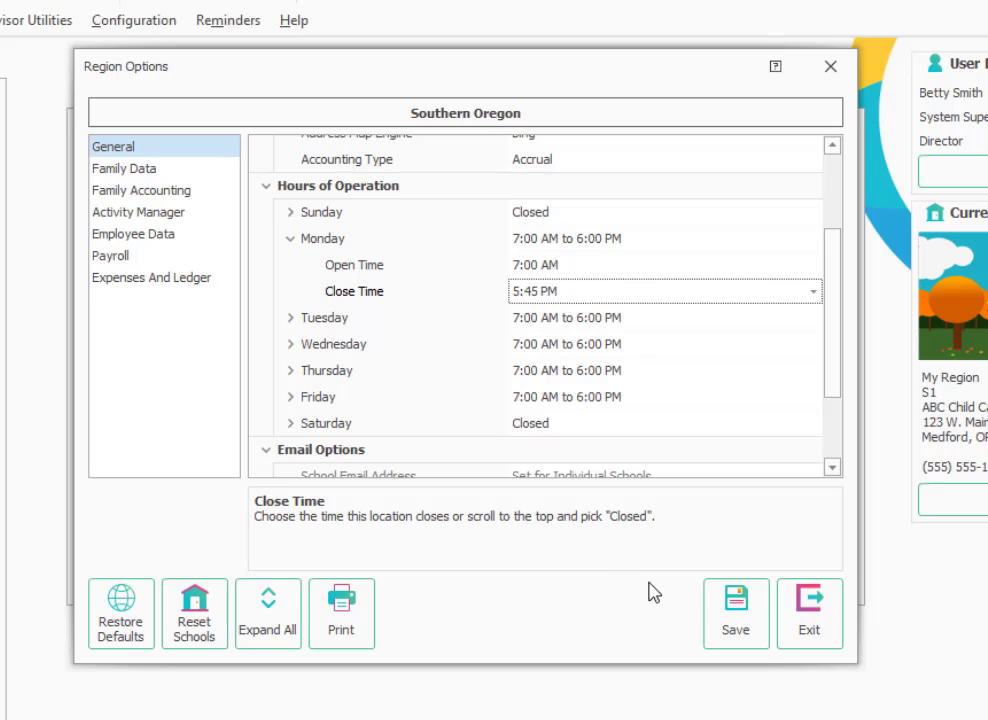
left_click(735, 605)
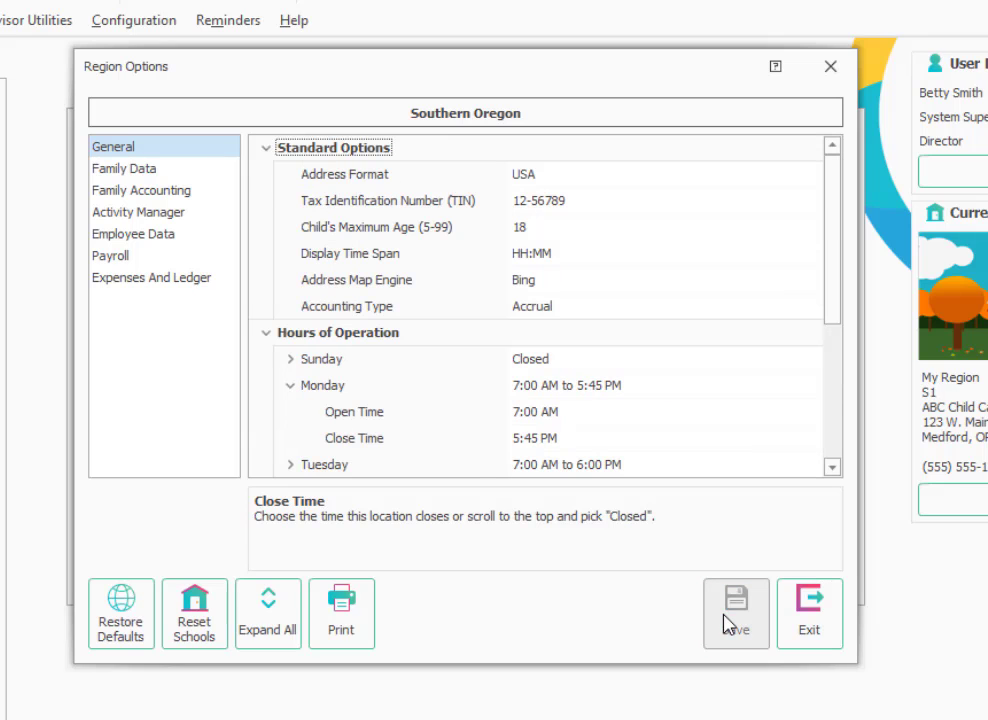
scroll("down", 3)
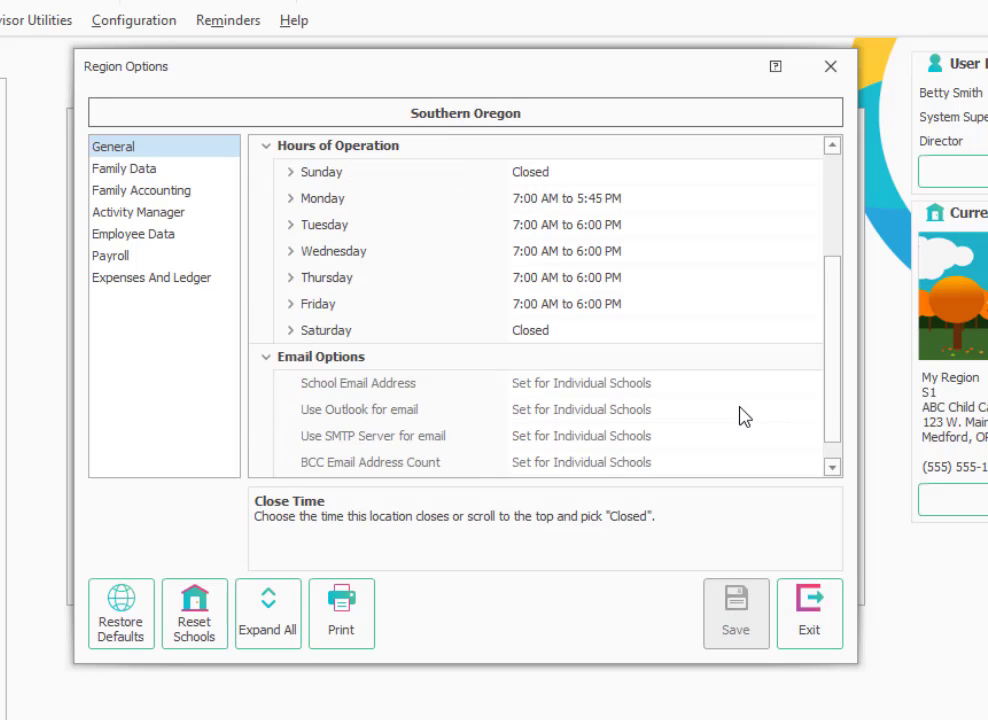
Set the Family Data Rounding Clock In minute interval to 15.
left_click(124, 168)
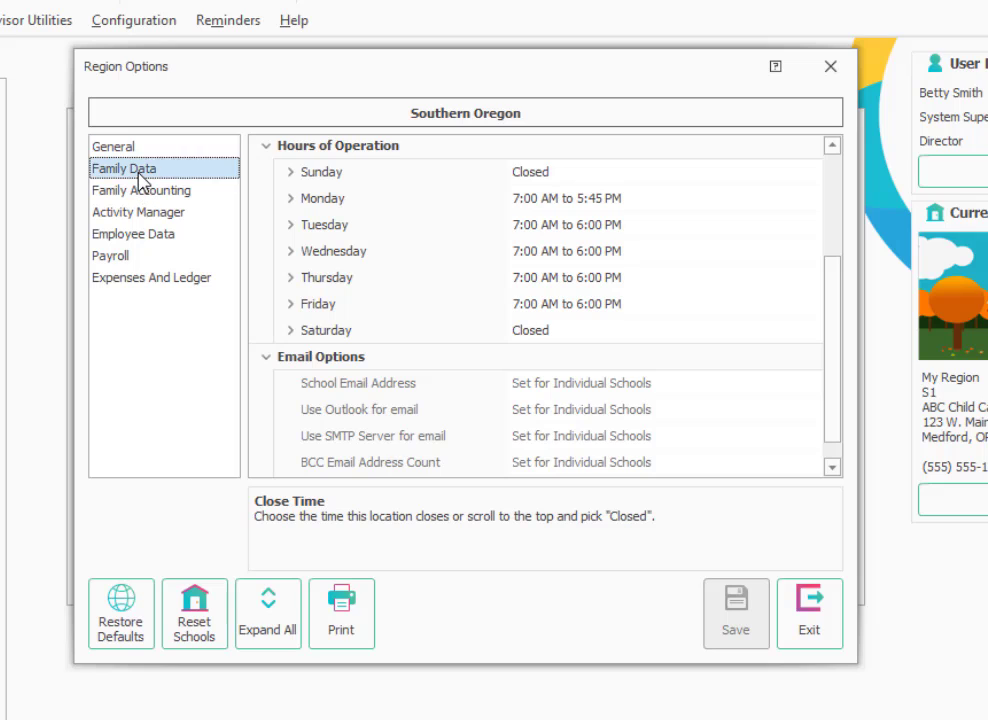
left_click(124, 168)
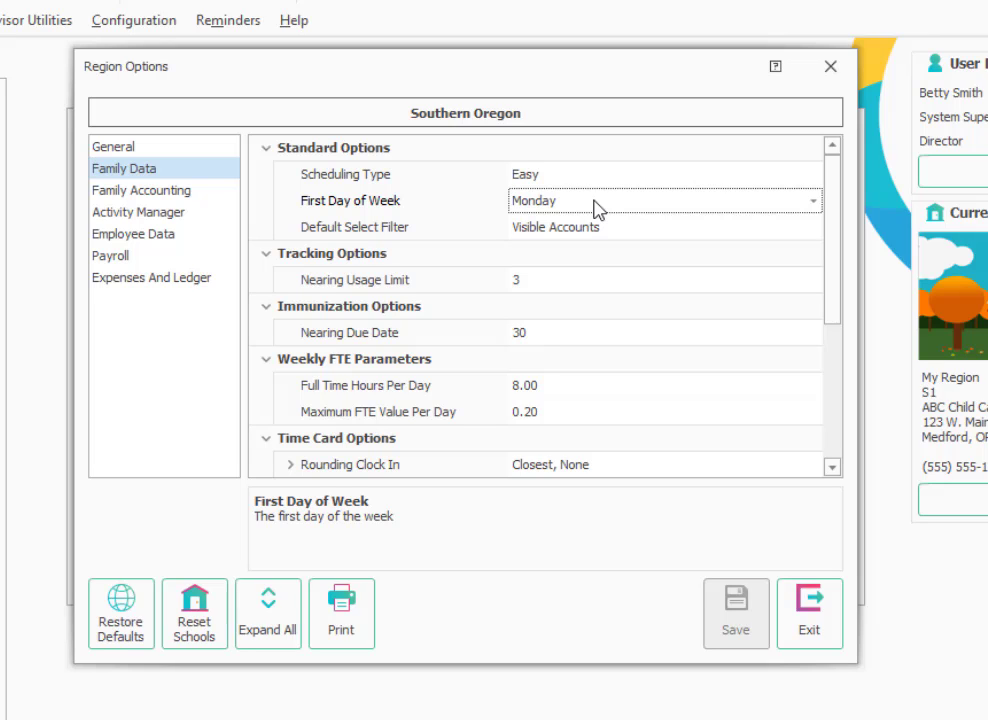
mouse_move(862, 238)
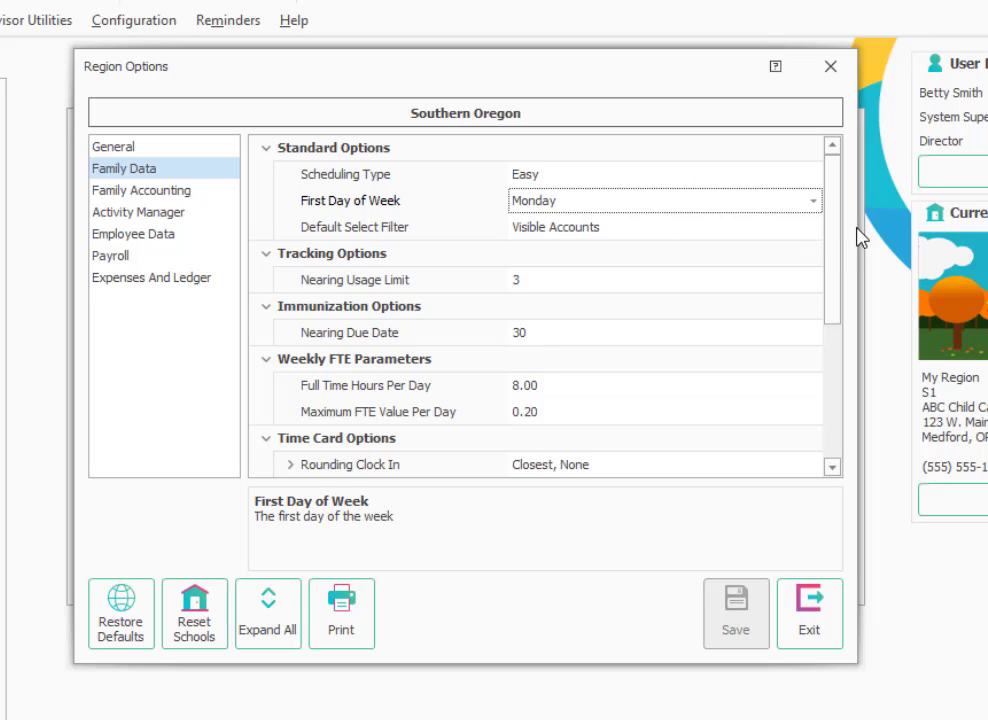
scroll("down", 3)
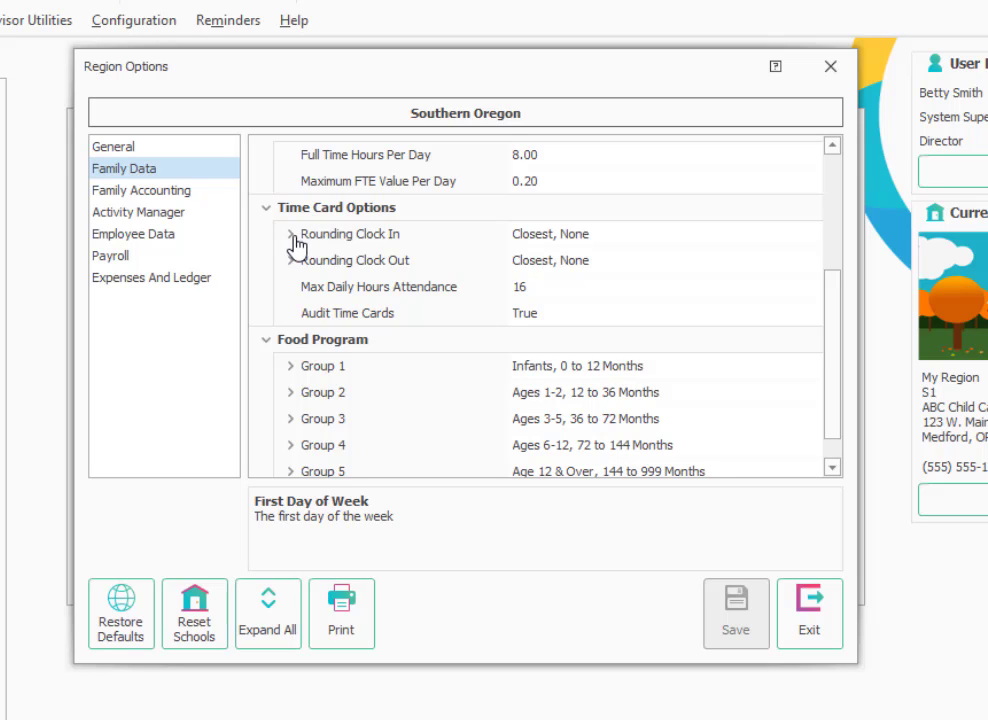
left_click(291, 234)
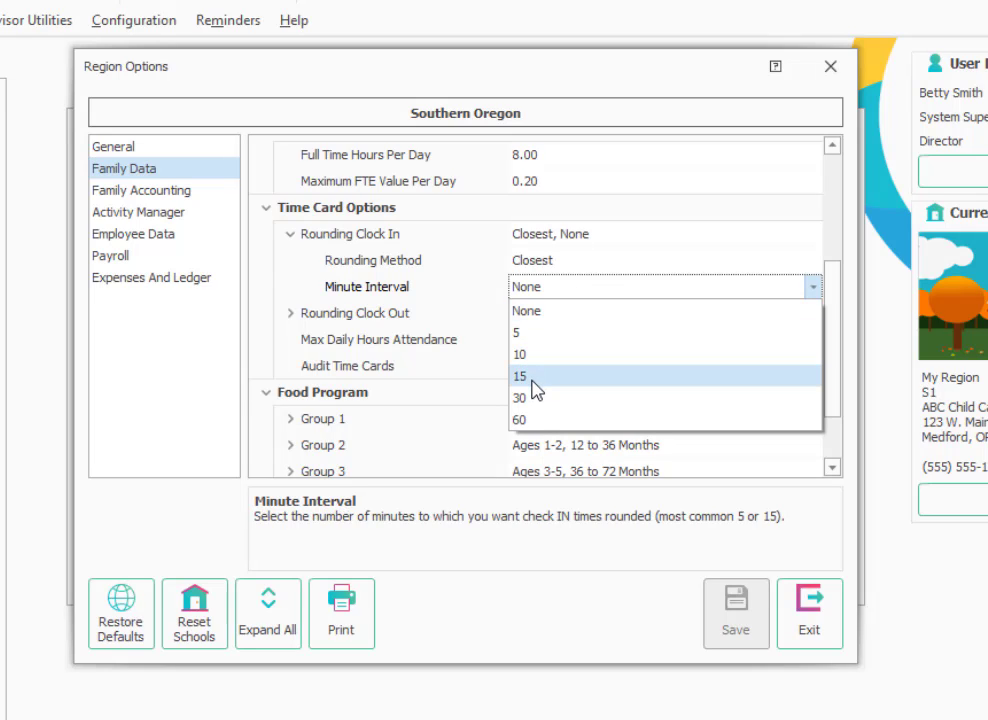
left_click(520, 376)
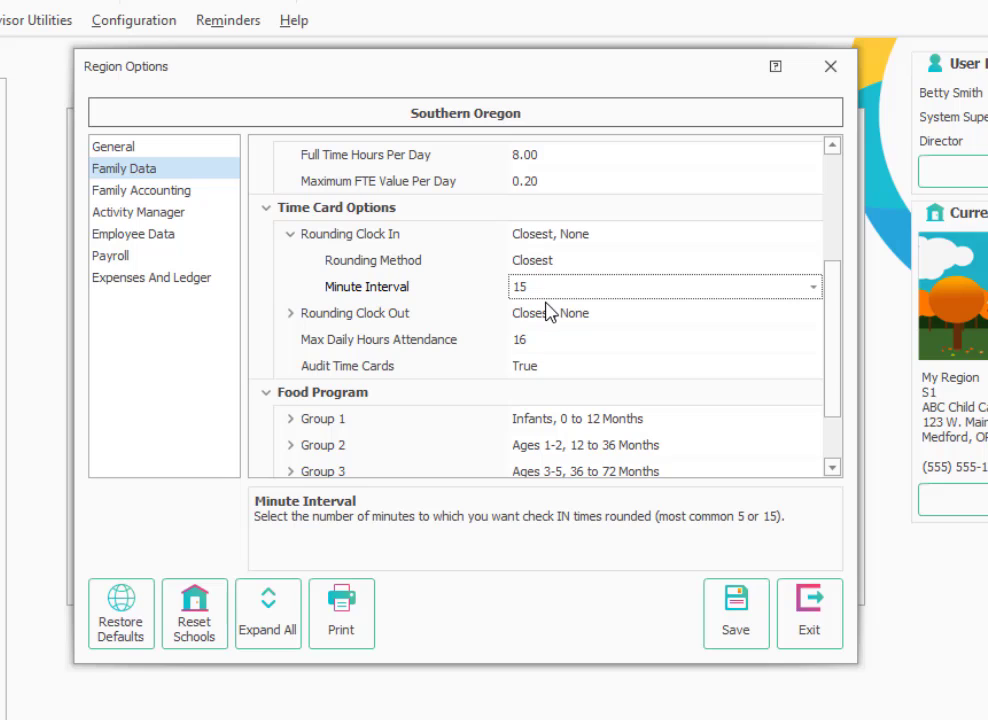
mouse_move(140, 253)
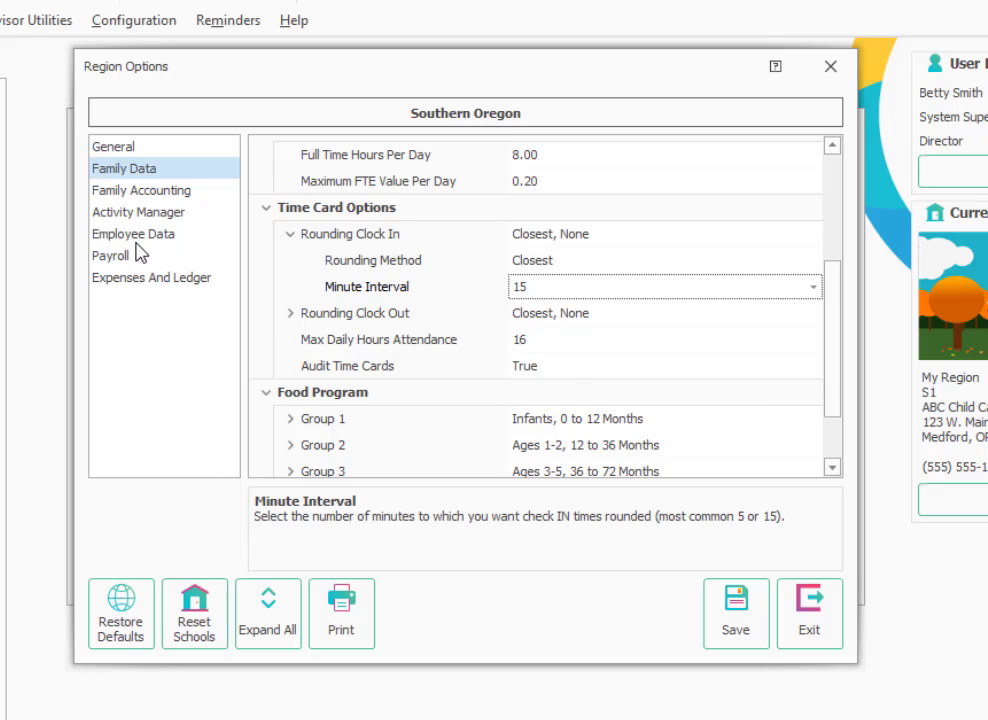
Save the rounding change, then set Employee Data pay periods every 2 weeks from 1/1/2018.
left_click(133, 234)
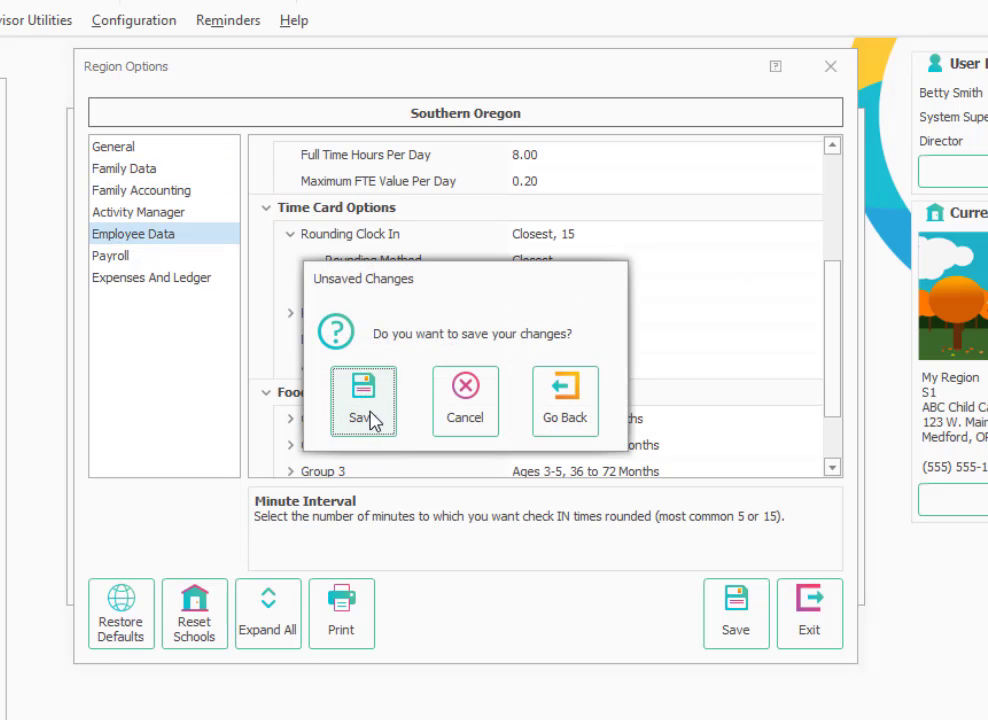
left_click(362, 400)
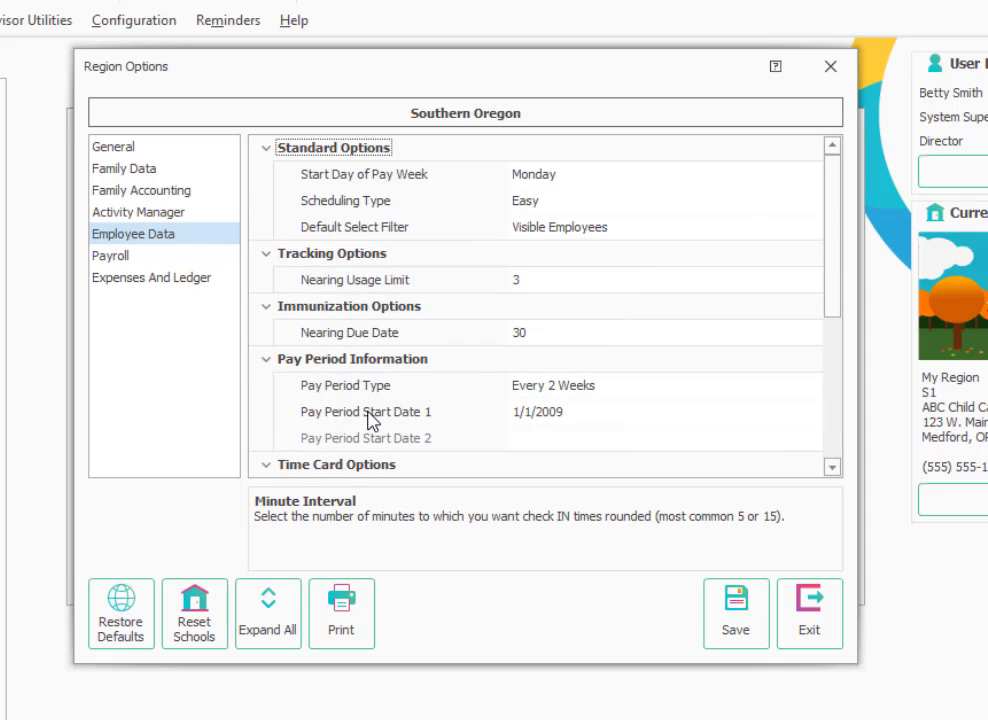
mouse_move(552, 425)
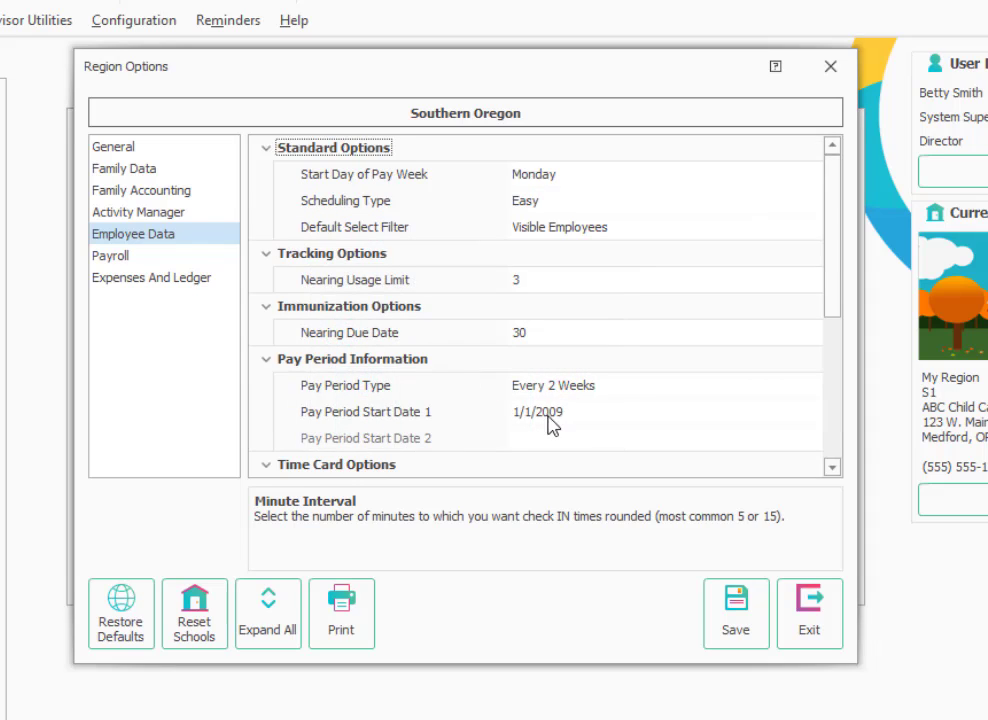
mouse_move(623, 393)
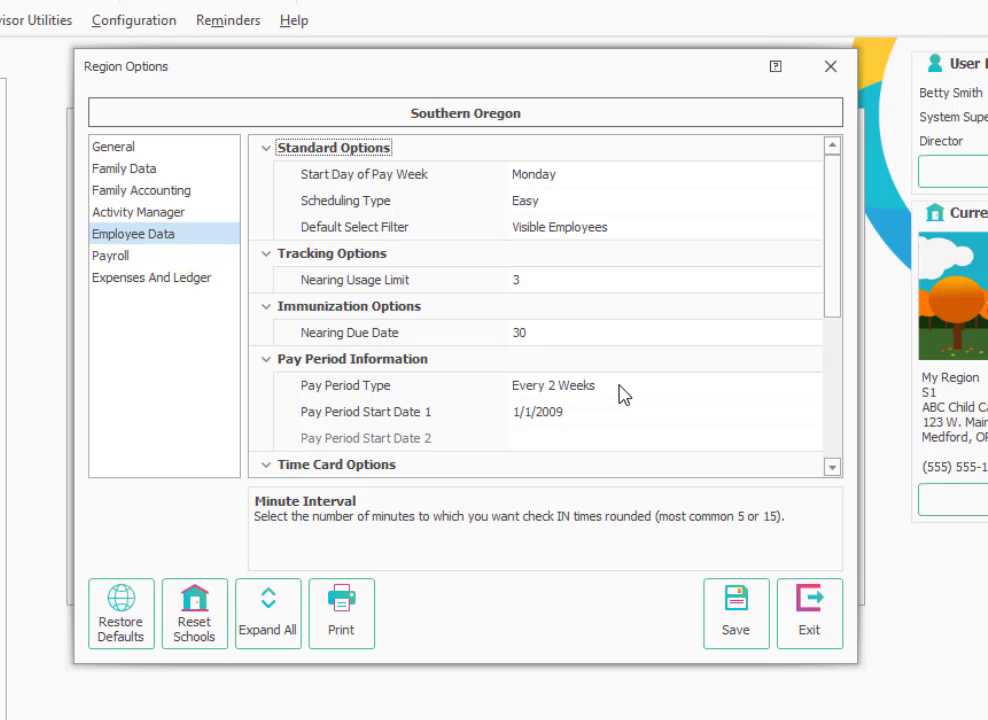
left_click(812, 386)
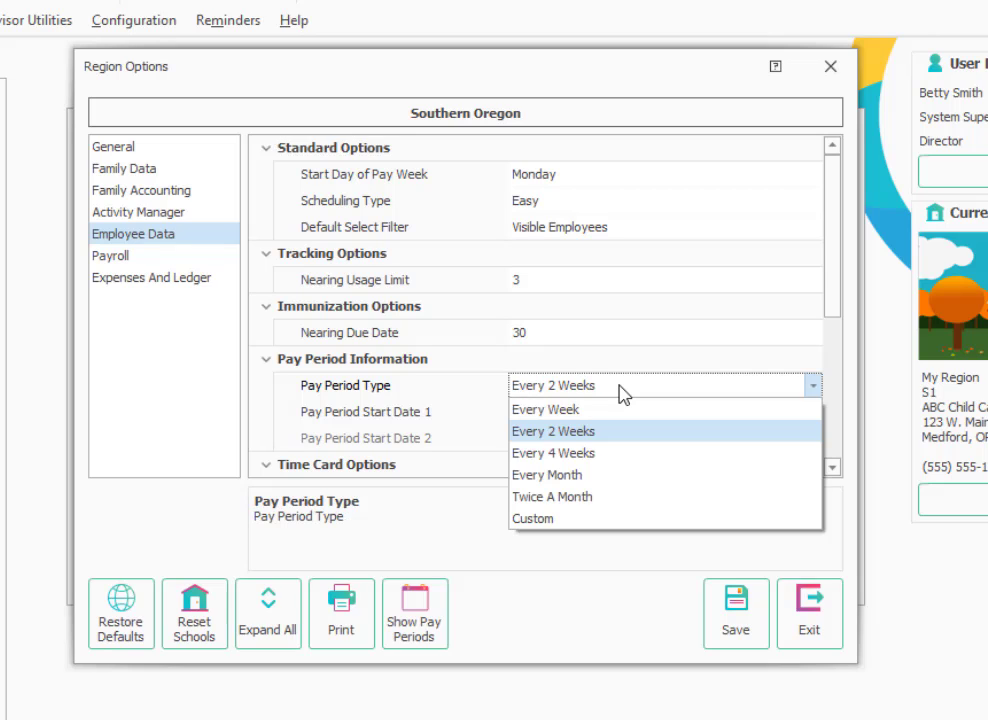
left_click(553, 430)
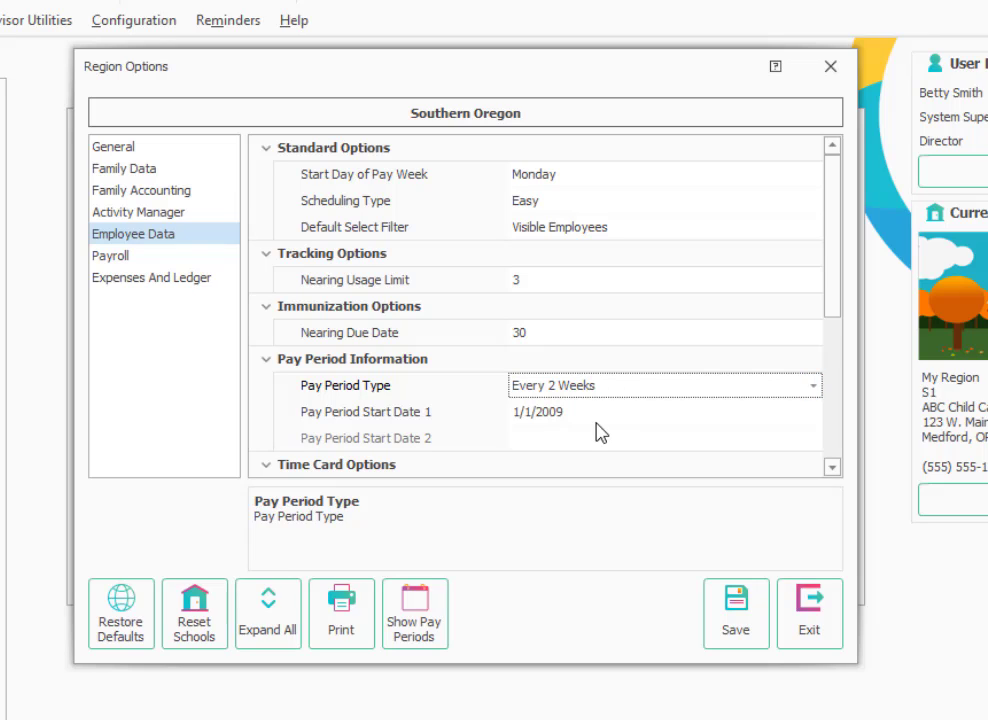
mouse_move(596, 423)
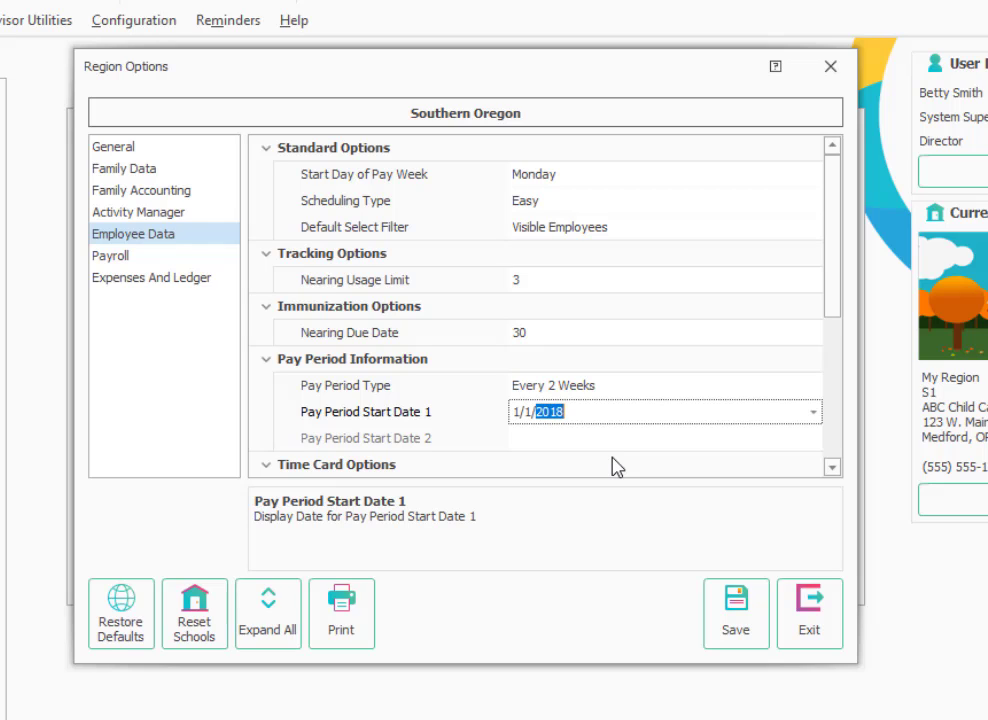
left_click(664, 438)
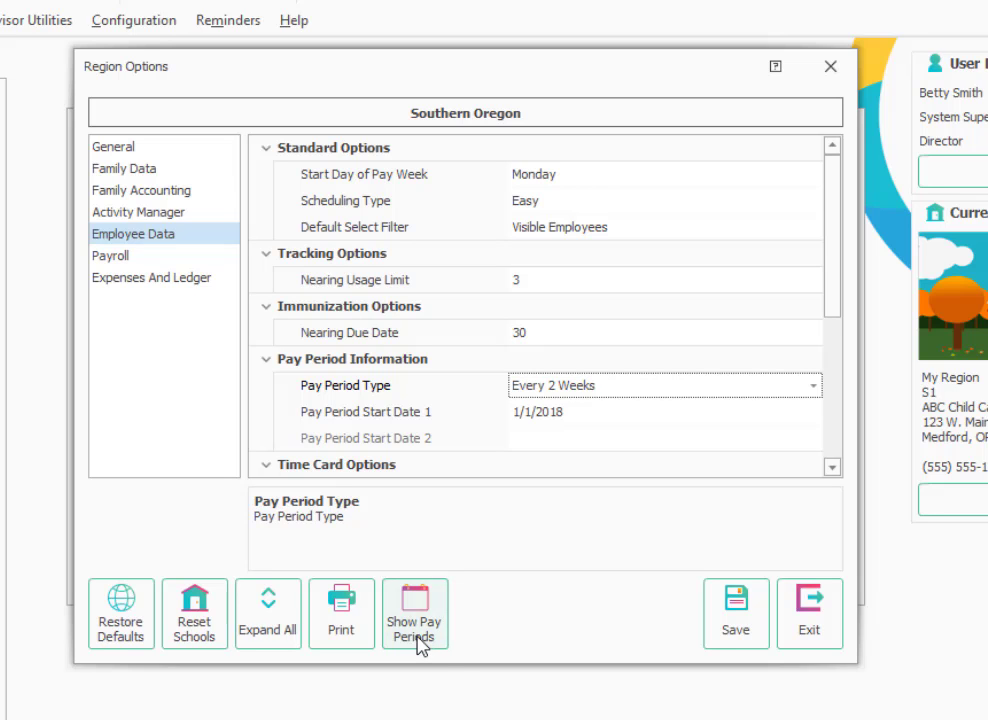
Show the Pay Period Review listing Southern Oregon's two-week periods.
left_click(414, 612)
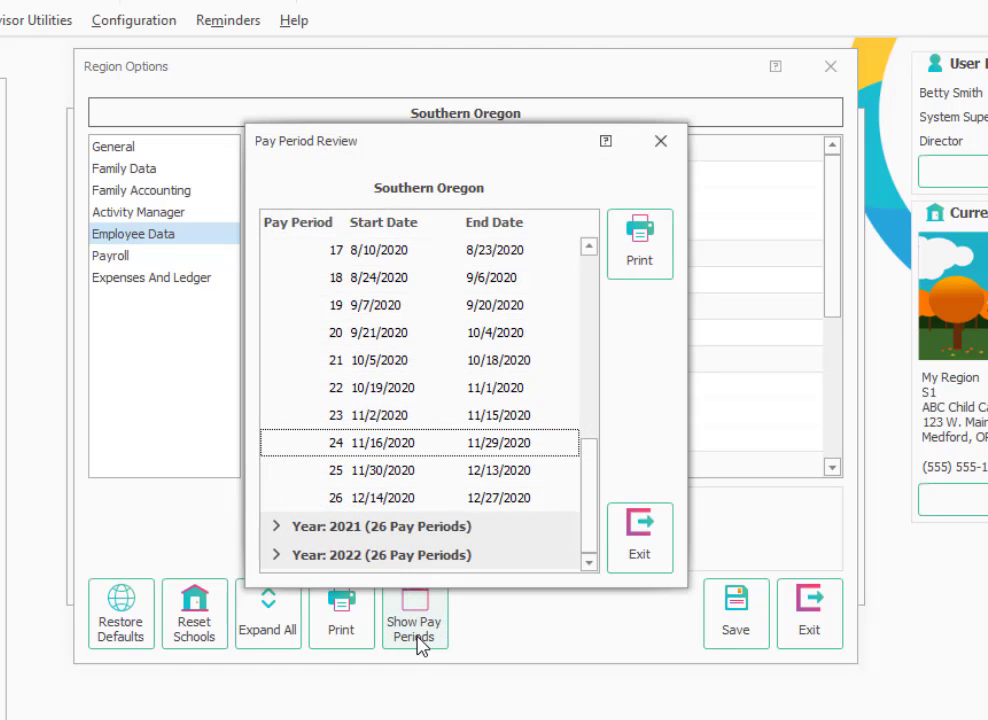
mouse_move(390, 403)
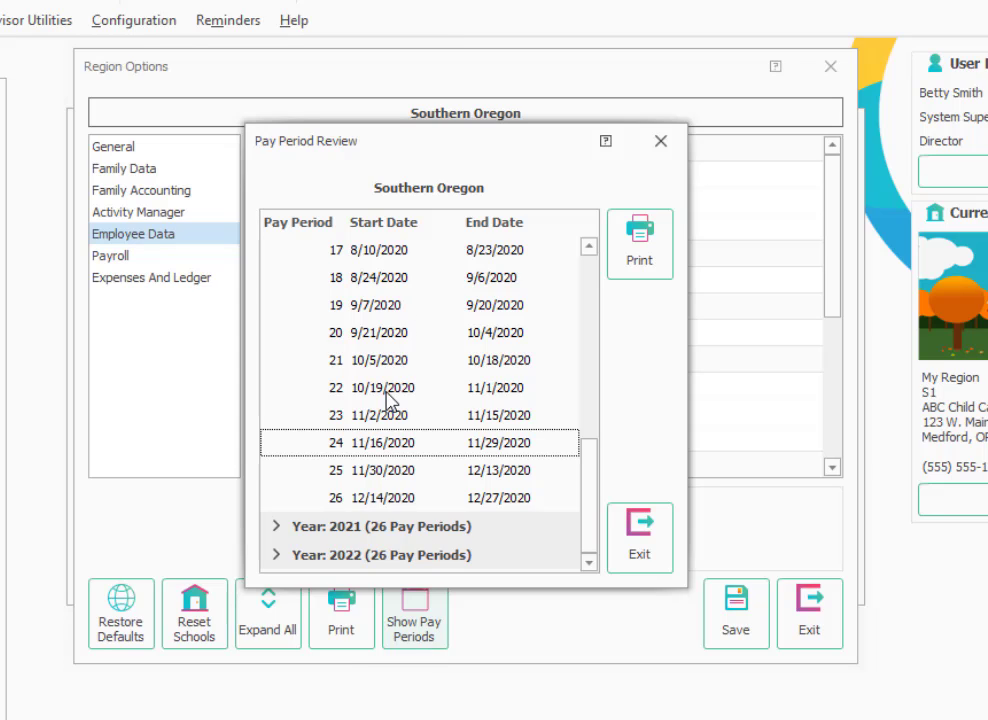
mouse_move(638, 503)
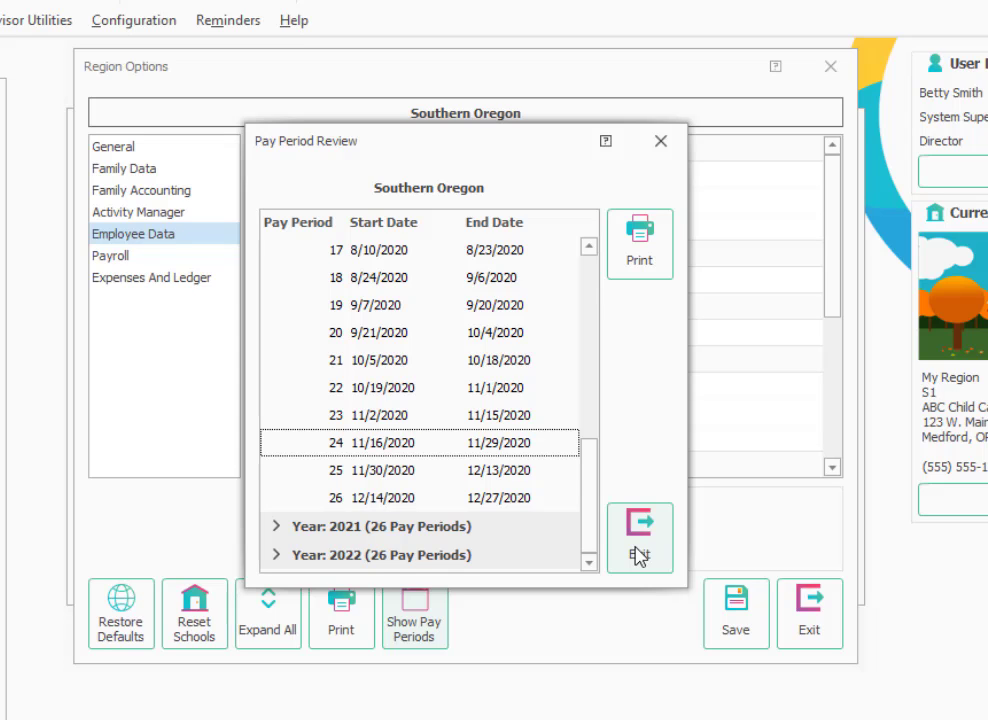
Exit the review and keep Employee Data clock-in rounding at Closest with no minute interval.
left_click(640, 521)
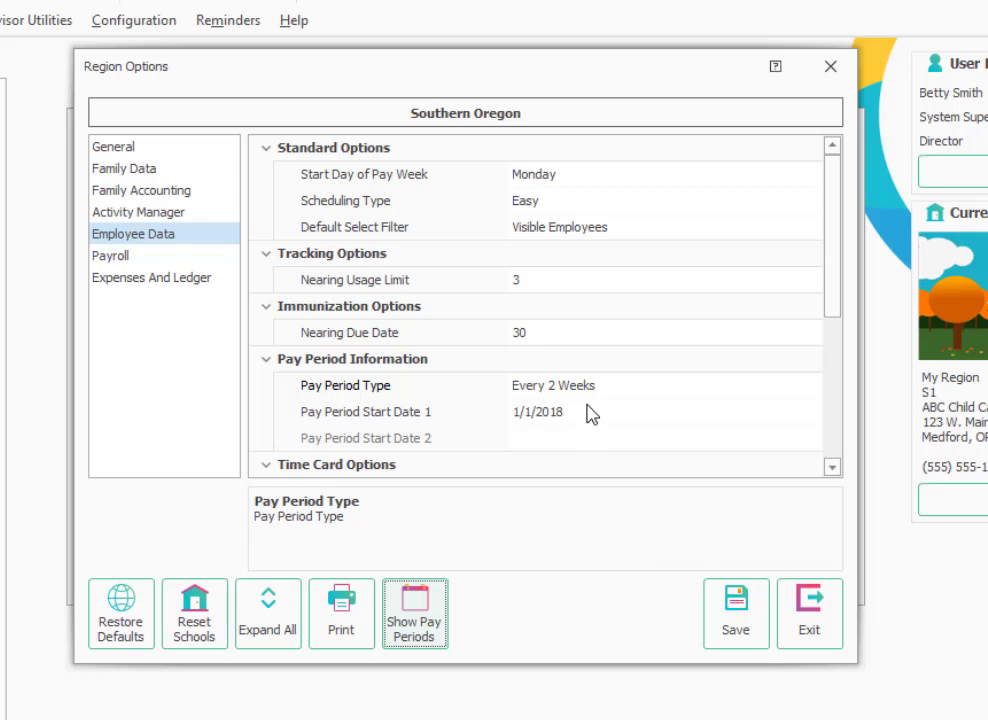
mouse_move(587, 424)
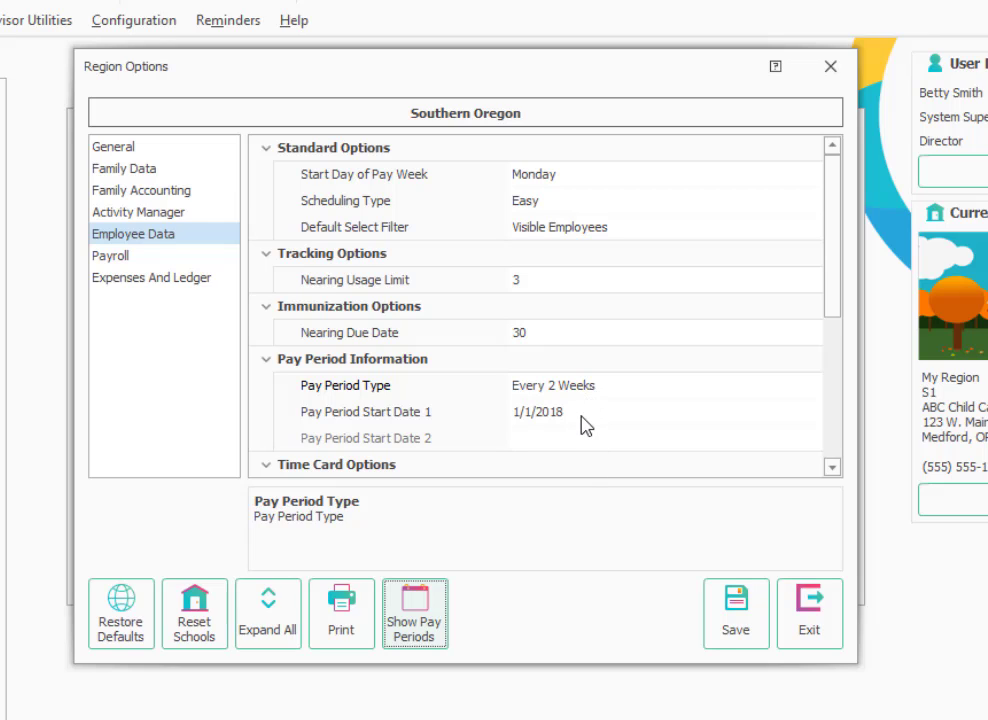
mouse_move(438, 605)
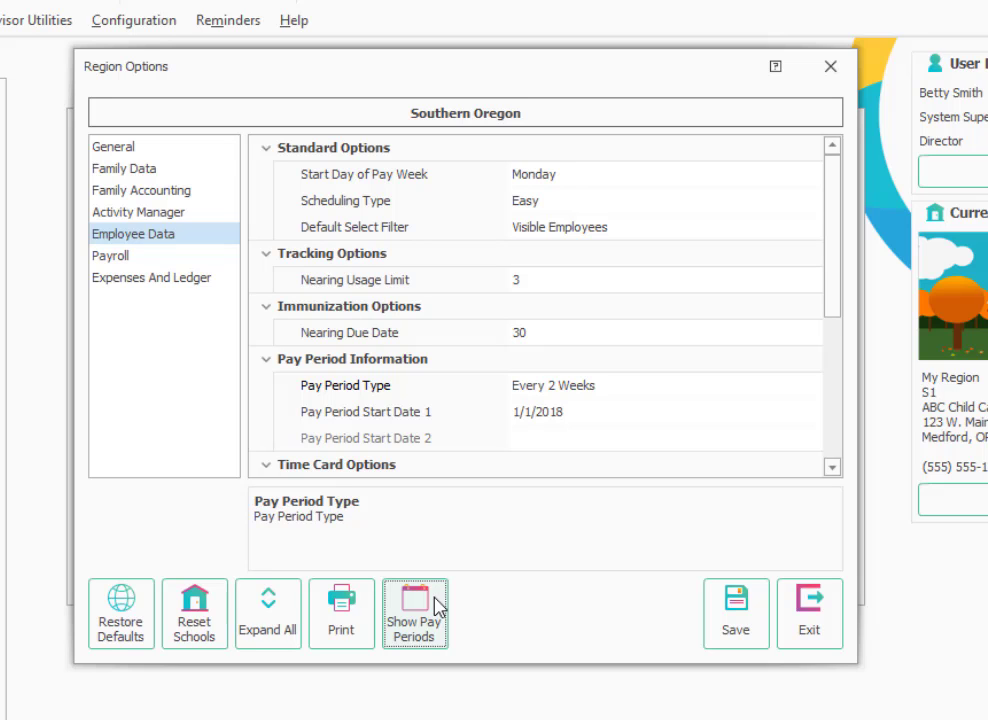
scroll("down", 3)
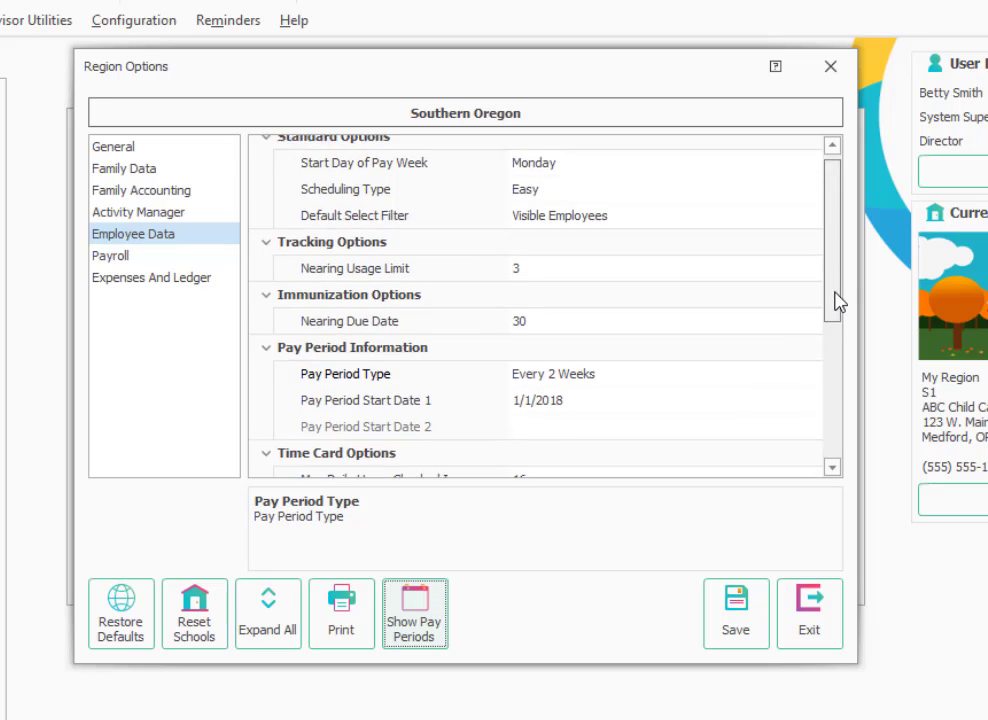
scroll("down", 3)
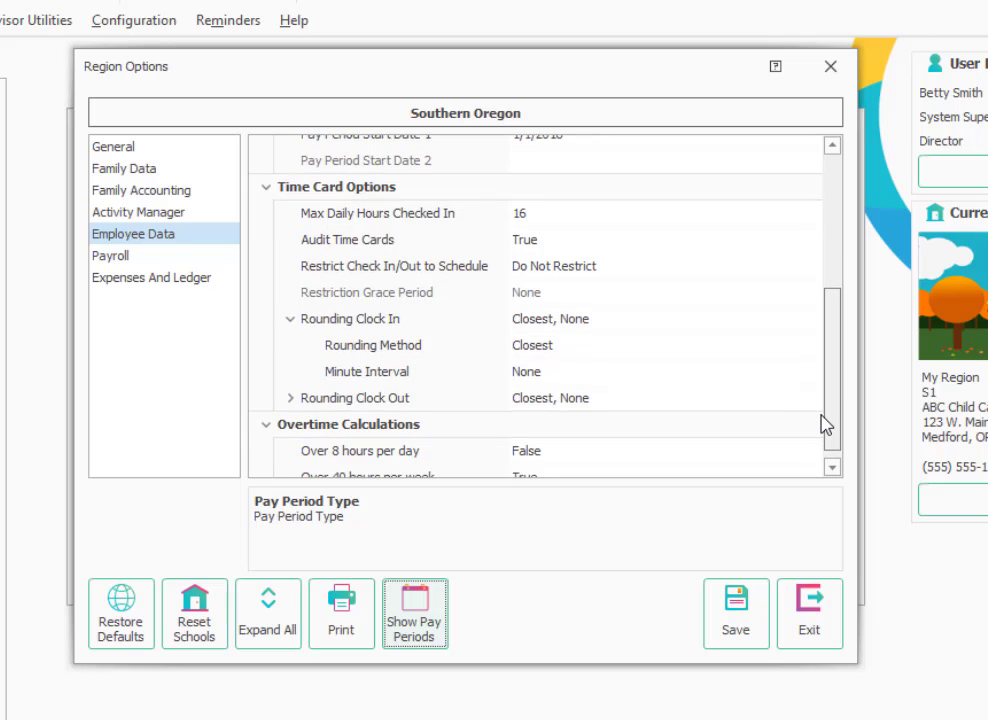
mouse_move(754, 426)
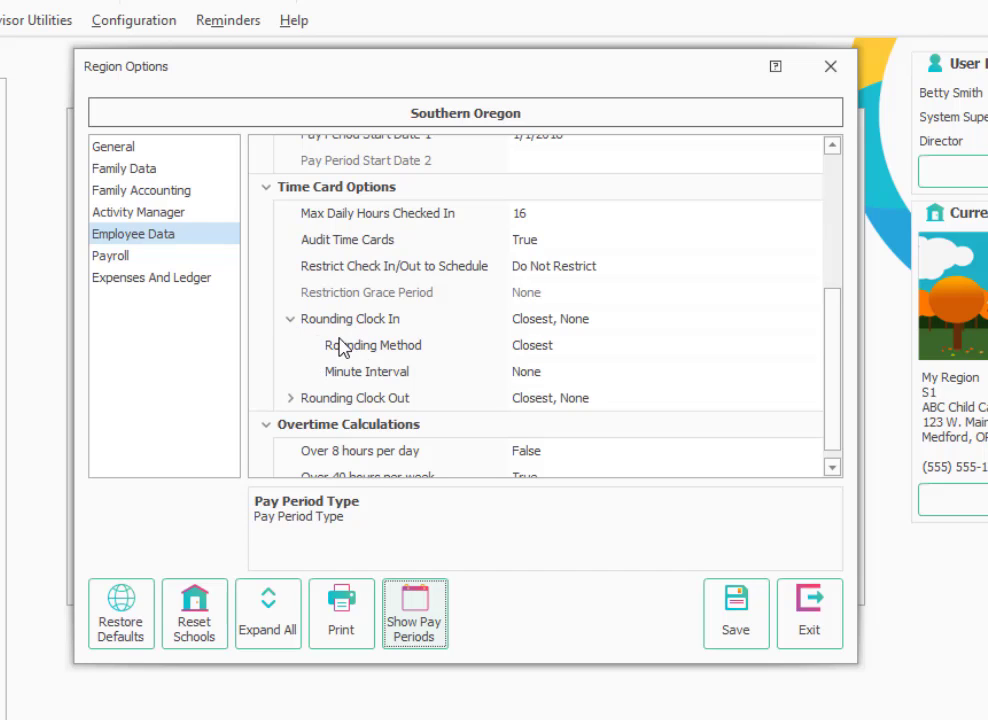
left_click(813, 345)
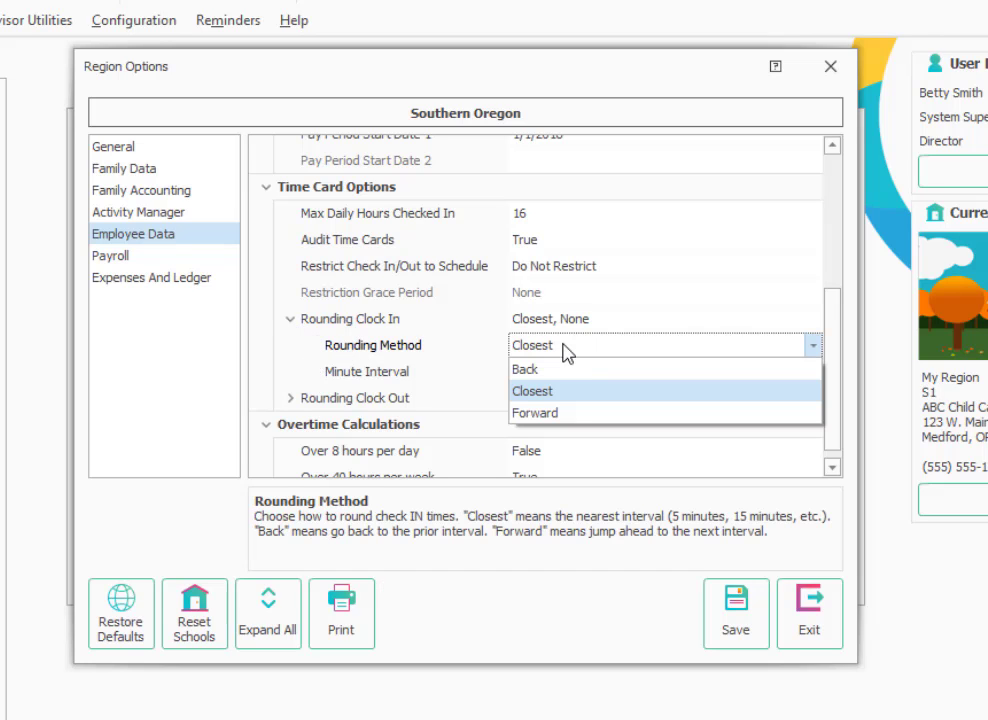
left_click(532, 391)
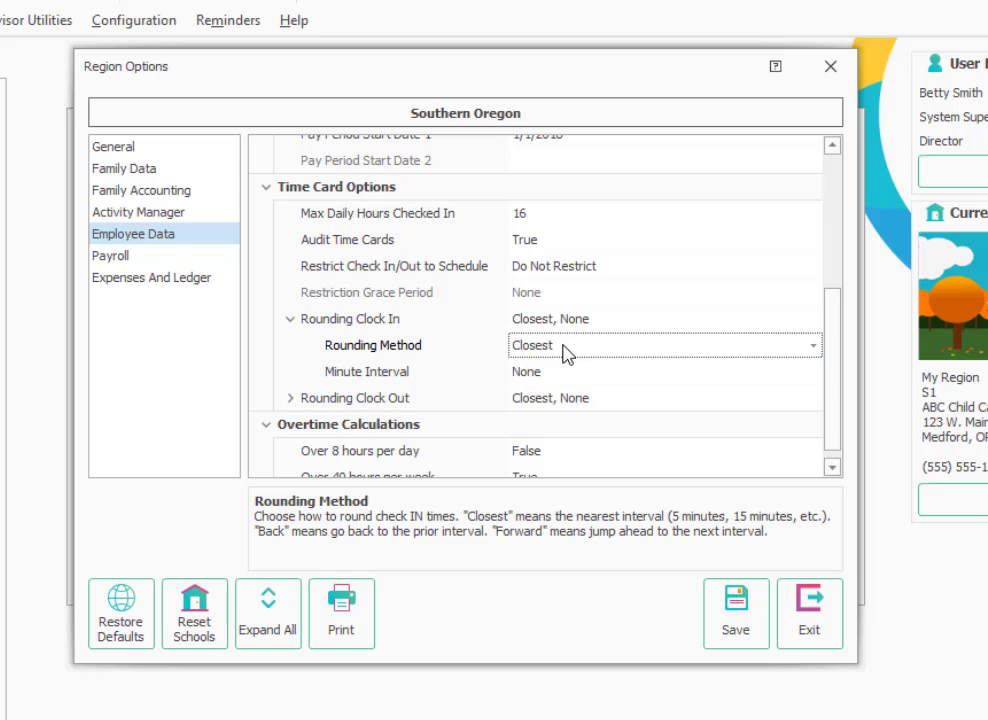
mouse_move(528, 388)
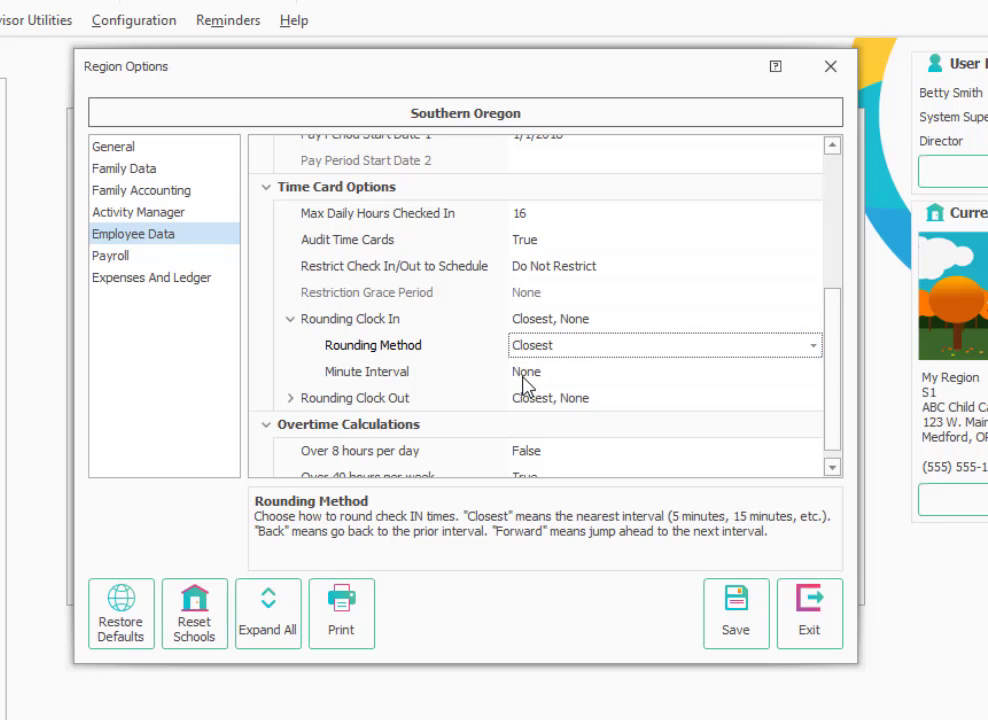
left_click(812, 371)
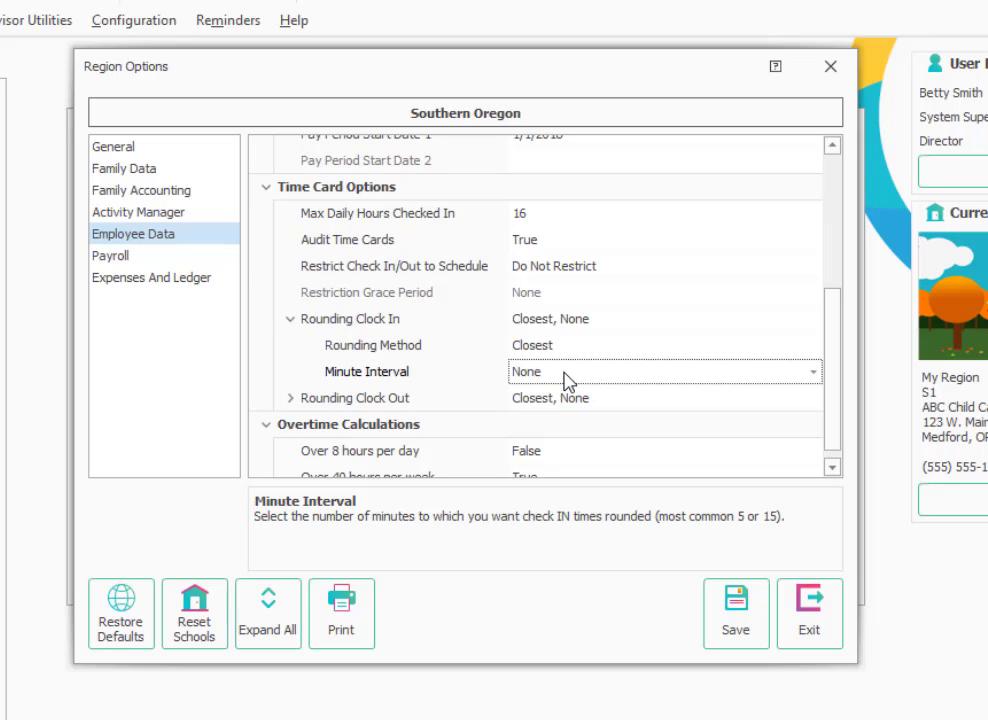
mouse_move(593, 424)
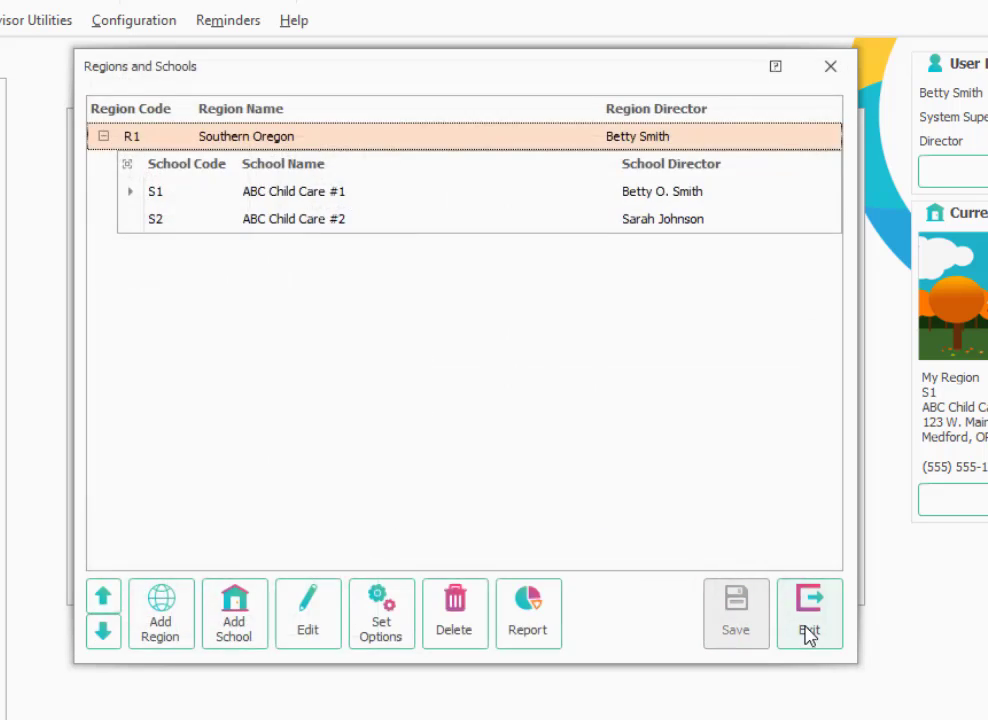
mouse_move(691, 562)
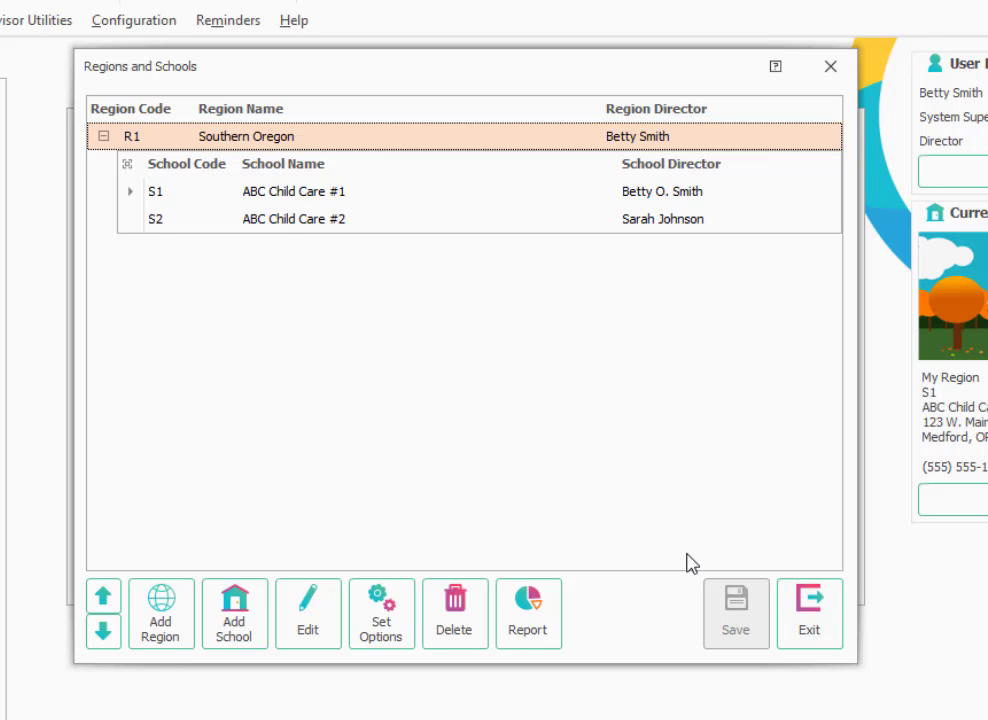
mouse_move(389, 196)
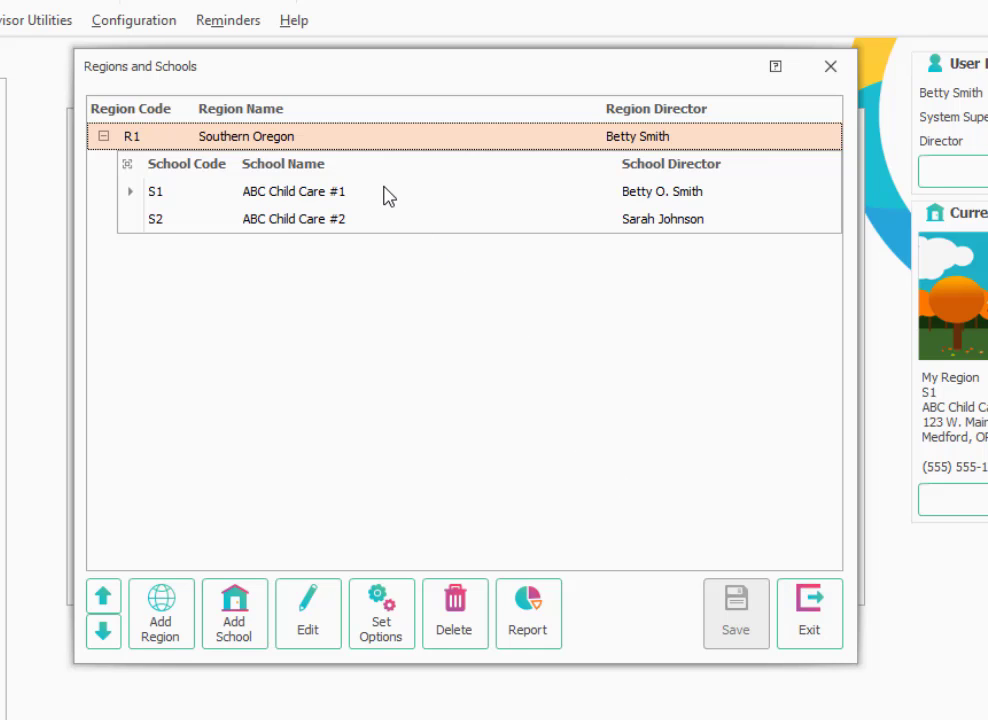
Select school ABC Child Care #1 and open its School Options.
left_click(293, 191)
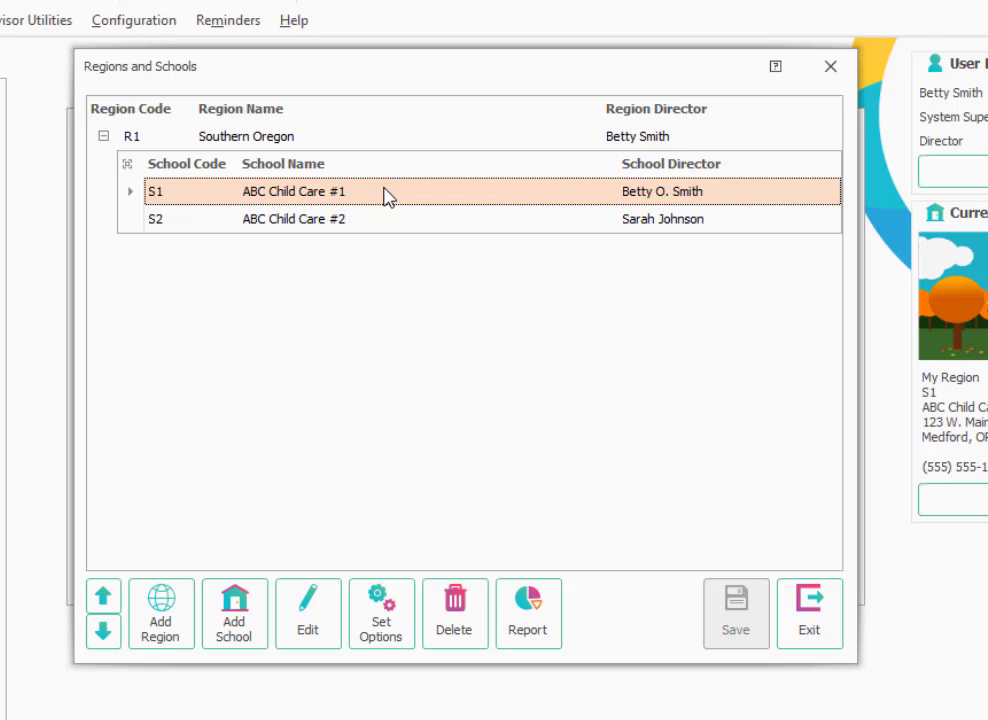
mouse_move(378, 196)
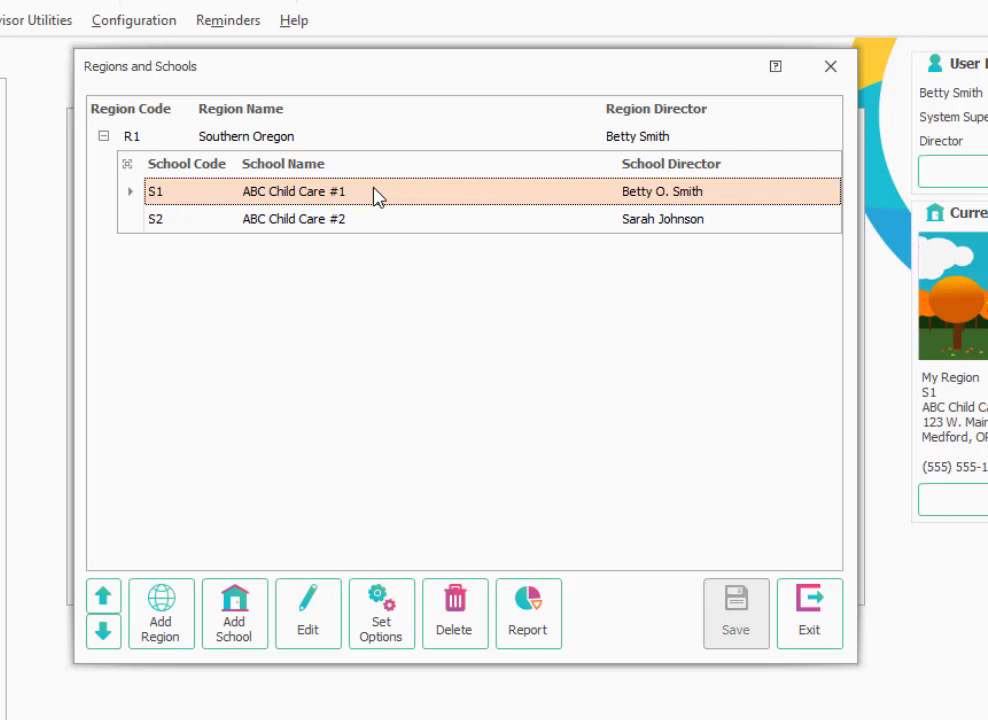
mouse_move(381, 246)
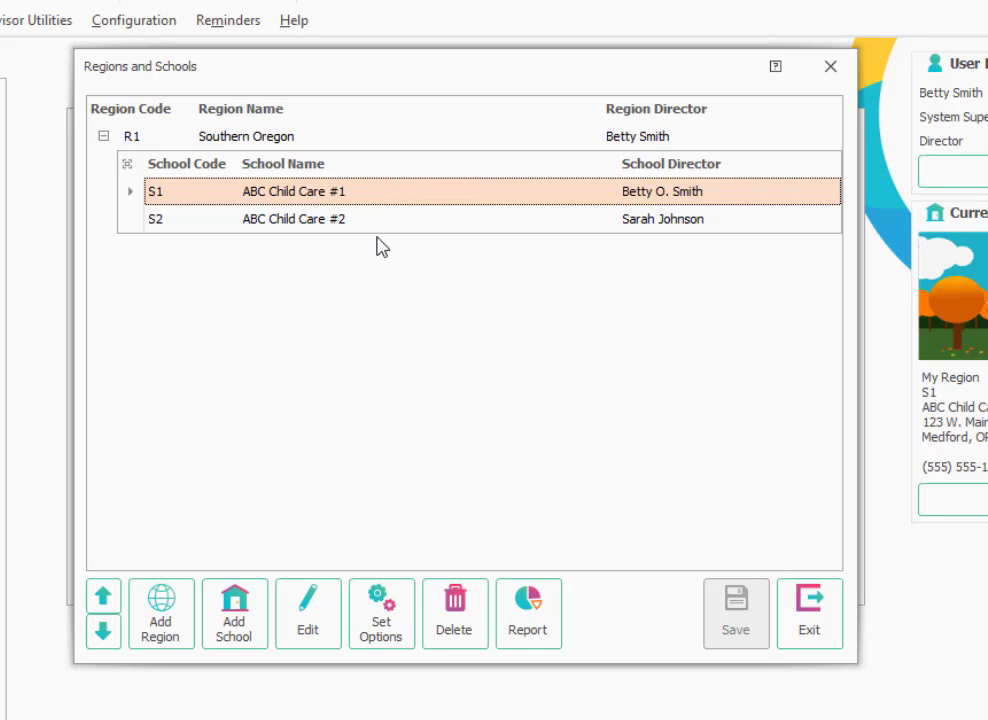
left_click(381, 613)
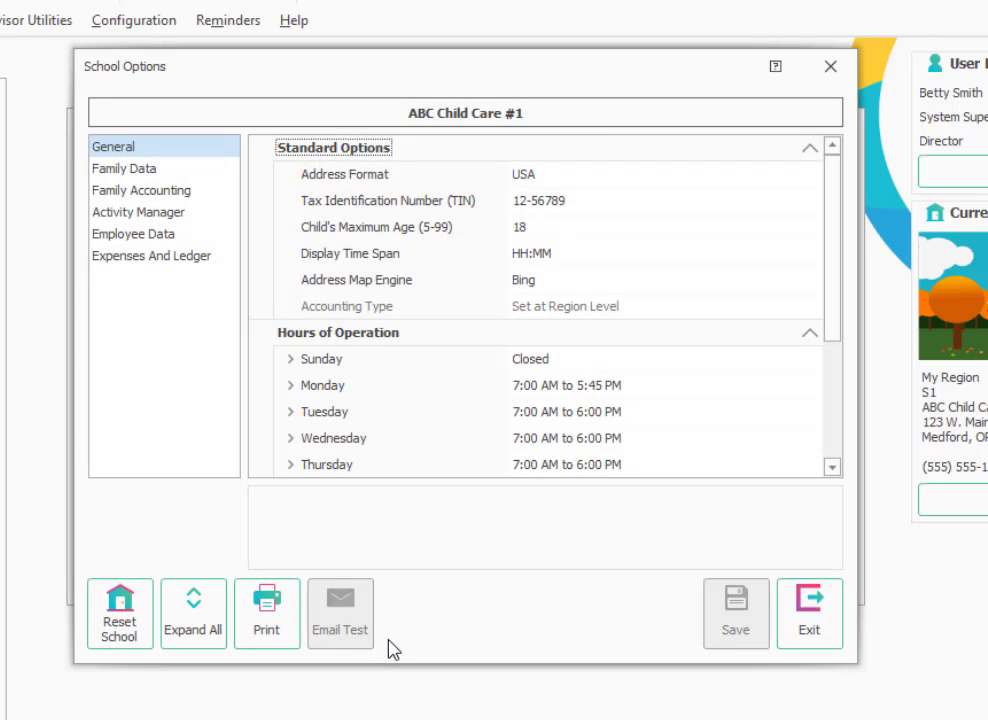
mouse_move(287, 349)
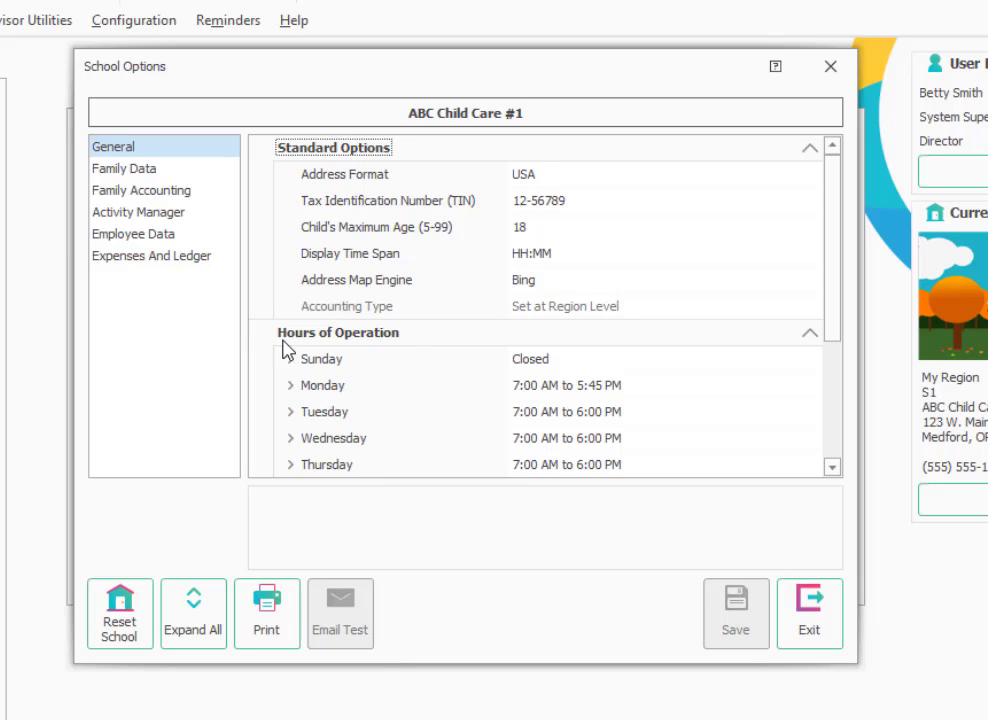
mouse_move(112, 96)
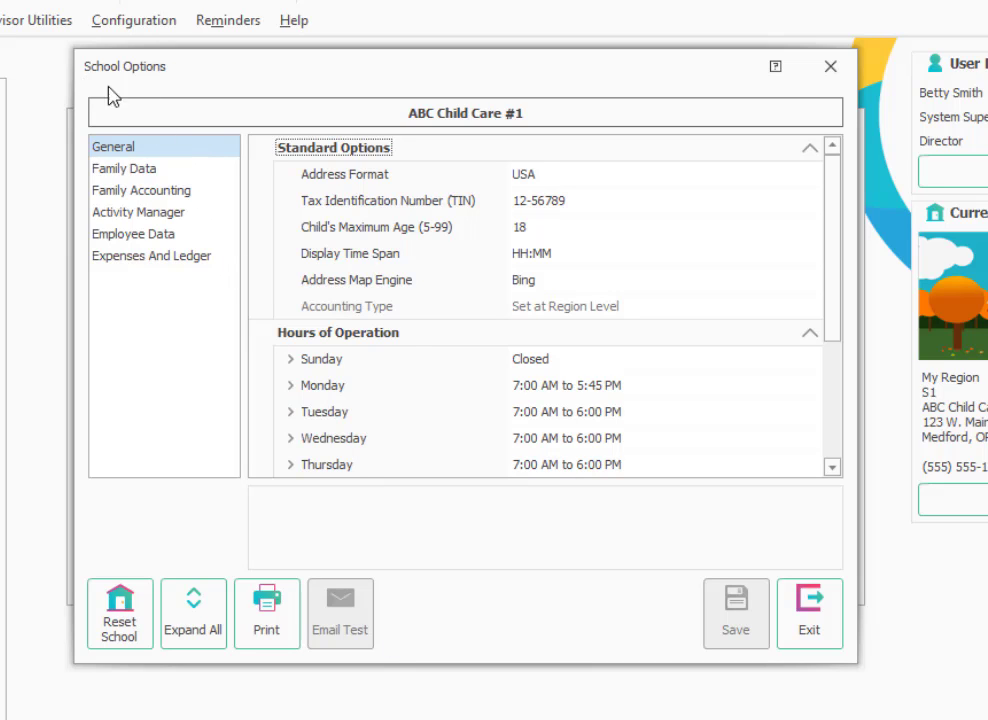
mouse_move(155, 88)
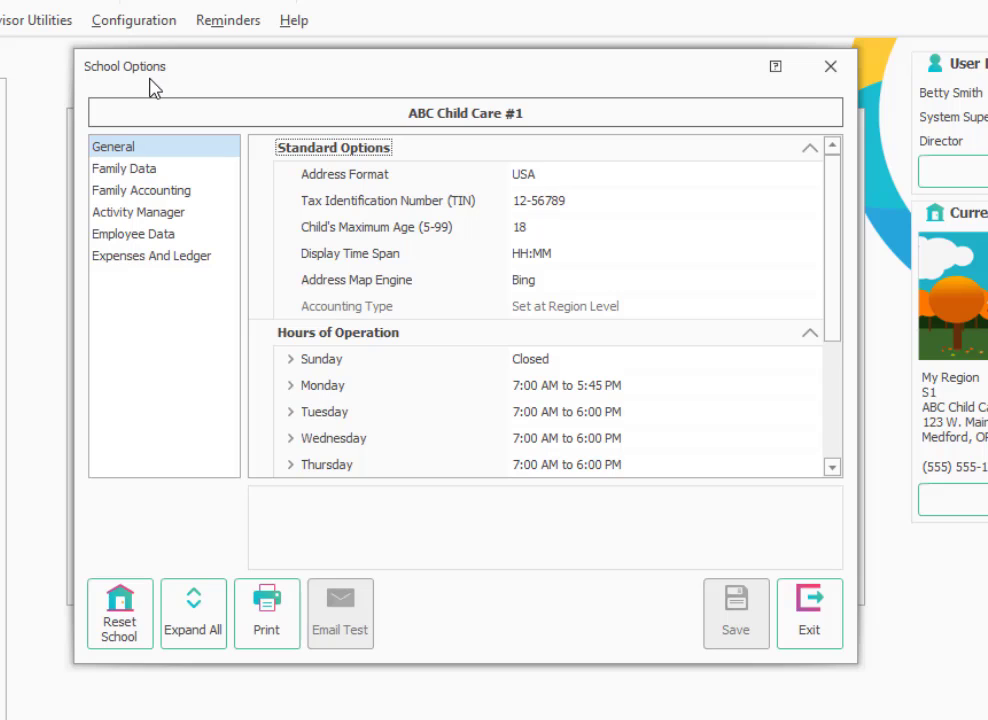
mouse_move(780, 238)
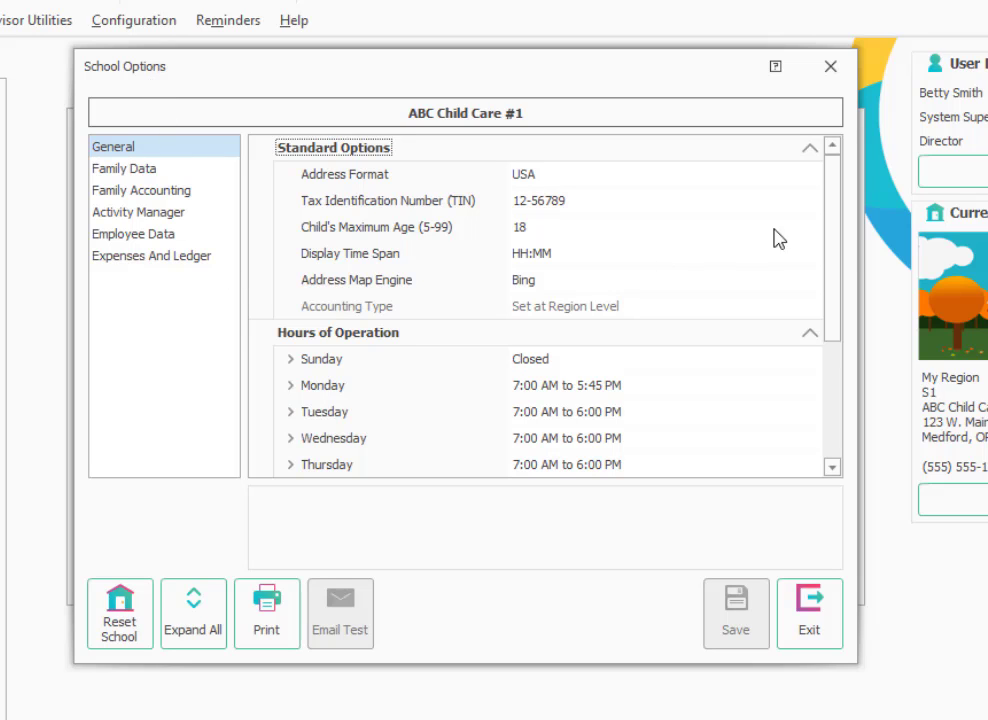
Scroll the General options down to Email Options, where Outlook and SMTP are False.
scroll("down", 3)
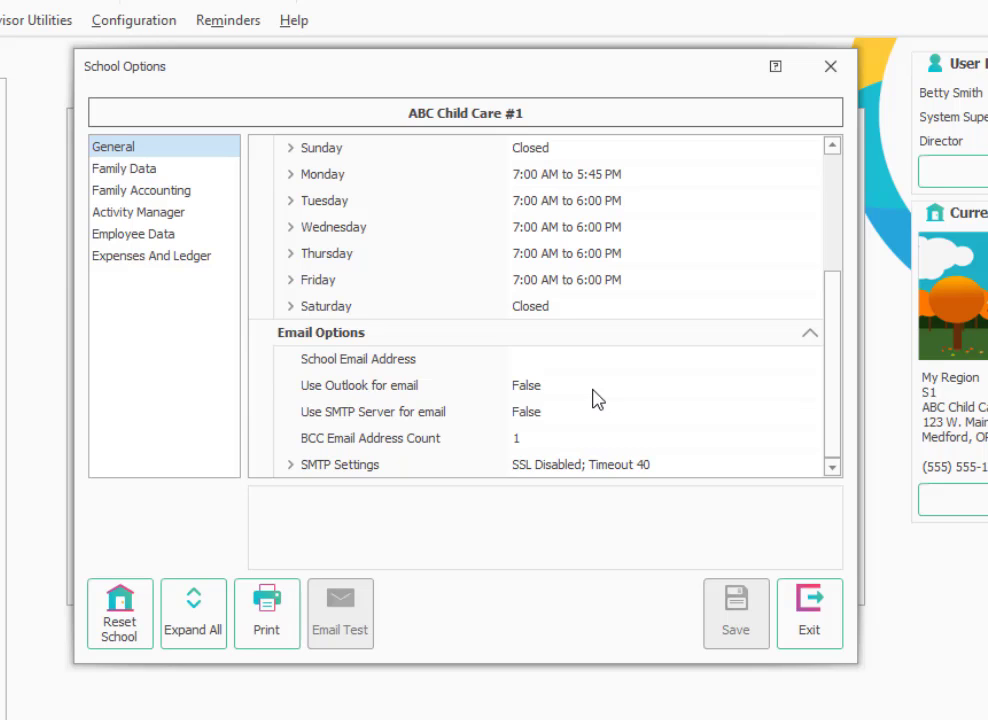
Enter the school email address beginning 'info@abcch'.
left_click(663, 358)
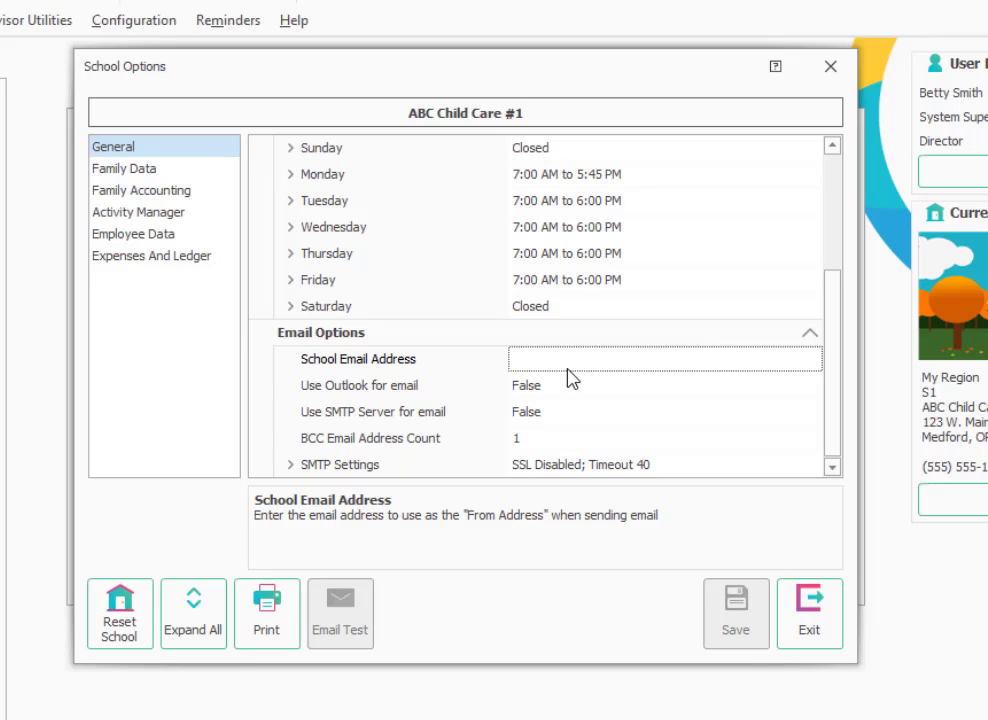
left_click(664, 358)
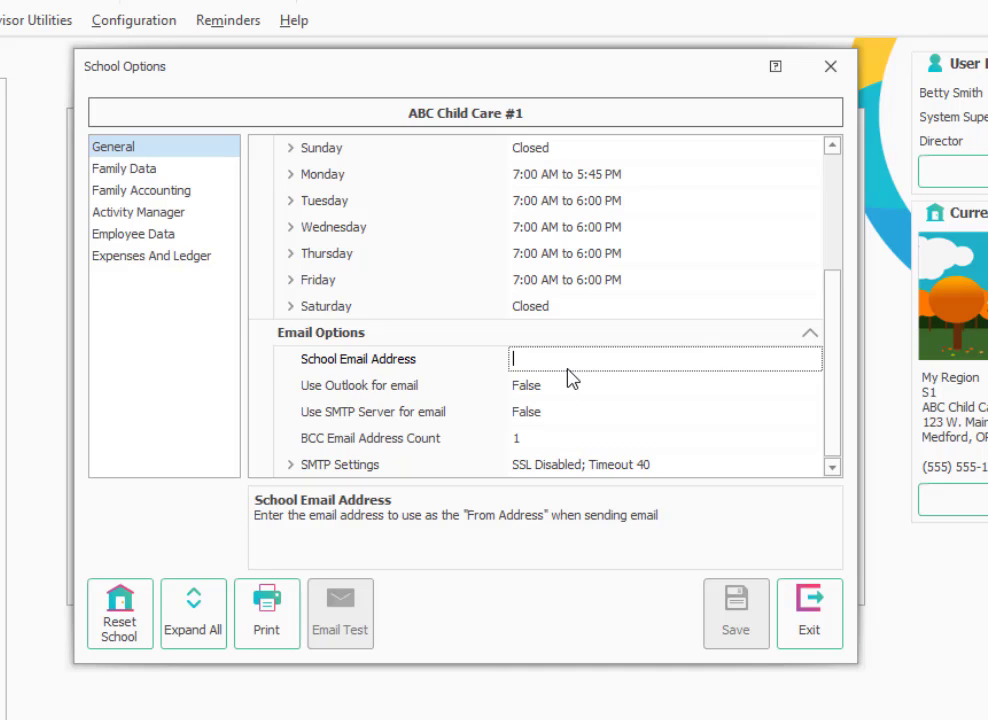
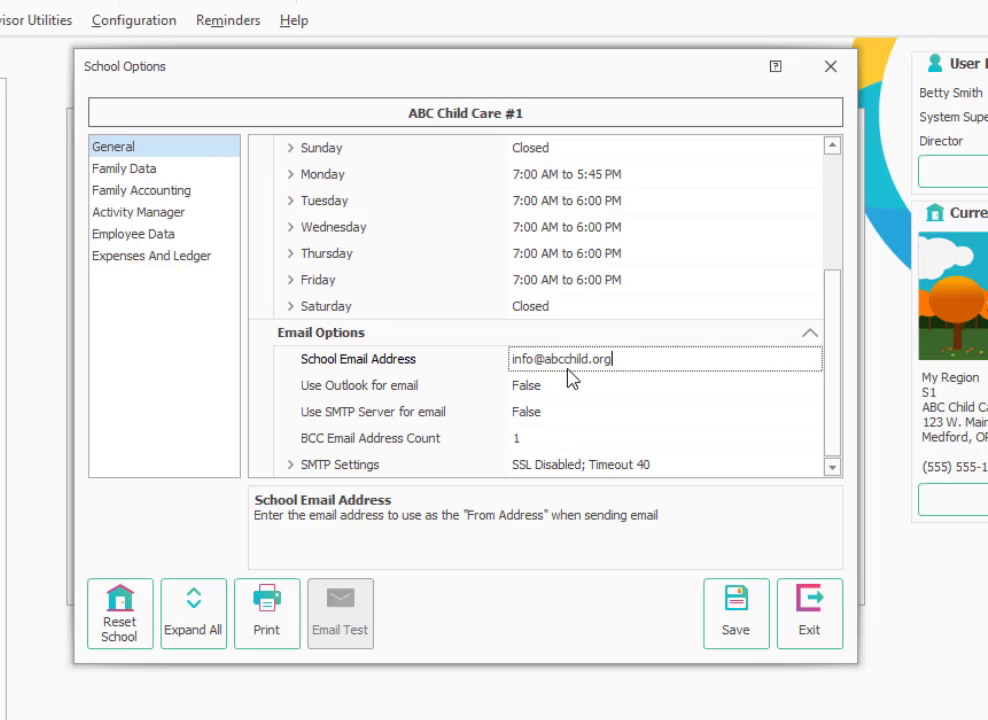
mouse_move(560, 390)
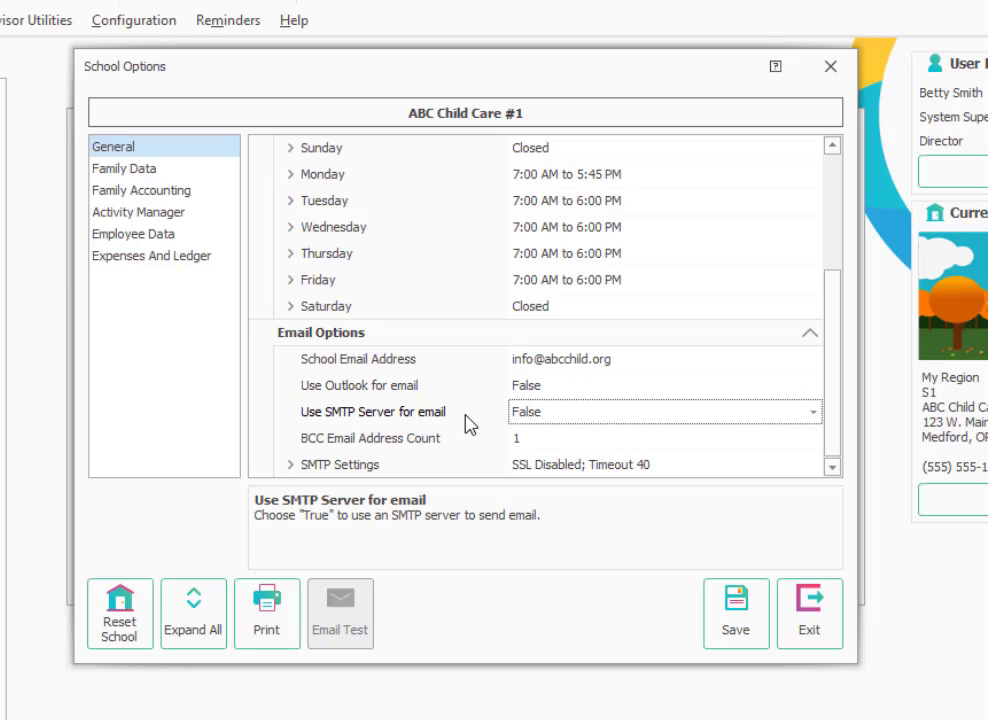
mouse_move(563, 413)
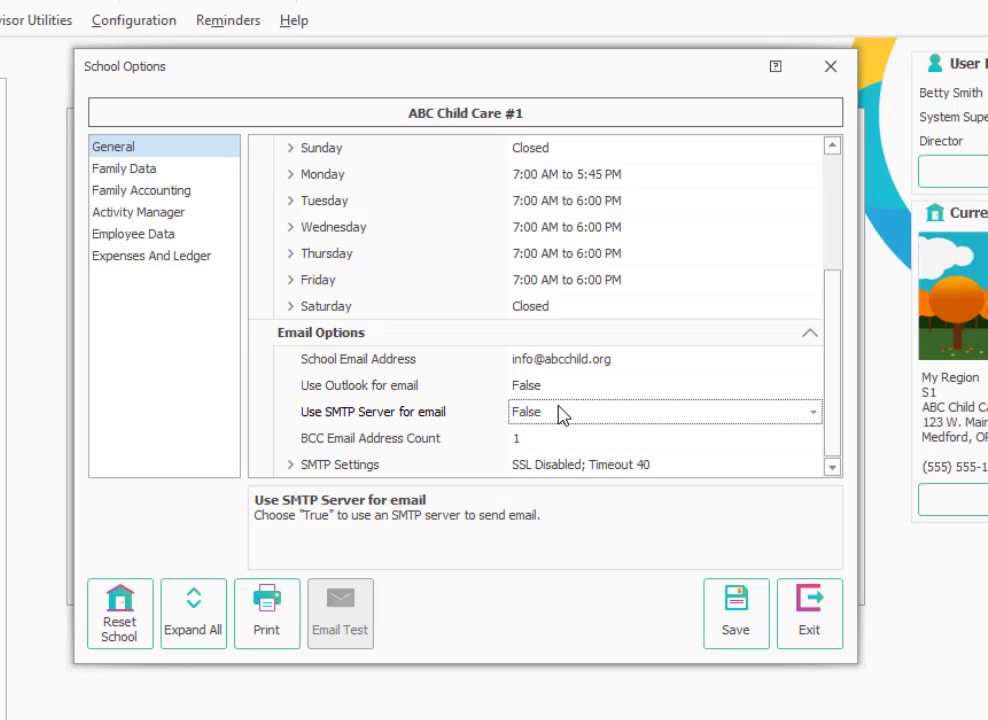
Set Use SMTP Server for email to True and begin filling the SMTP server address.
left_click(811, 412)
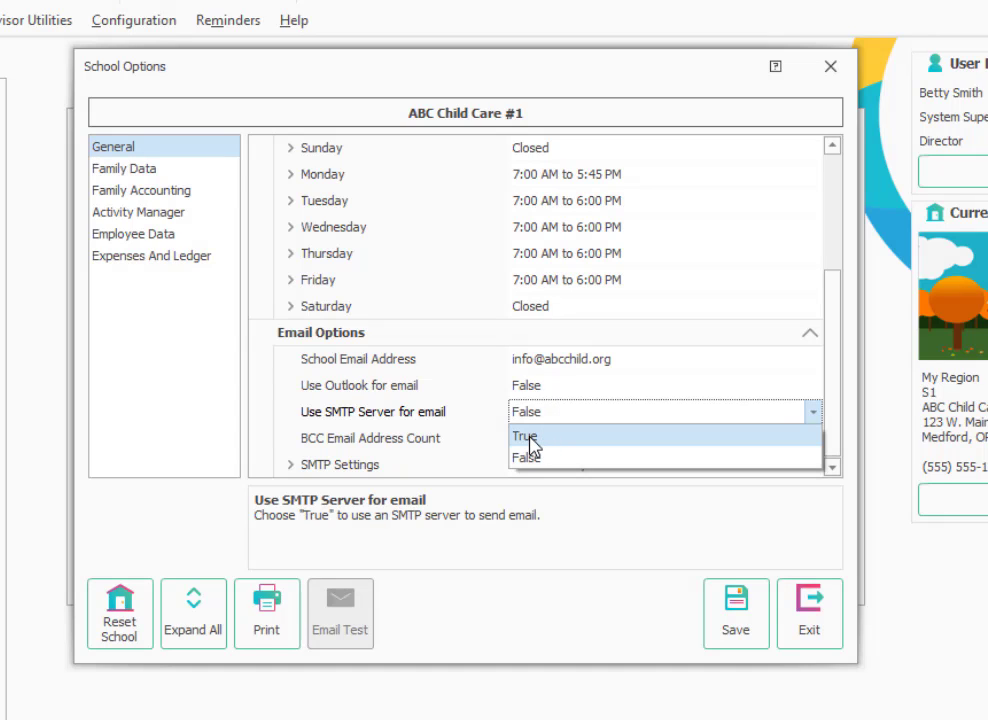
left_click(526, 436)
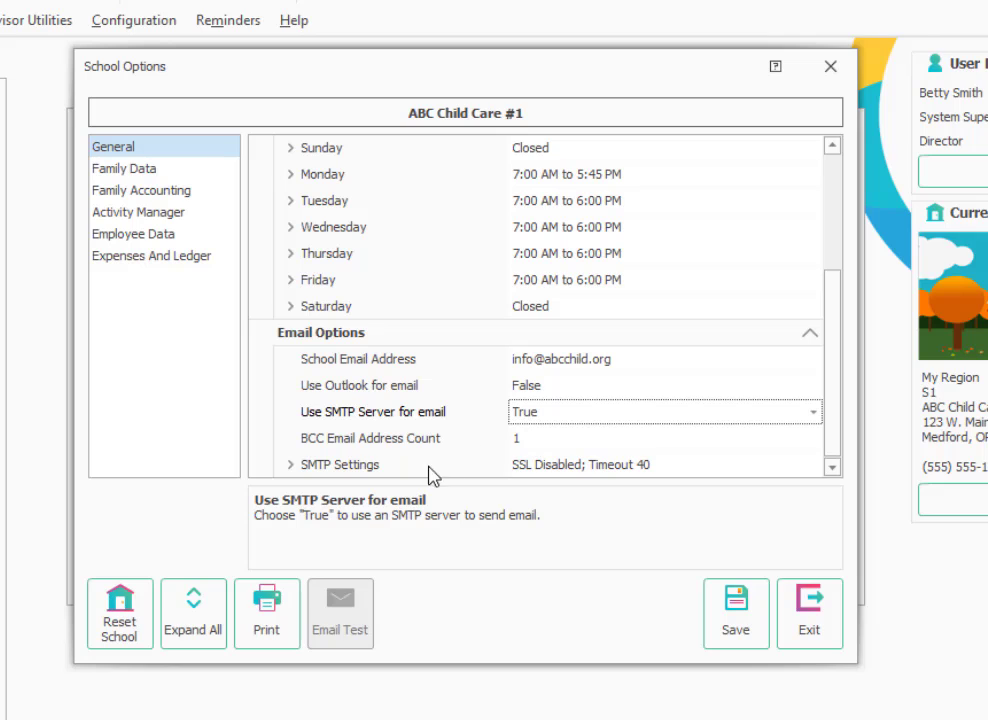
left_click(290, 464)
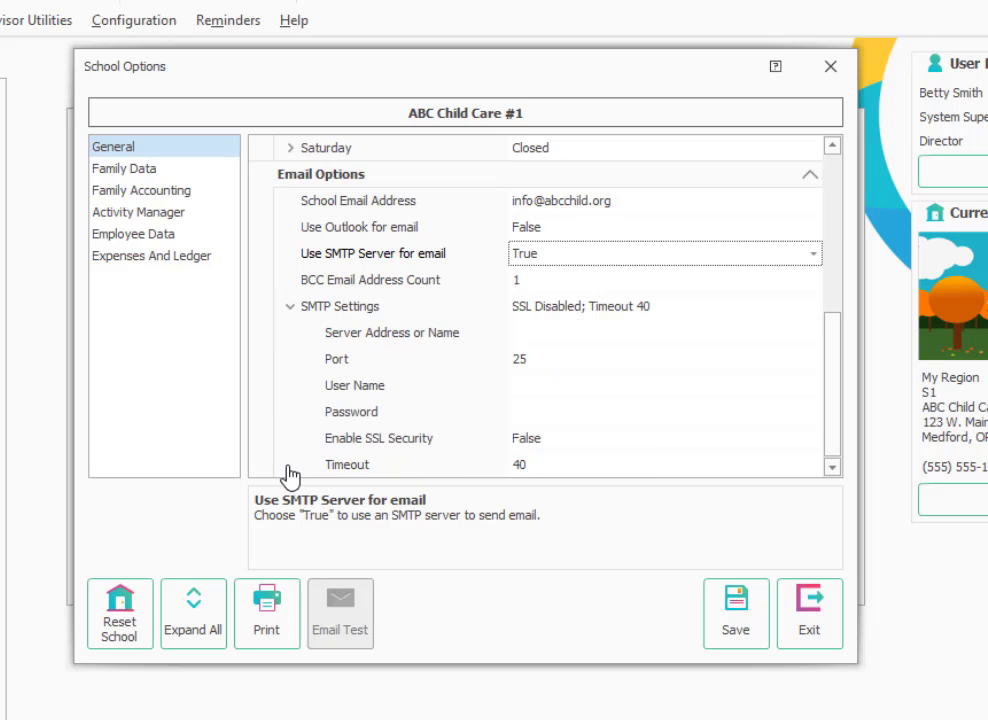
mouse_move(585, 342)
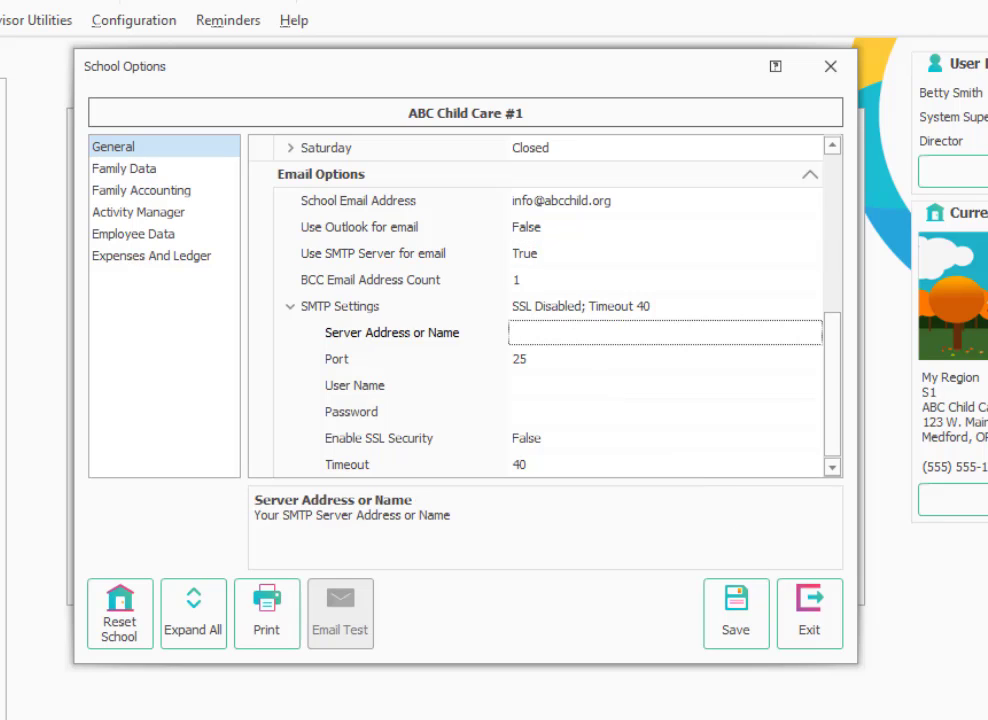
left_click(664, 332)
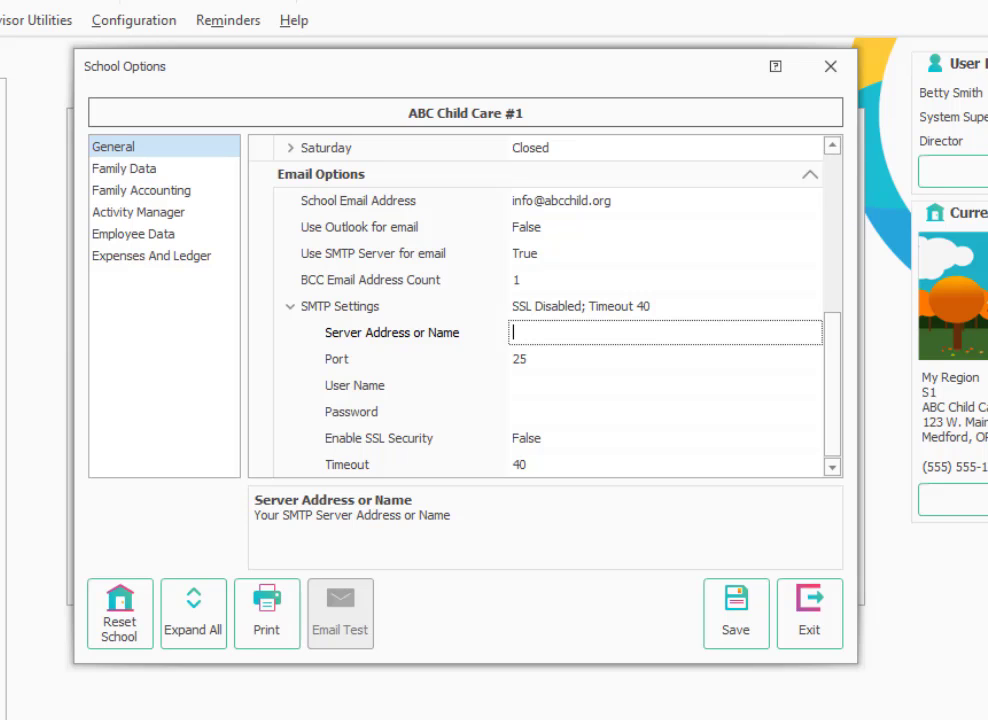
mouse_move(757, 74)
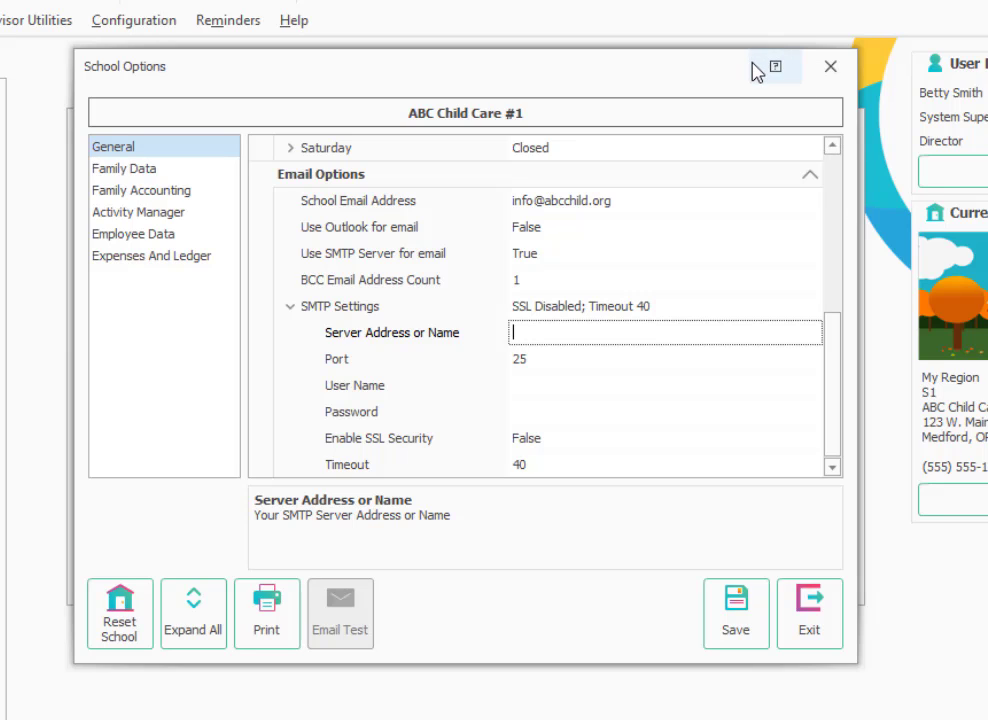
mouse_move(775, 66)
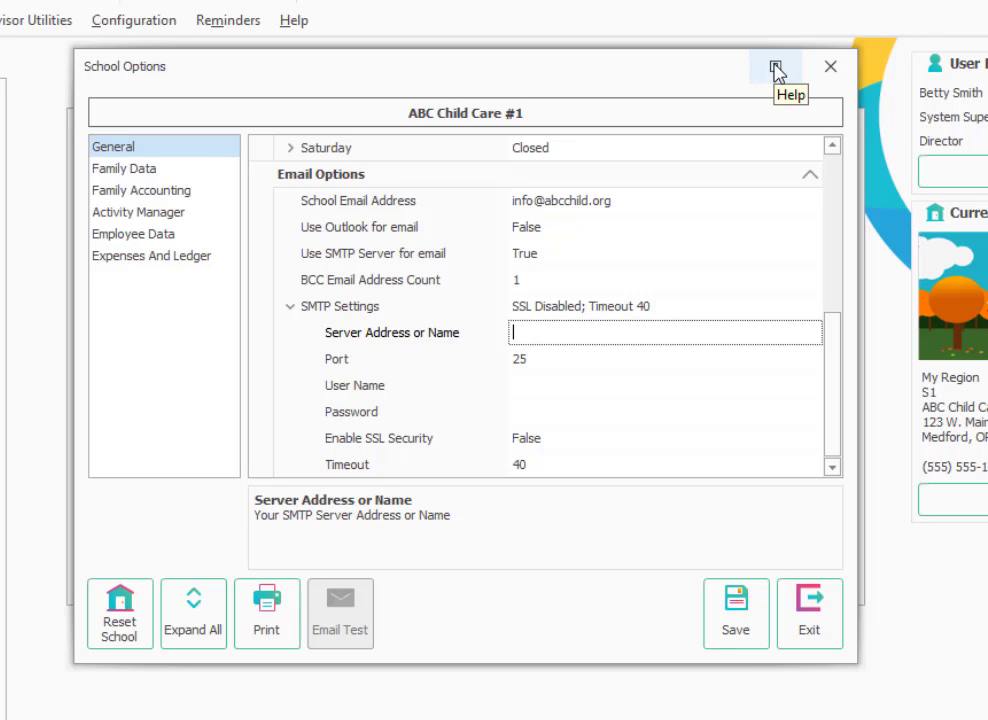
mouse_move(775, 75)
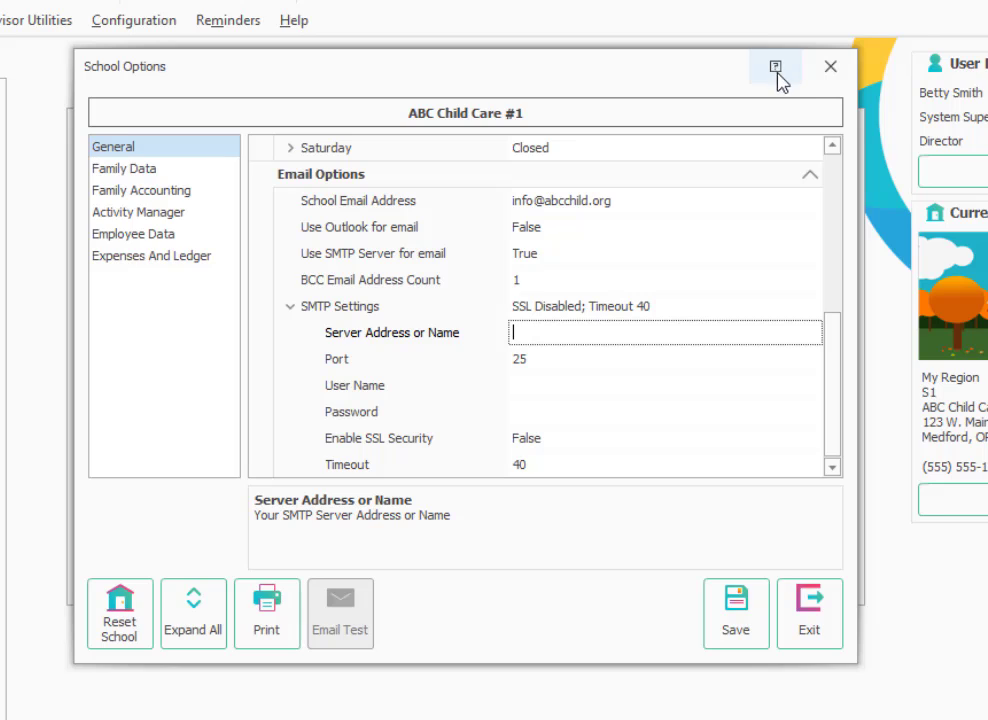
mouse_move(785, 92)
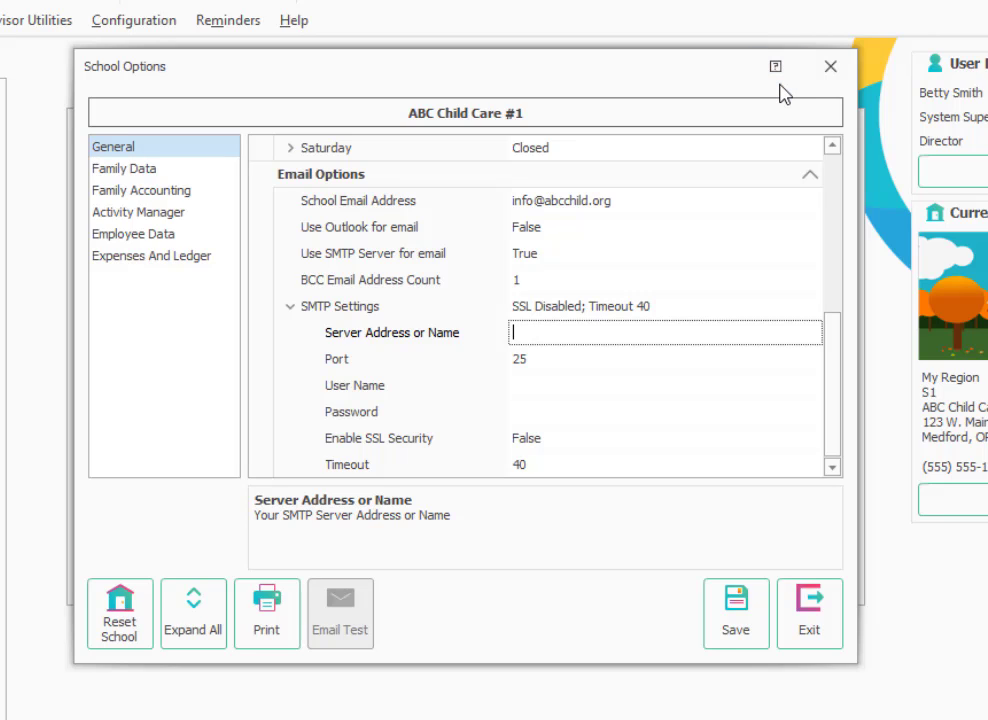
mouse_move(785, 95)
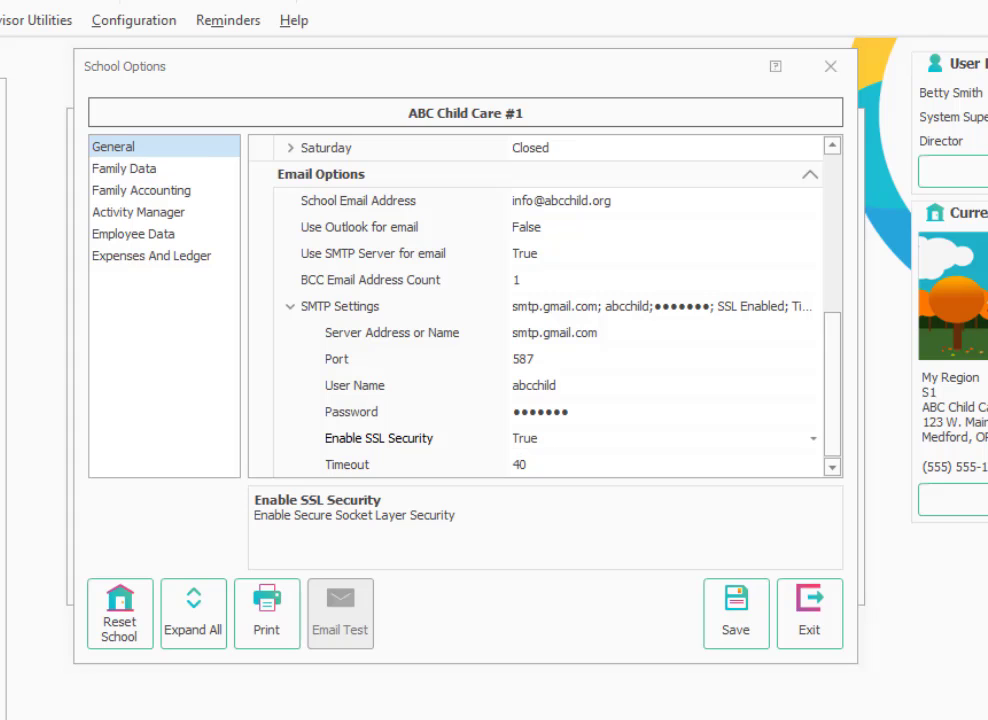
mouse_move(501, 377)
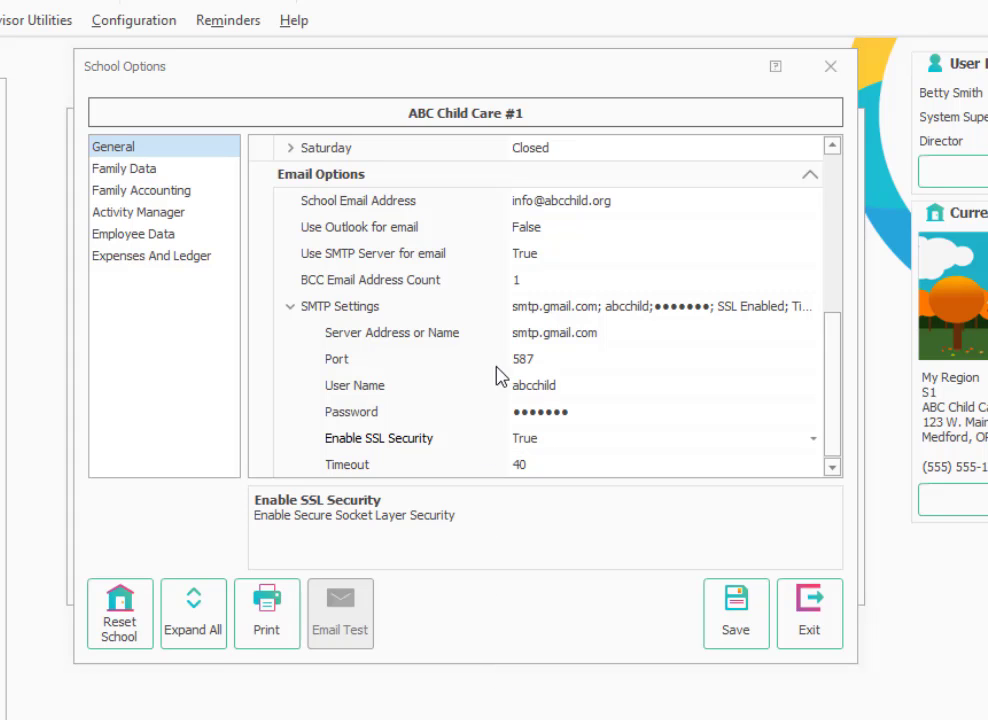
Enter the SMTP password and save the school email settings.
left_click(660, 411)
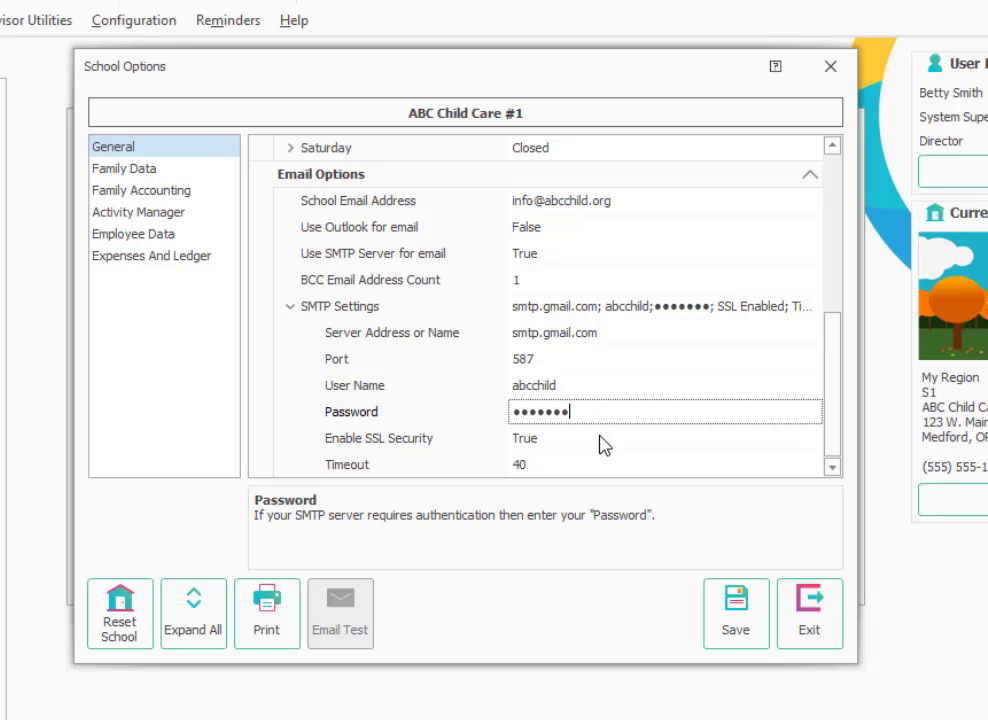
left_click(735, 605)
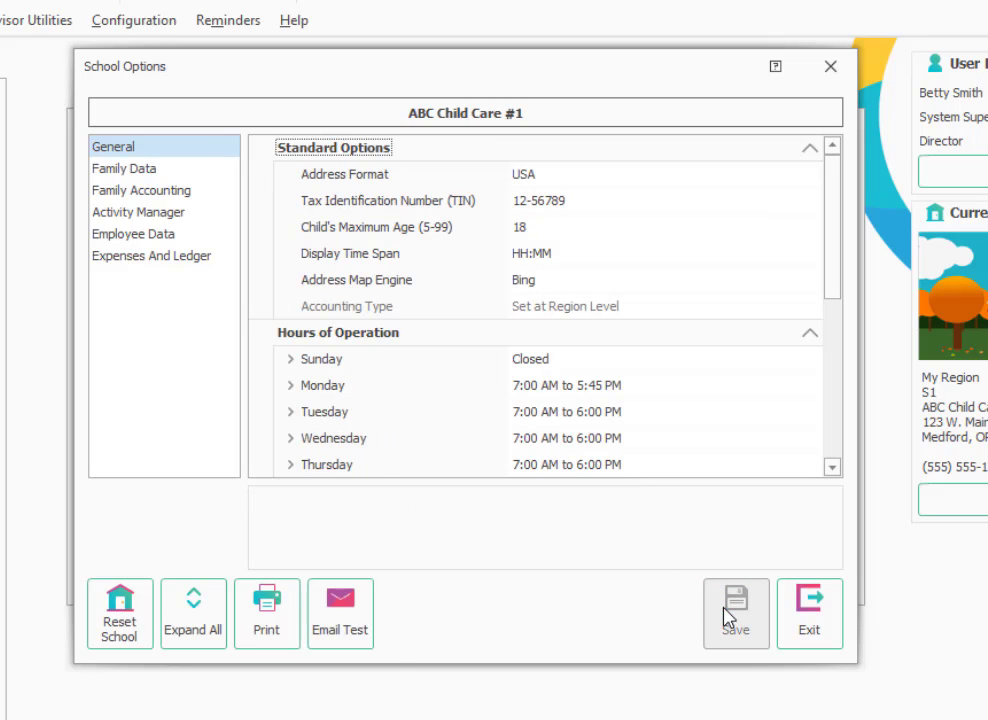
mouse_move(340, 613)
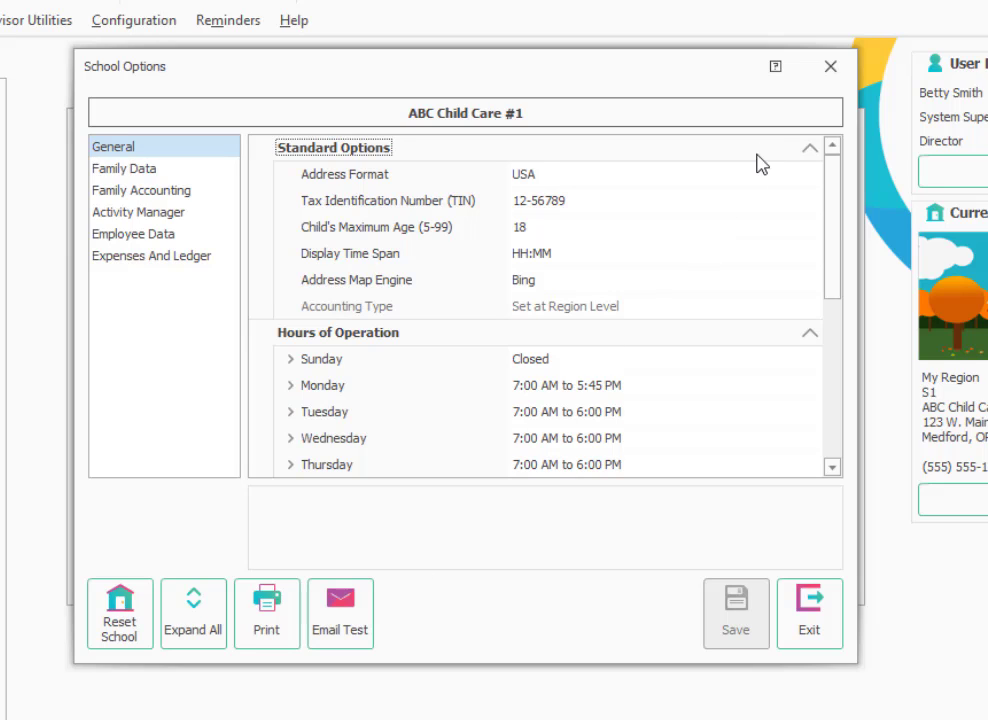
mouse_move(775, 66)
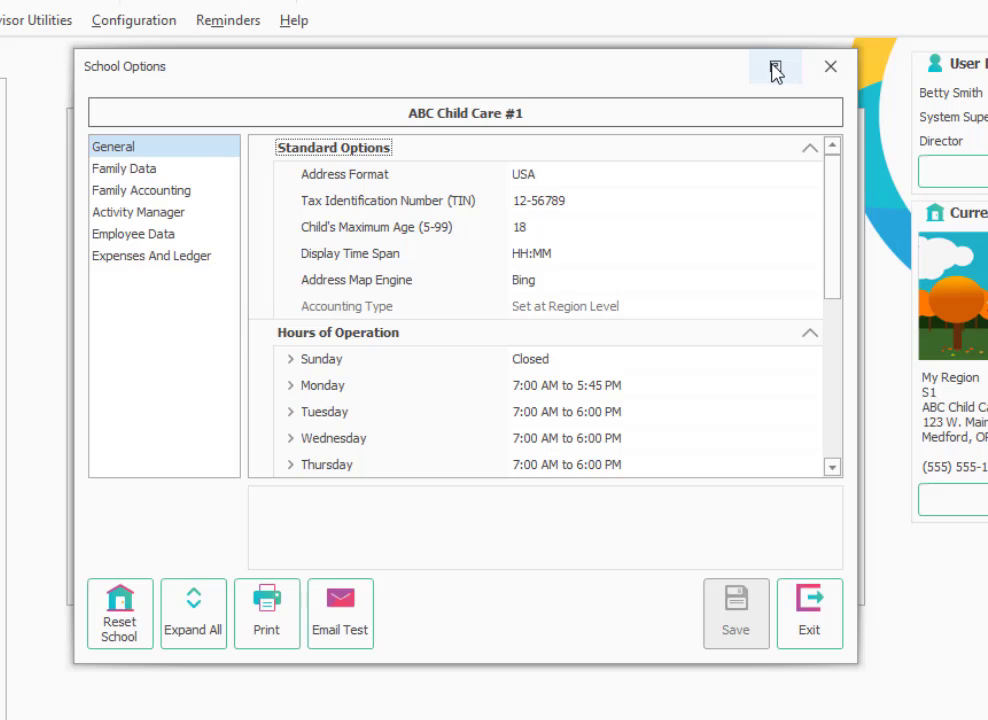
mouse_move(774, 68)
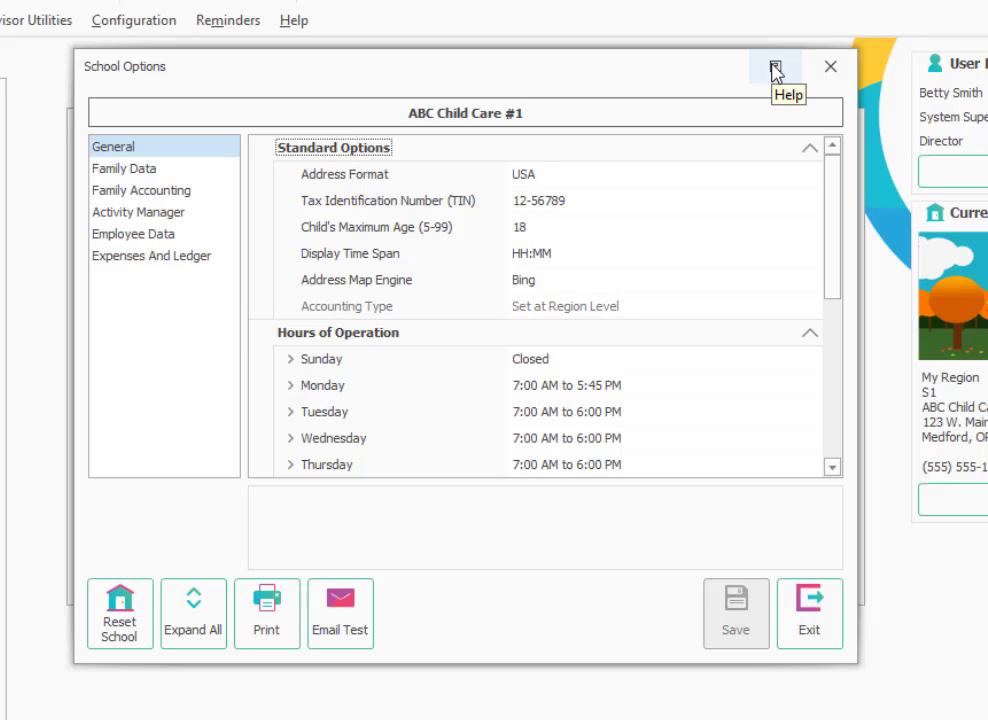
mouse_move(775, 72)
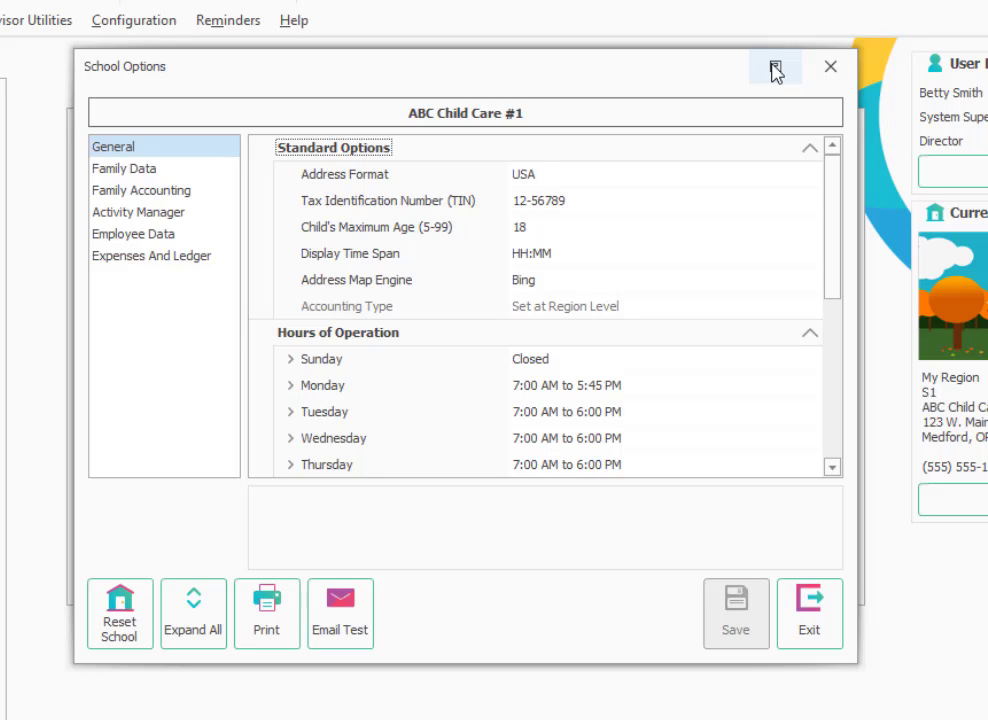
mouse_move(727, 93)
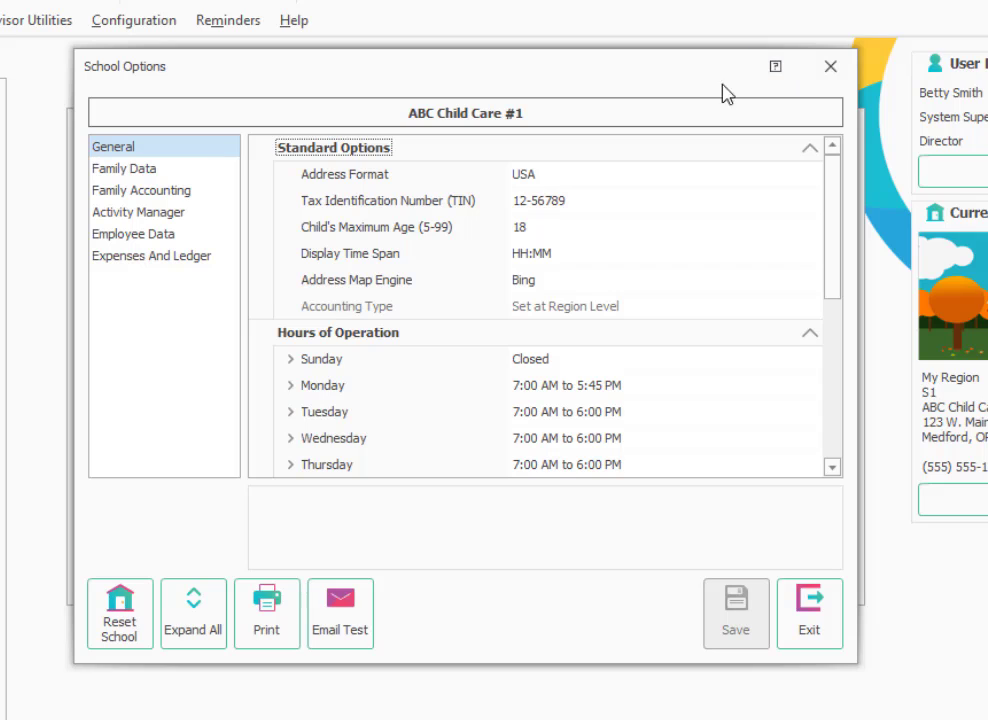
mouse_move(189, 217)
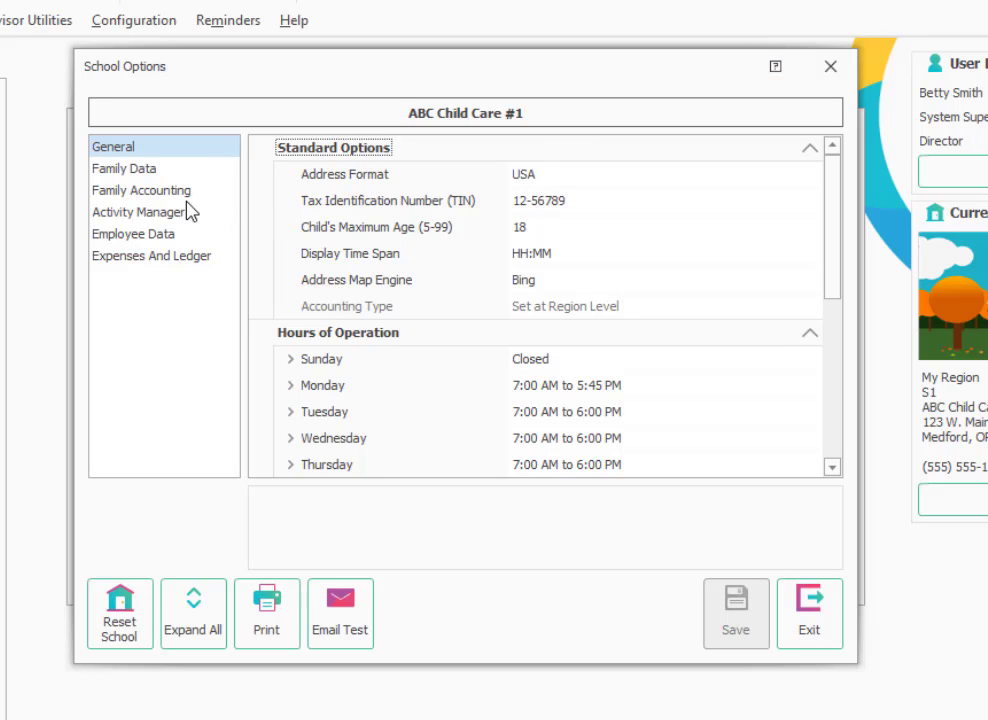
In Family Accounting, set the late payment charge description to Late Pmt.
left_click(141, 190)
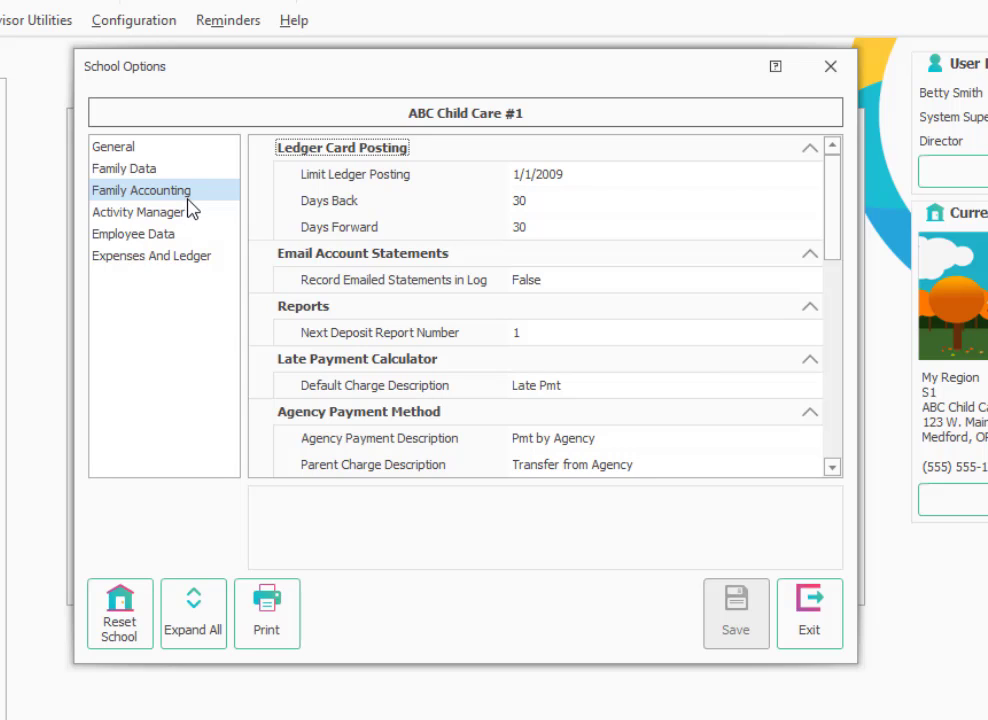
mouse_move(568, 440)
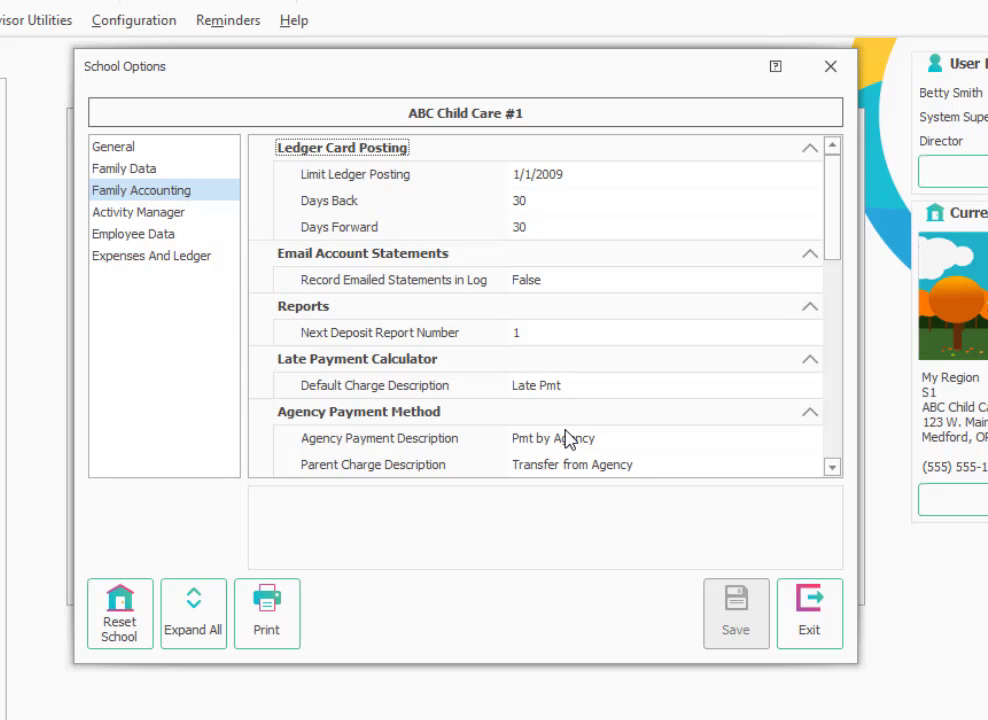
mouse_move(610, 382)
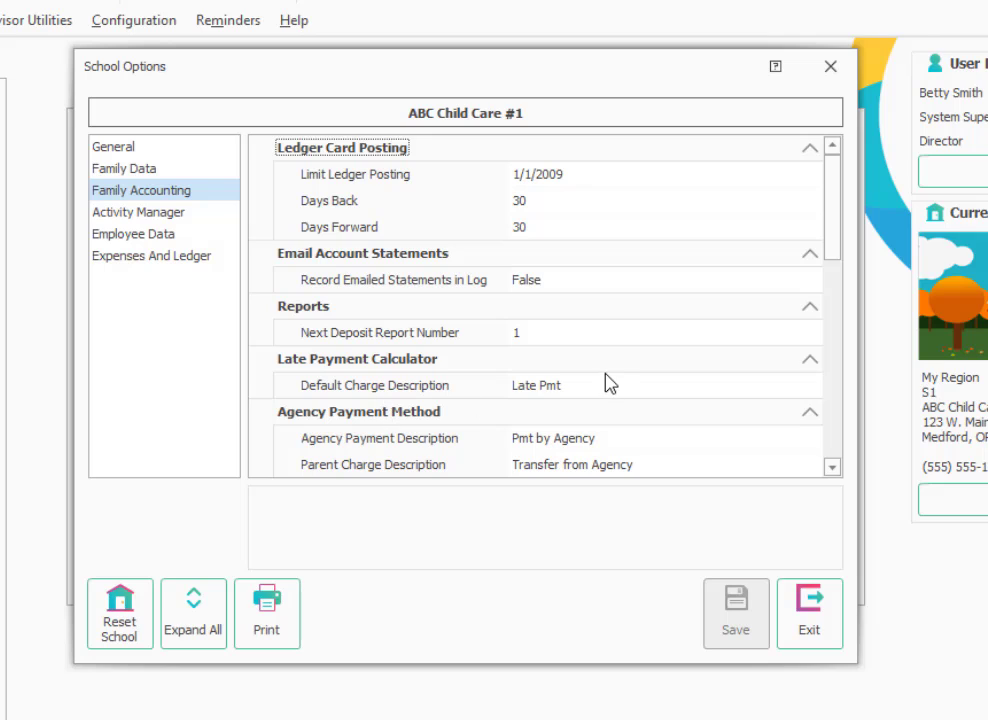
left_click(813, 385)
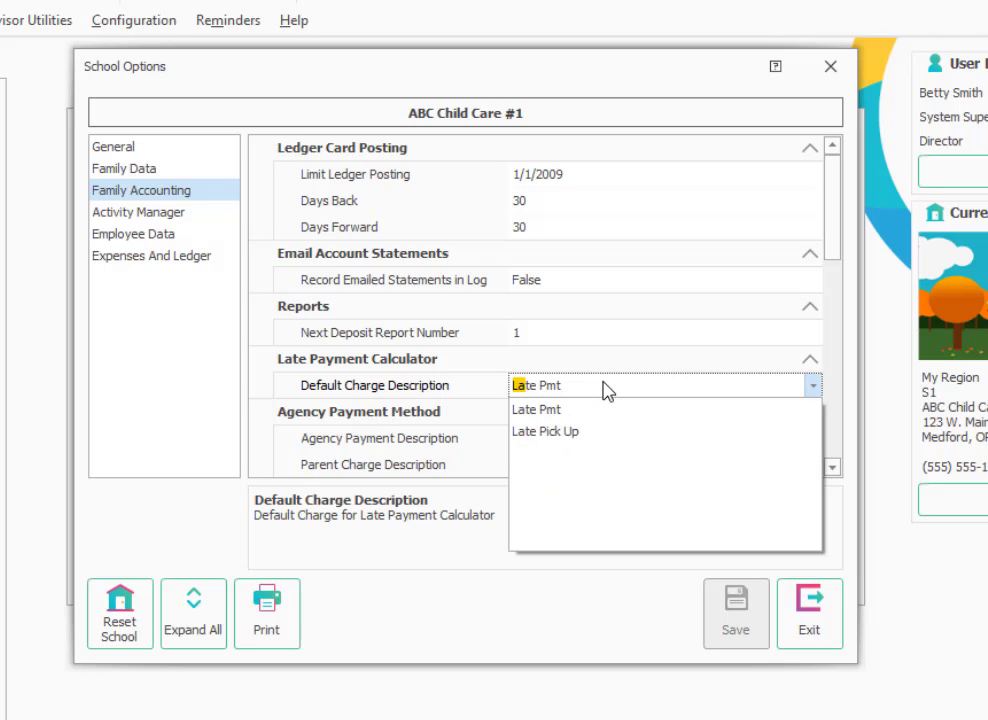
left_click(537, 409)
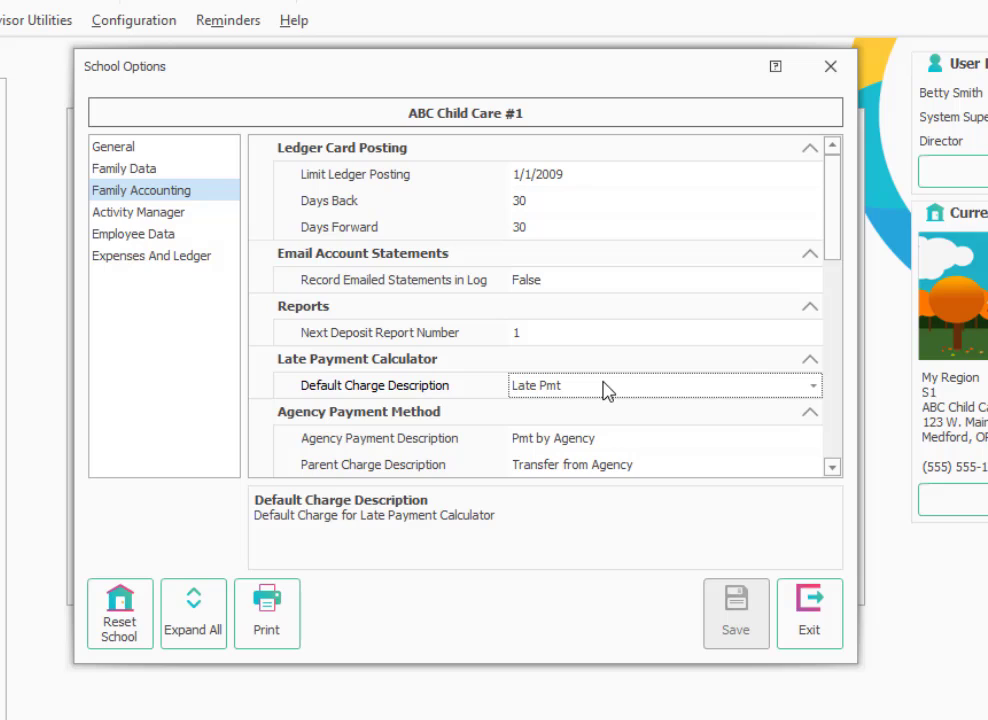
mouse_move(658, 453)
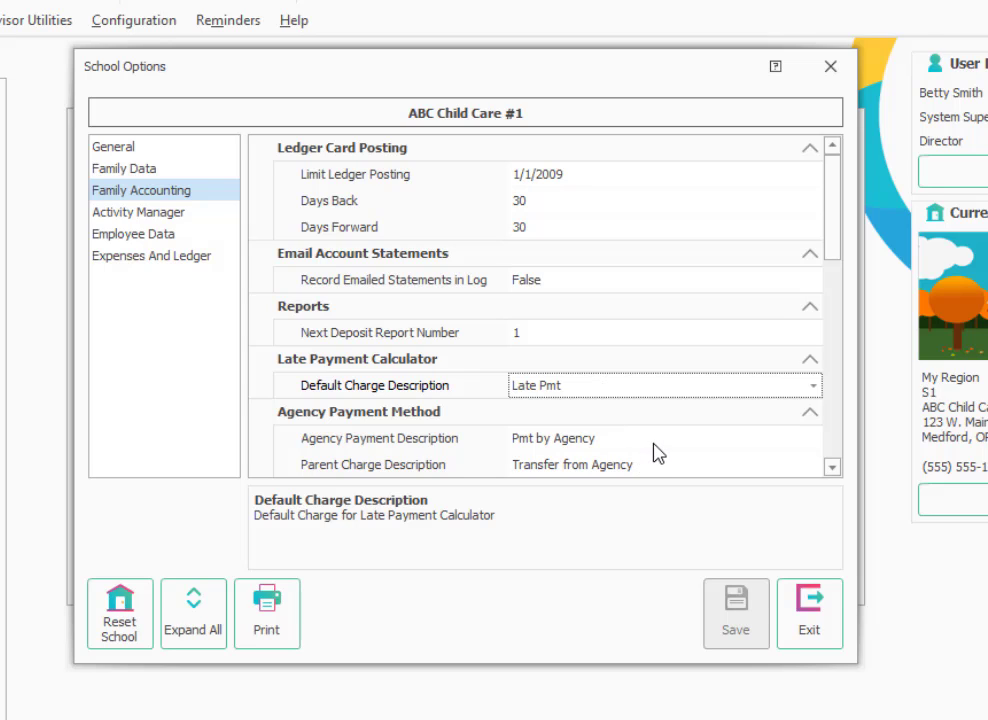
Set agency payments to Pmt by Agency and parent charges to Transfer from Agency.
left_click(812, 438)
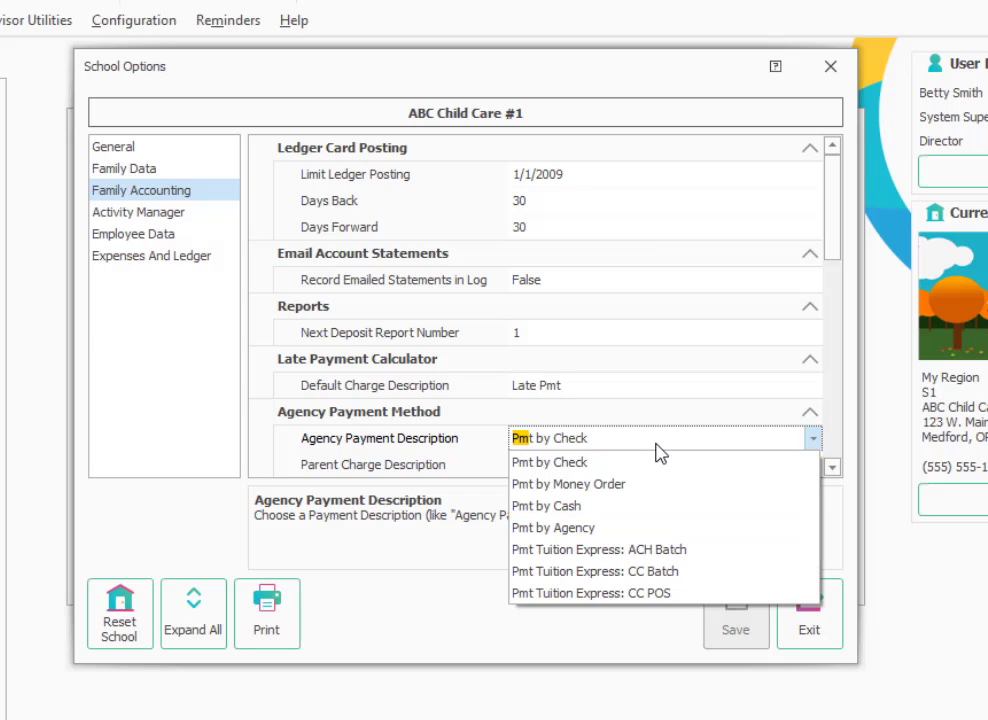
mouse_move(553, 528)
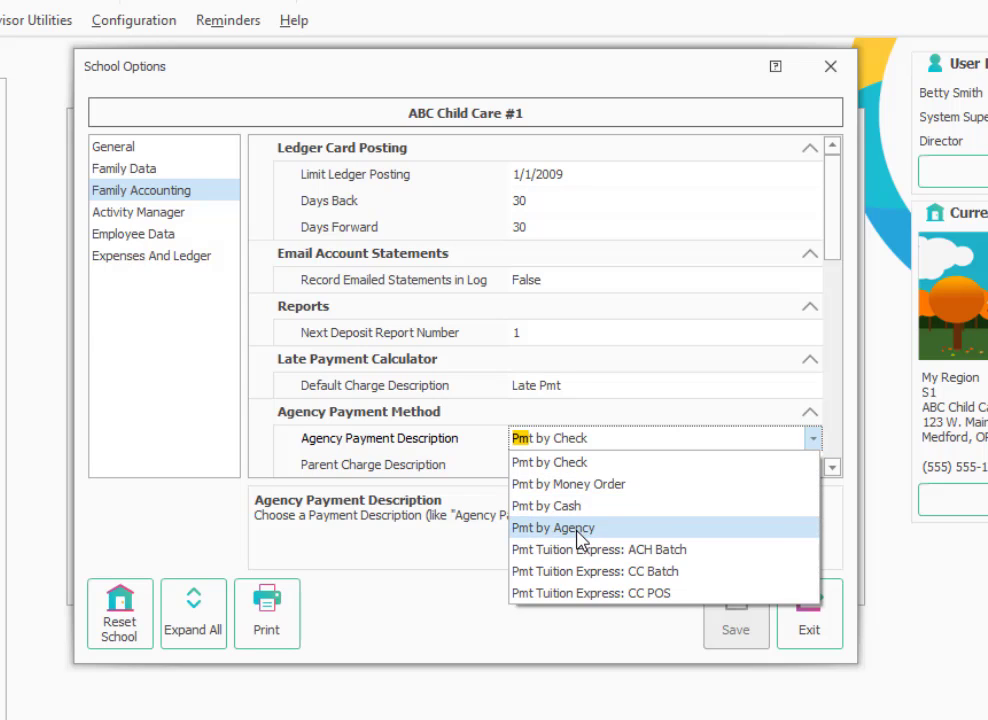
left_click(552, 527)
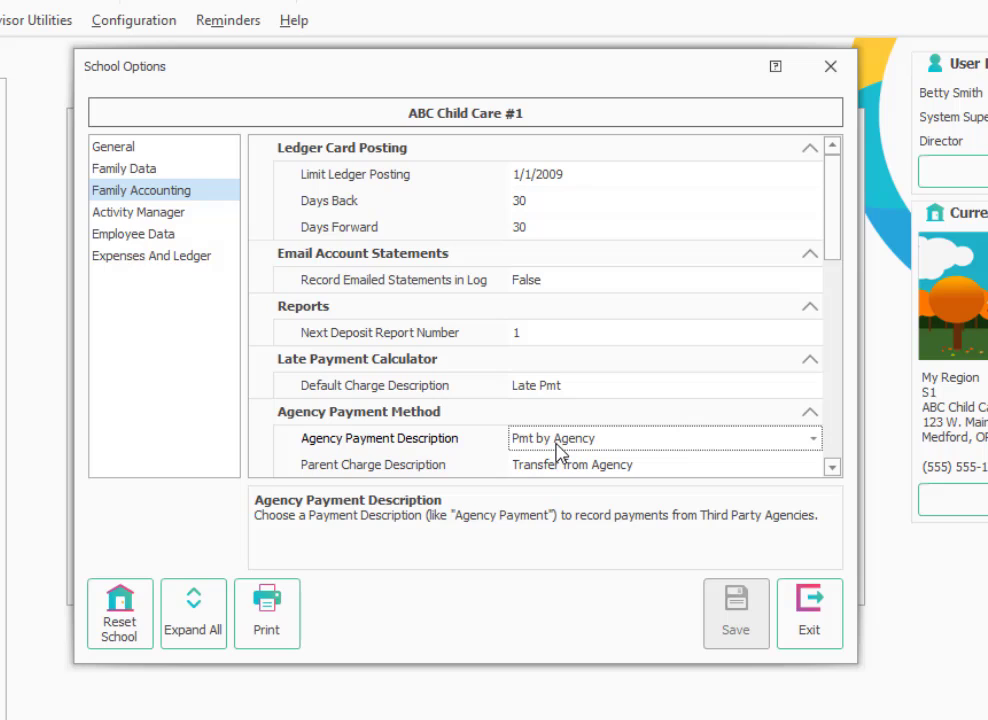
mouse_move(570, 455)
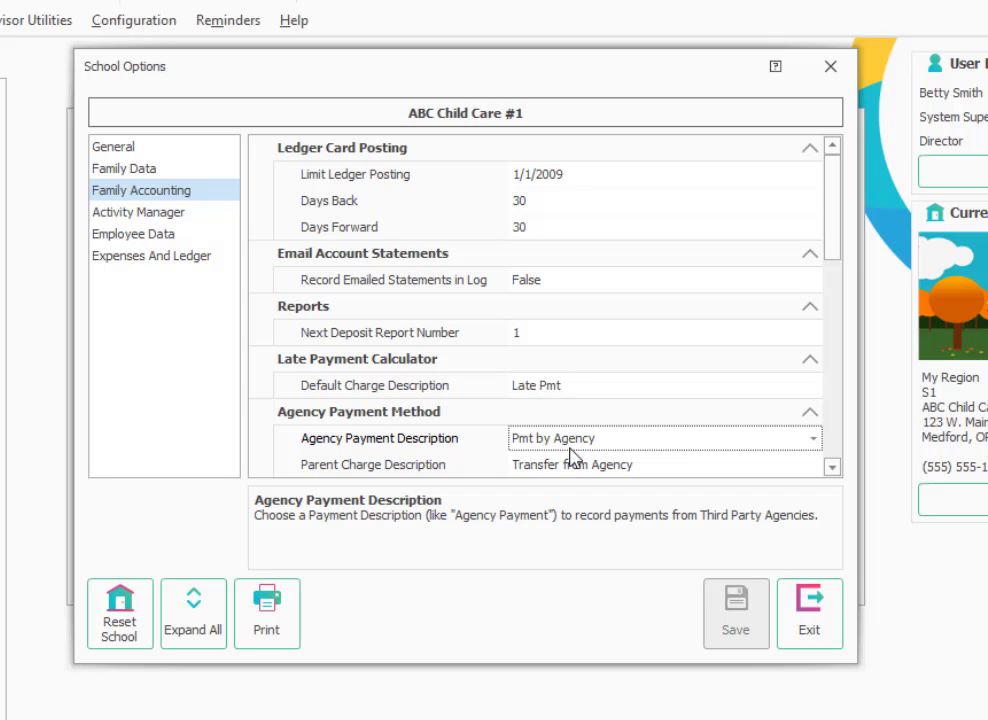
left_click(812, 466)
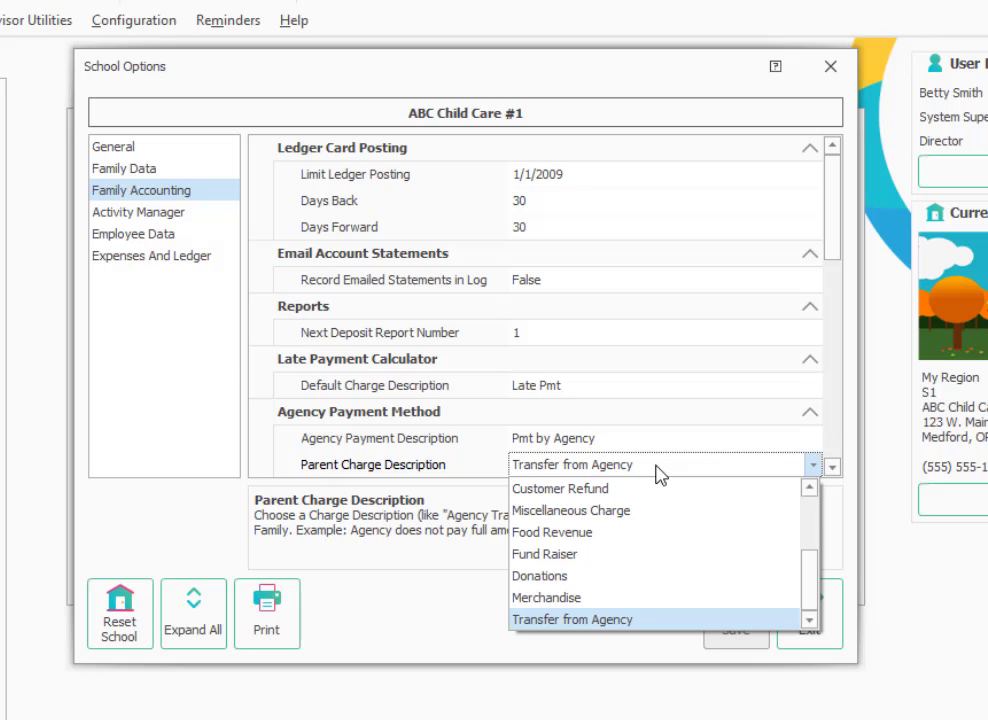
mouse_move(603, 625)
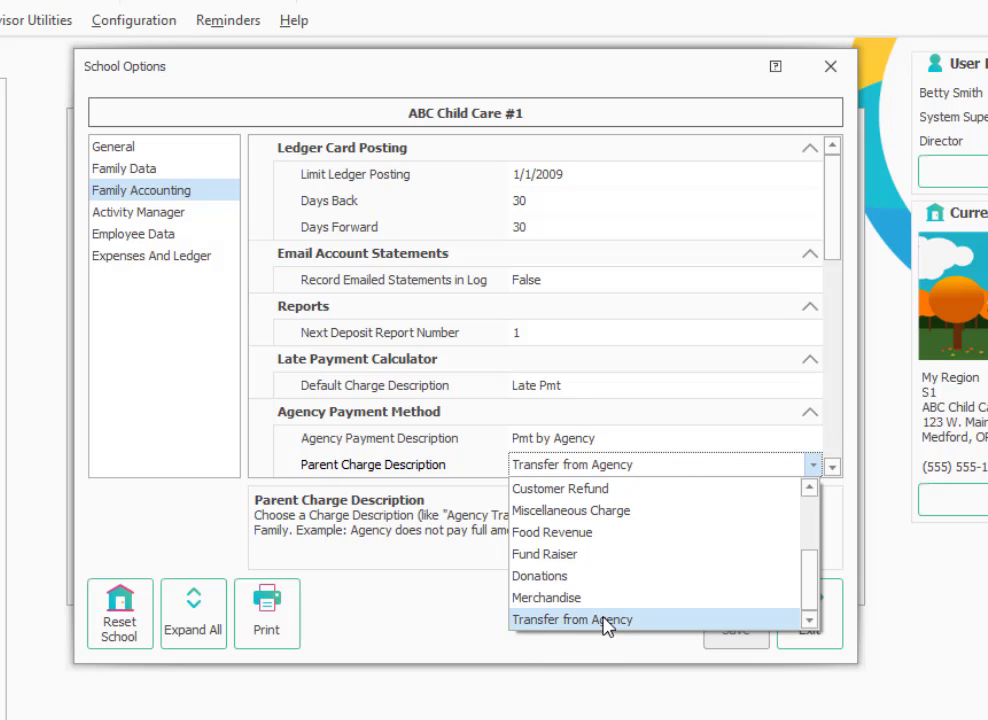
left_click(573, 619)
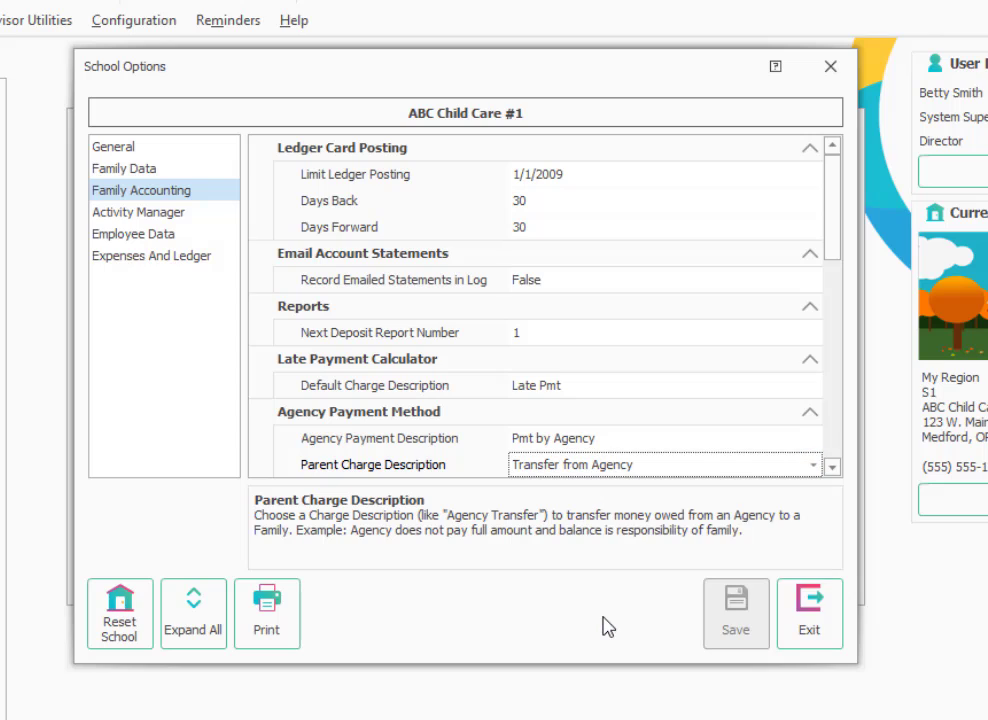
mouse_move(601, 628)
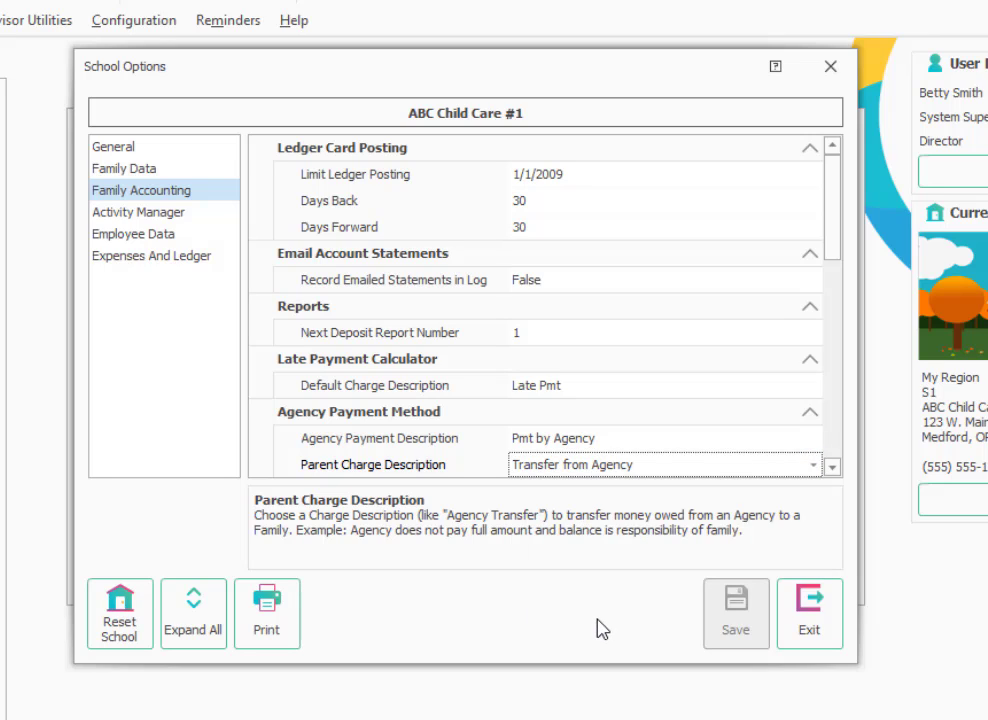
left_click(812, 438)
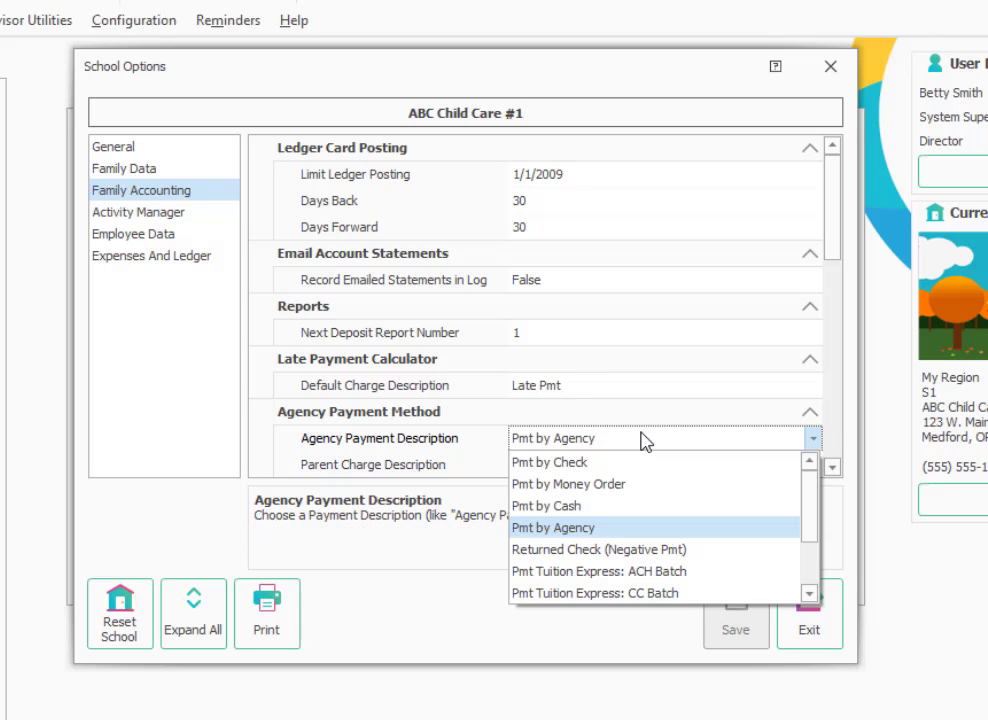
left_click(552, 527)
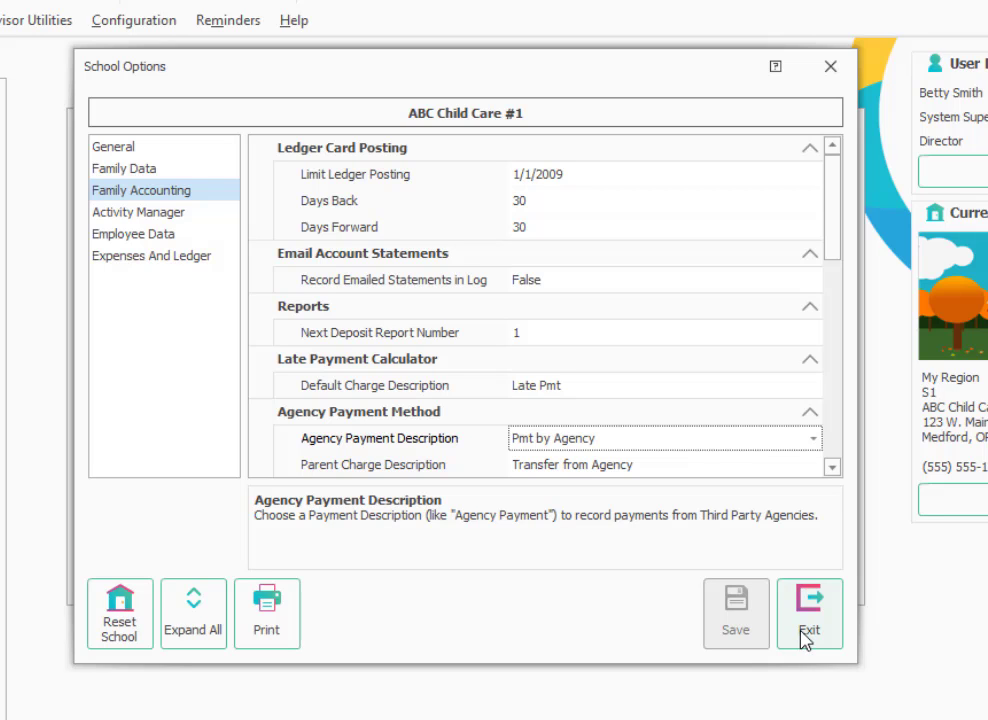
Exit School Options and open Data Management > Miscellaneous > Text Messaging Networks.
left_click(809, 613)
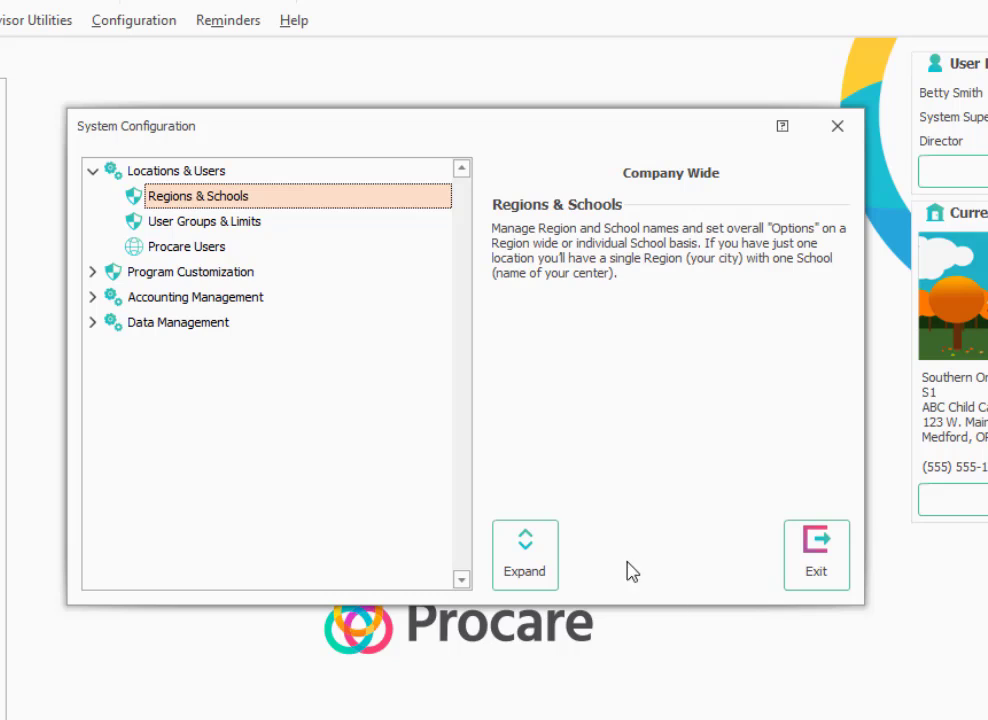
left_click(93, 322)
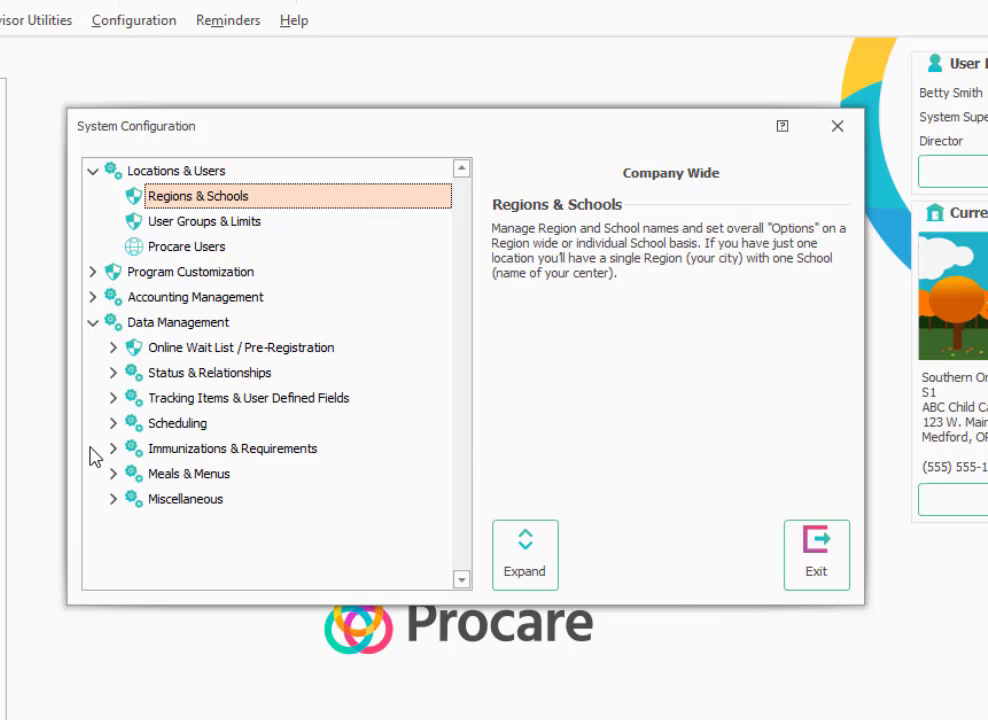
left_click(113, 499)
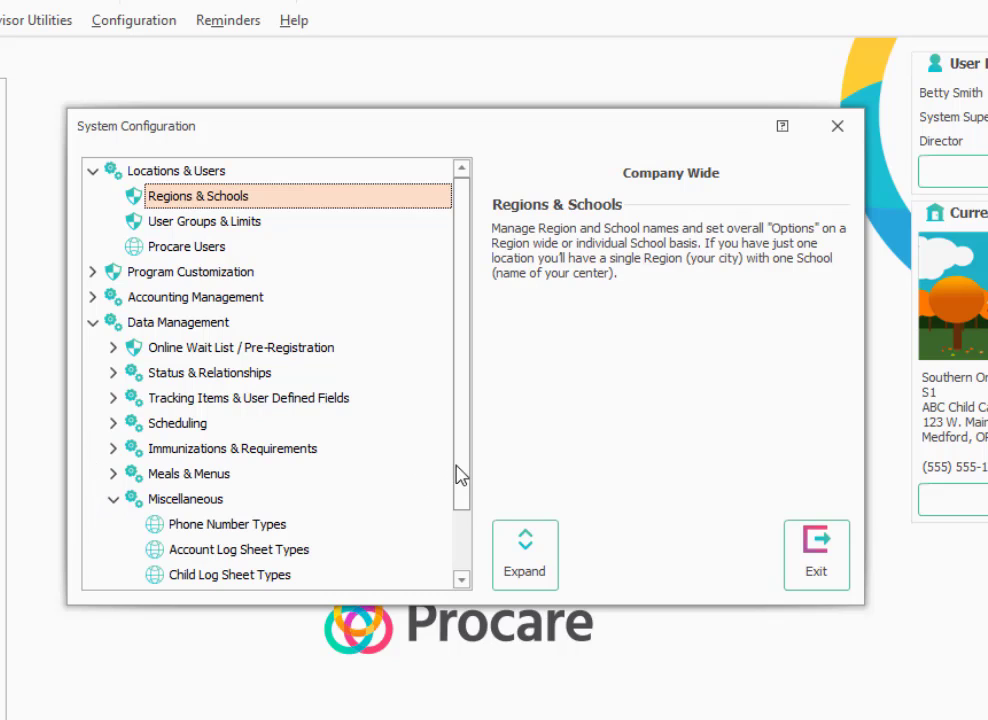
scroll("down", 3)
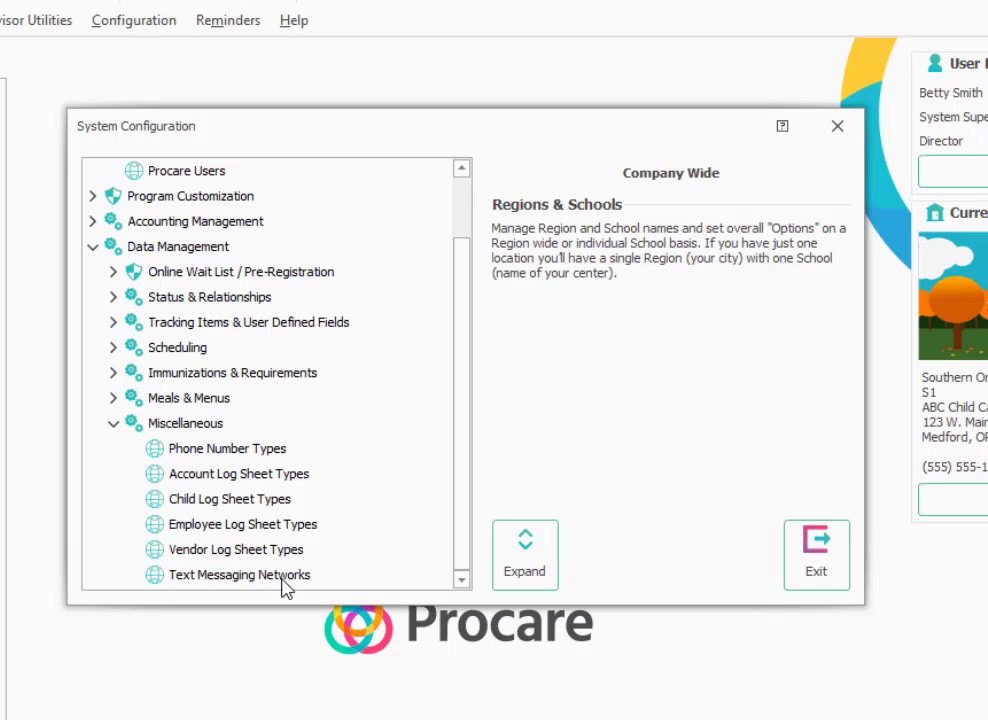
left_click(239, 574)
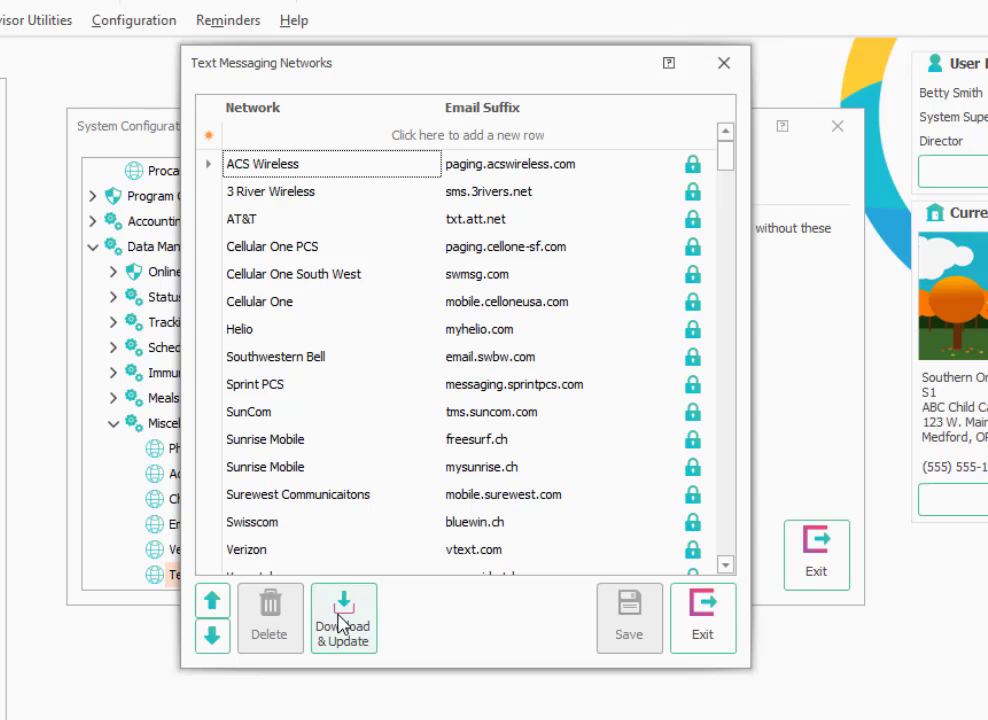
Download and update text messaging networks, confirm the update, and exit the list.
left_click(343, 617)
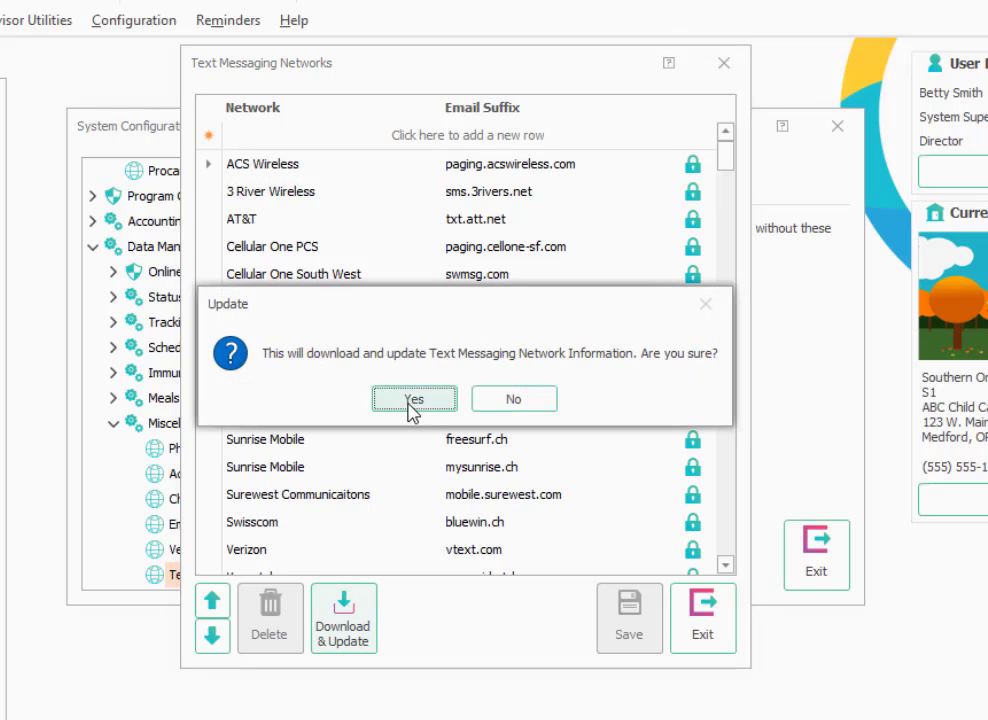
left_click(414, 398)
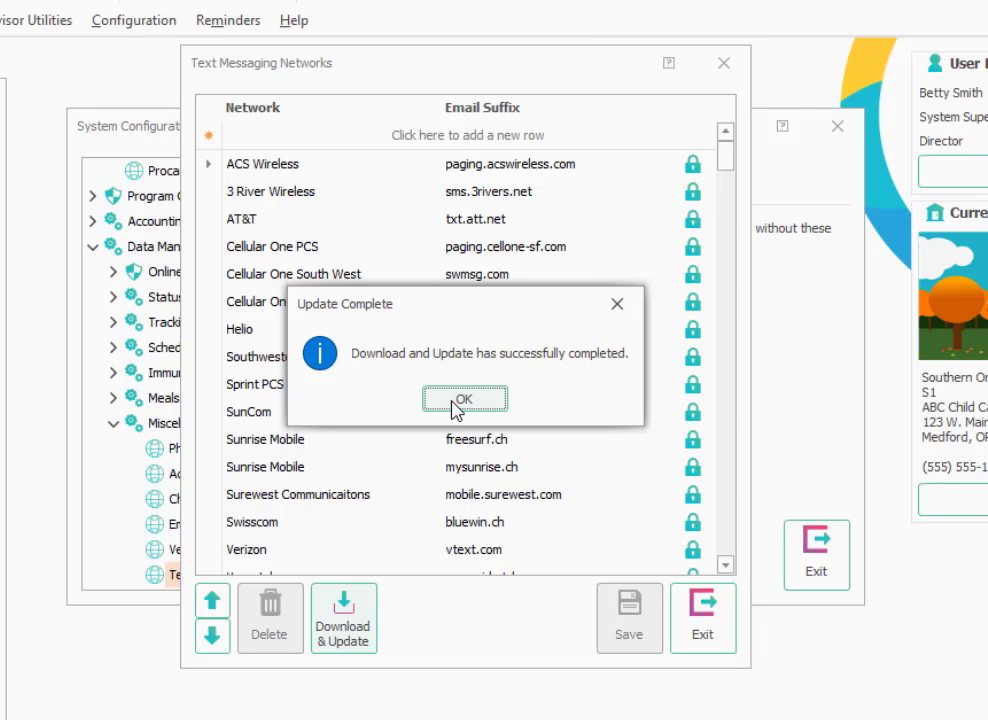
left_click(465, 399)
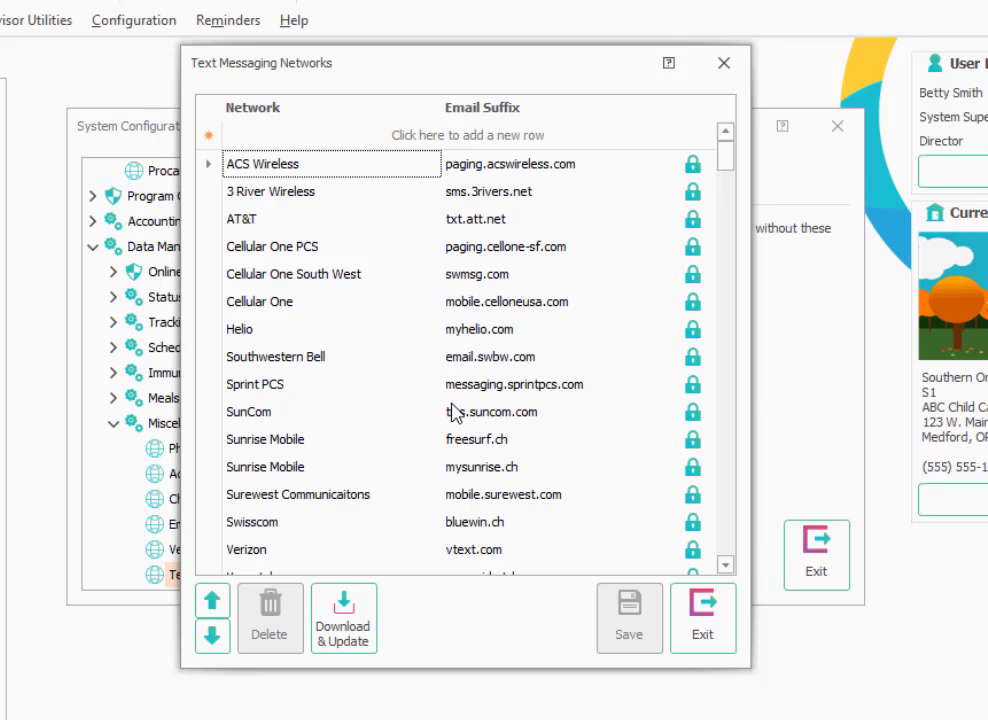
mouse_move(453, 601)
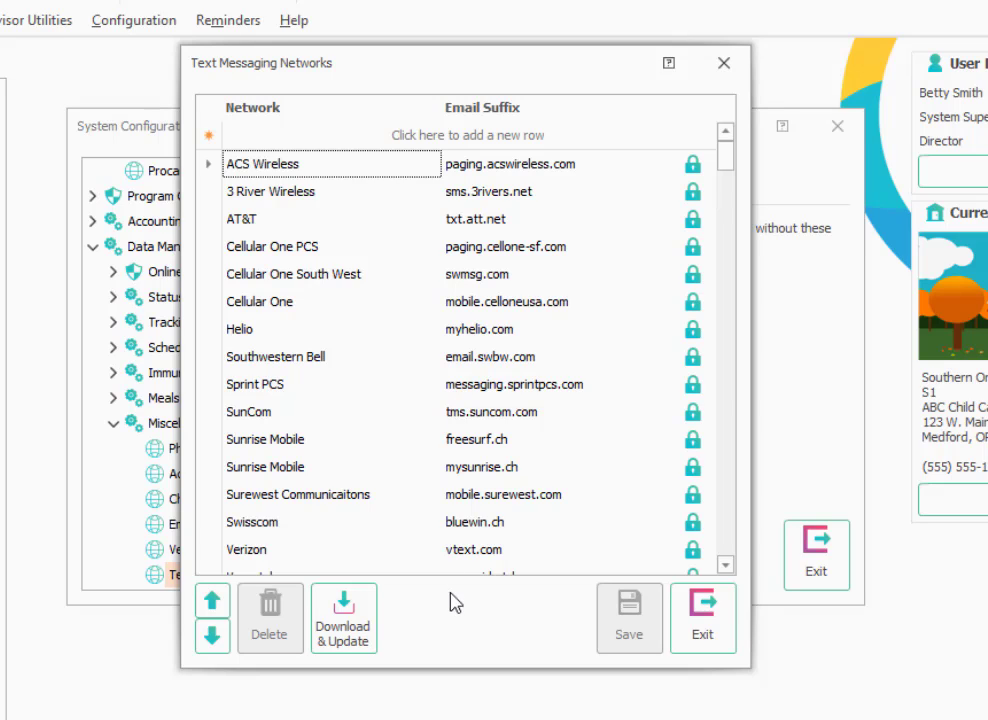
mouse_move(457, 611)
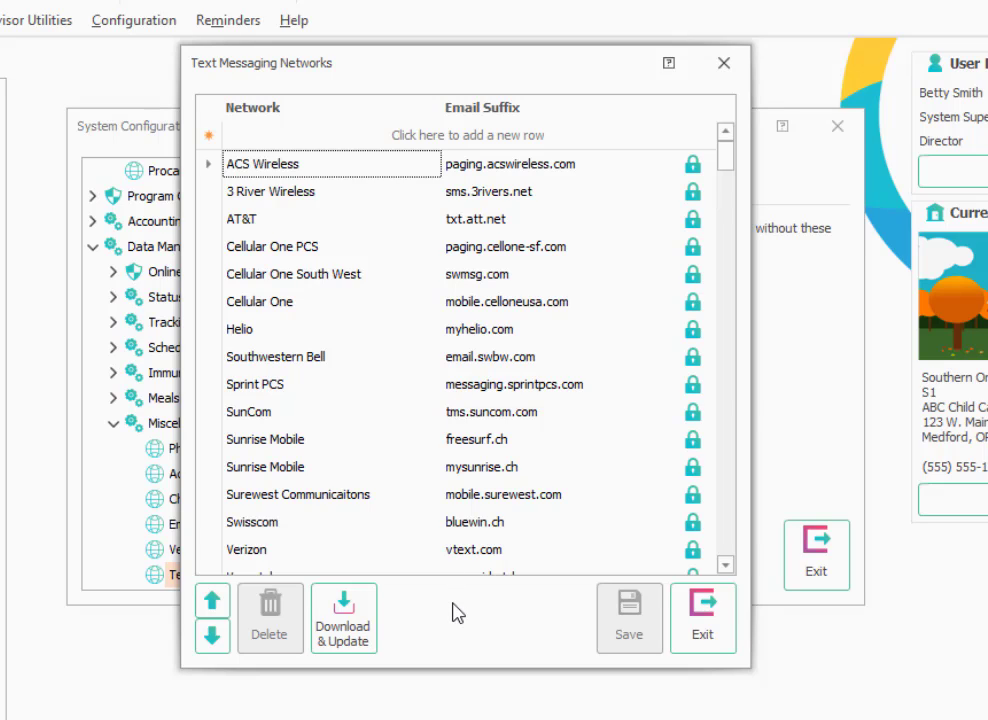
left_click(702, 634)
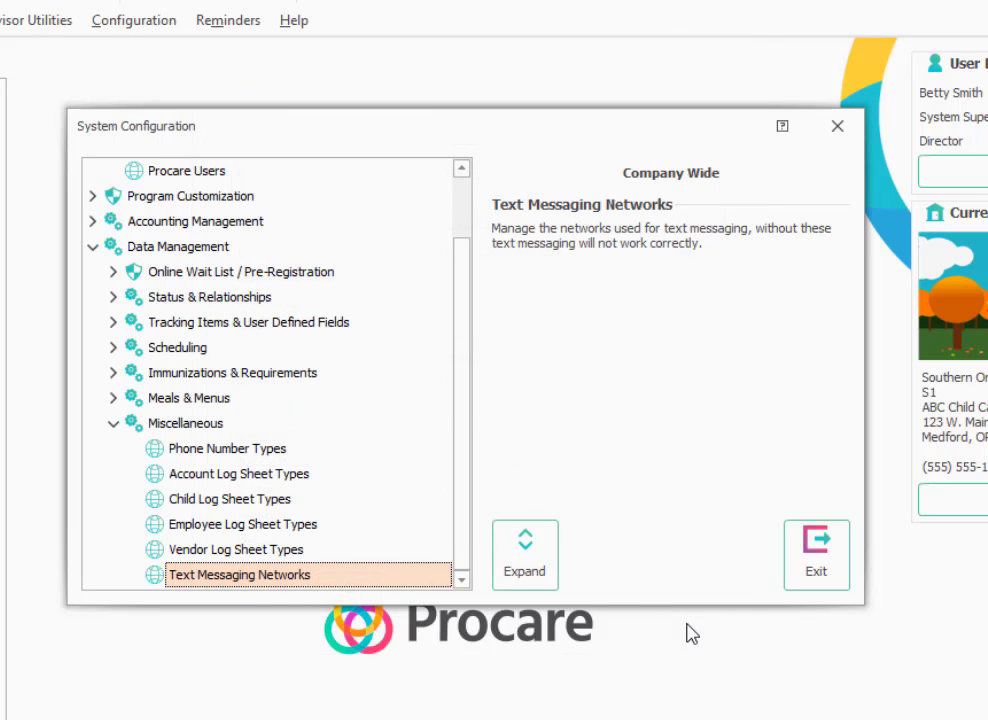